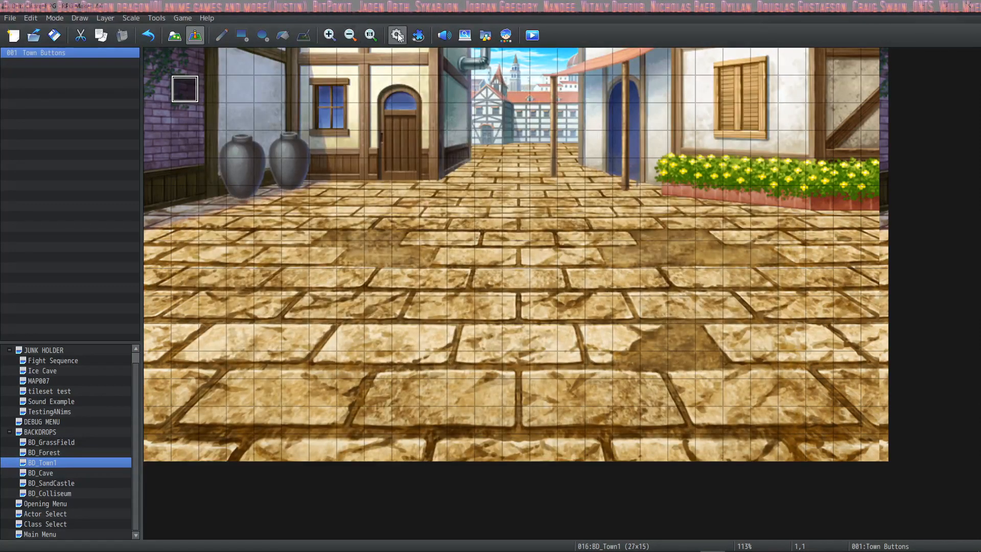
Open the Database on System 1 and select the game title Drift Clicker RPG
click(396, 35)
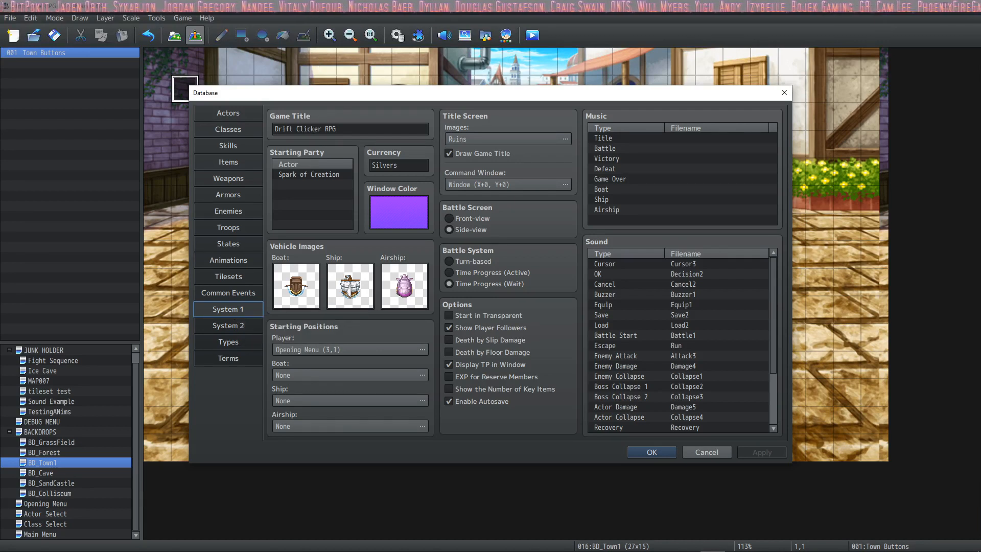
triple_click(350, 129)
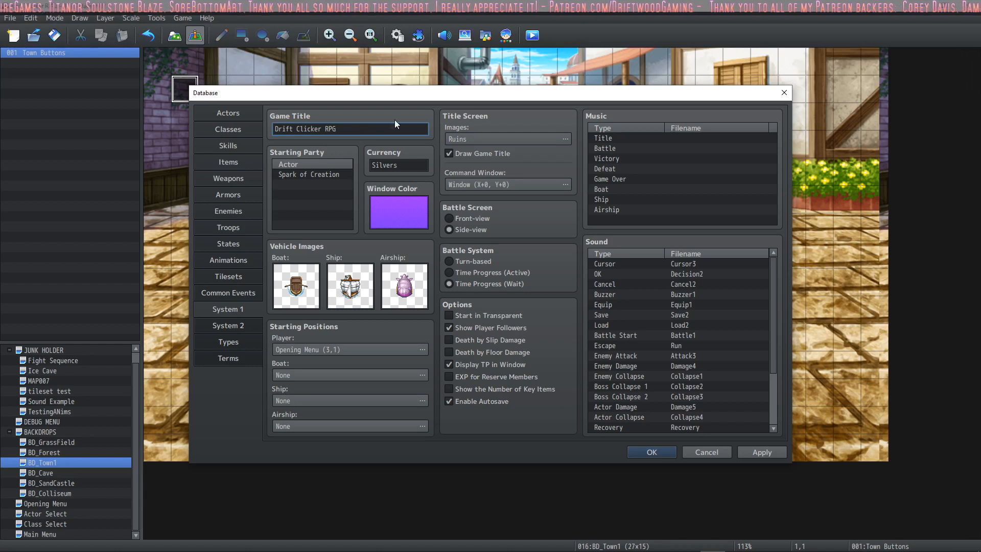
mouse_move(361, 125)
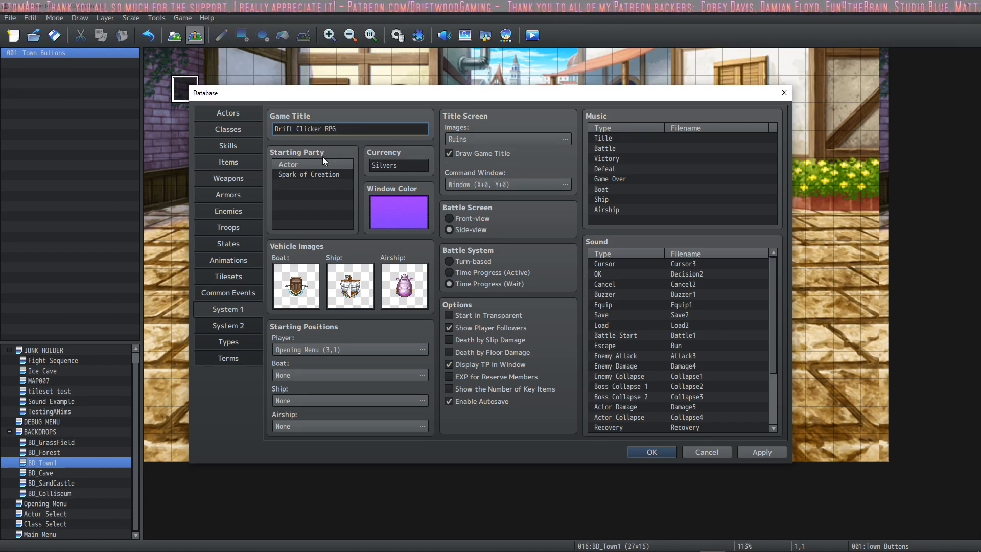
Add Ahnaka to the starting party, then delete the members so the party is empty
double_click(308, 175)
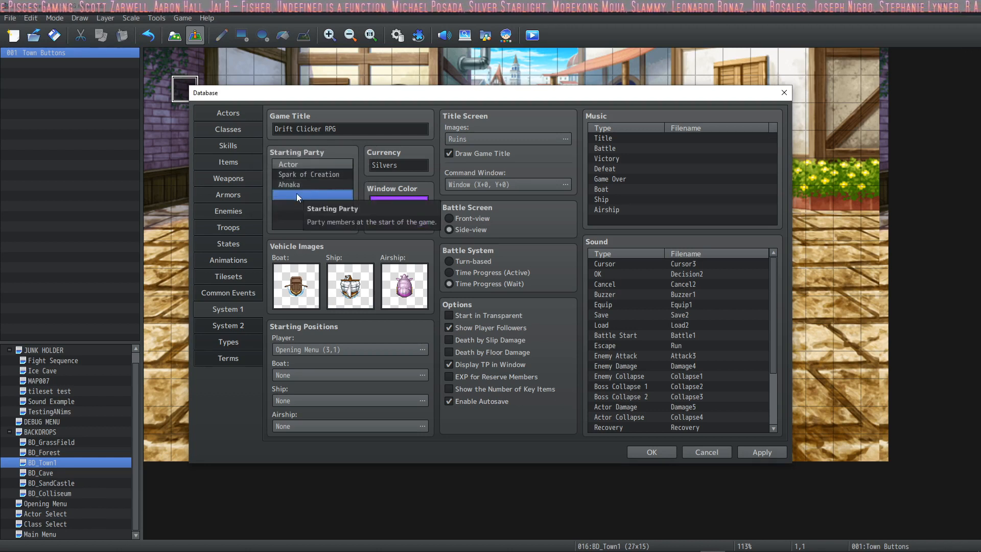
click(309, 184)
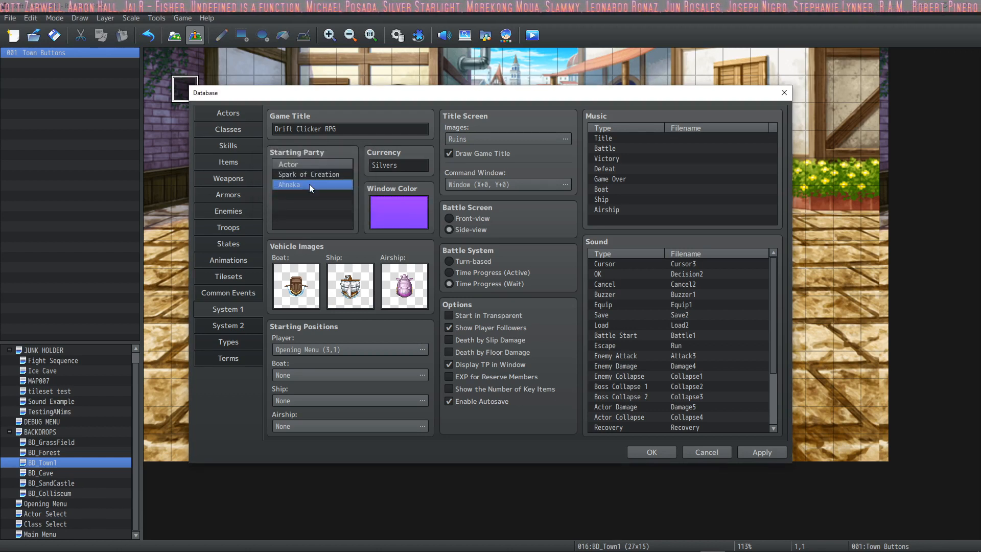
right_click(308, 187)
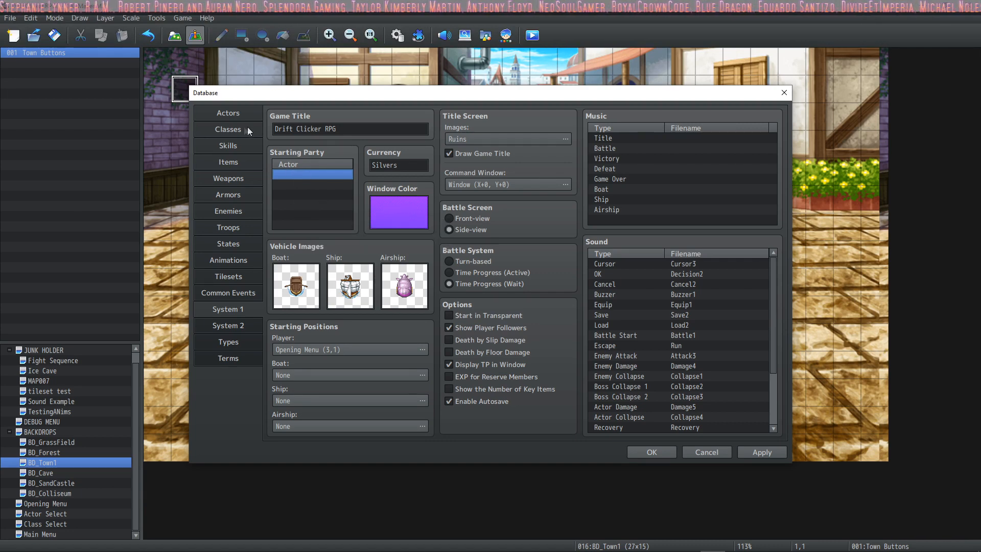
Review the Actors list, then set Spark of Creation as the sole starting party member
click(228, 114)
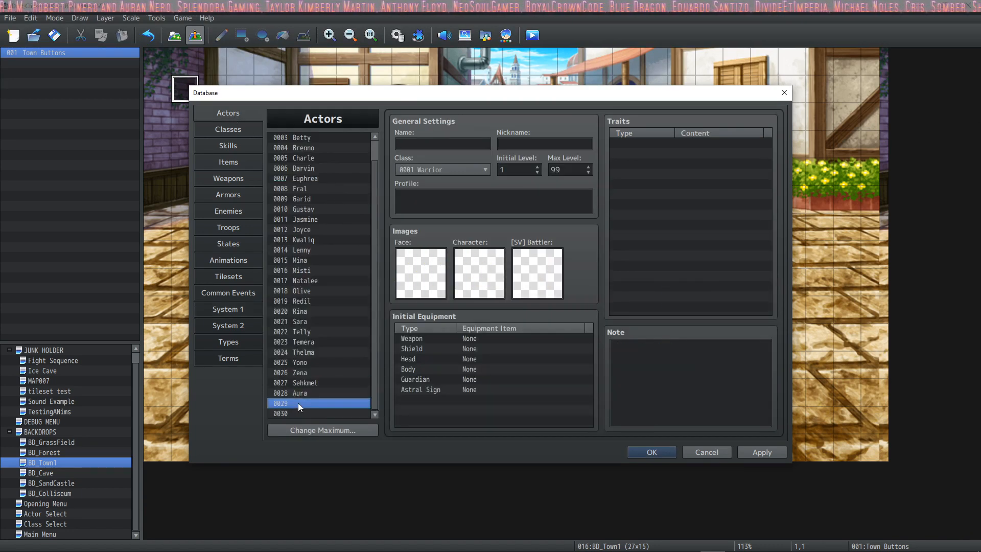
mouse_move(336, 357)
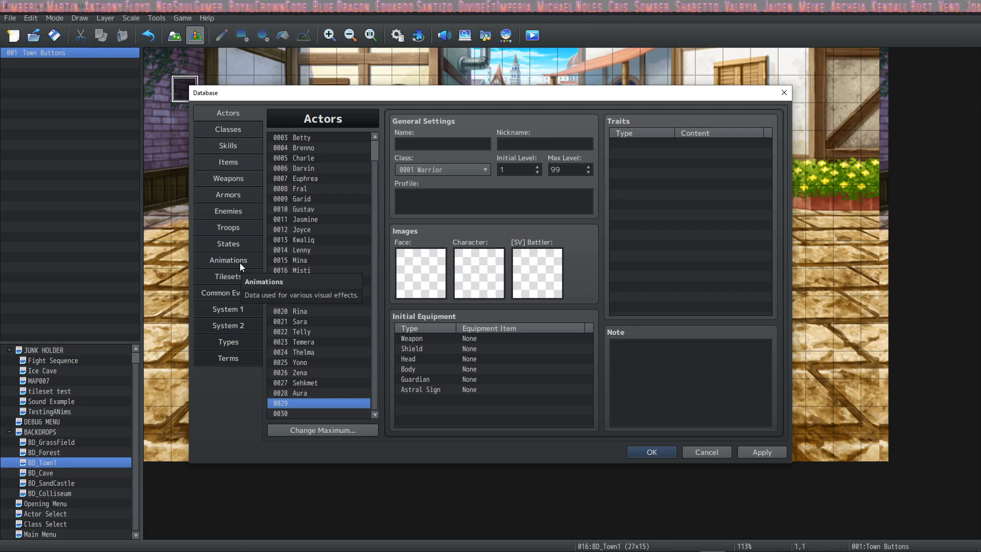
mouse_move(439, 183)
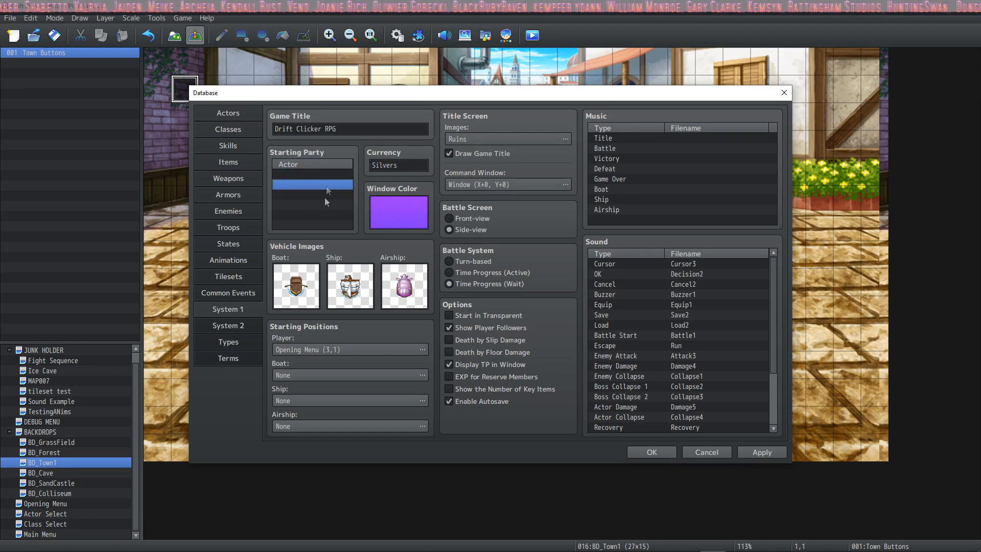
click(312, 182)
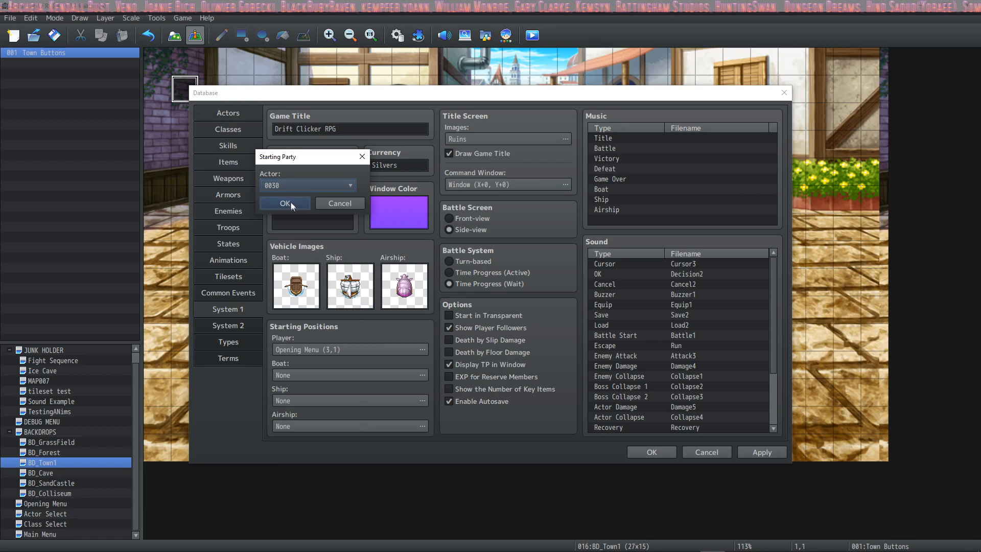
click(285, 205)
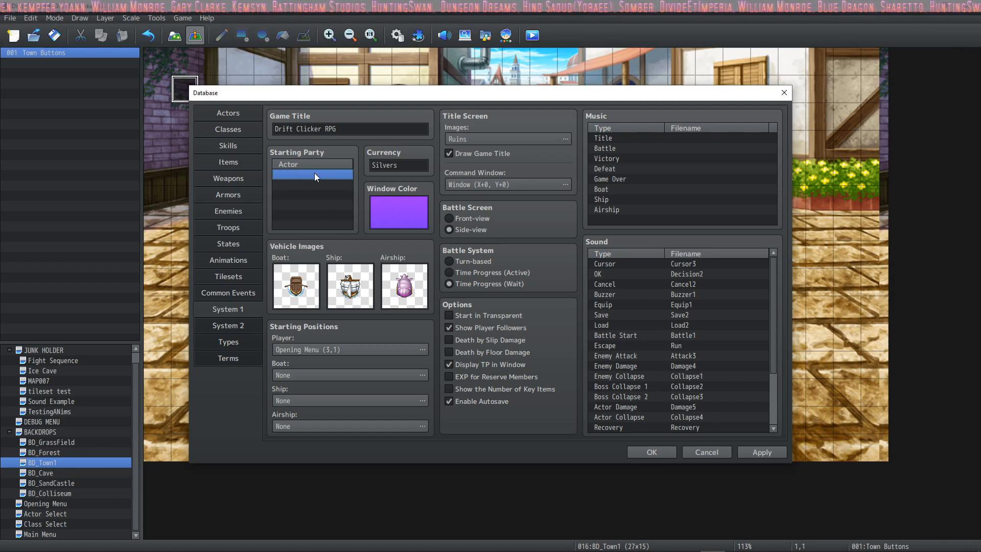
mouse_move(312, 147)
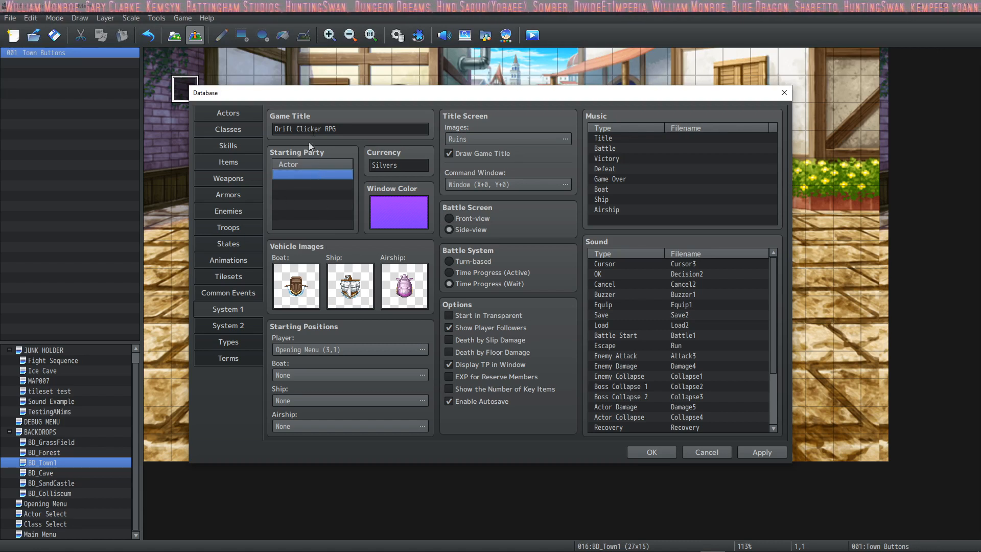
click(312, 167)
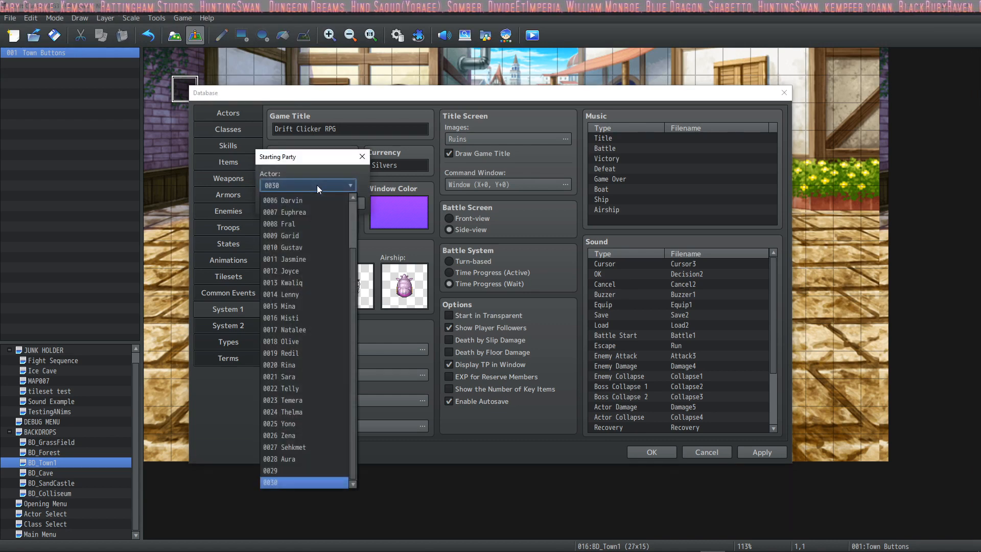
click(304, 481)
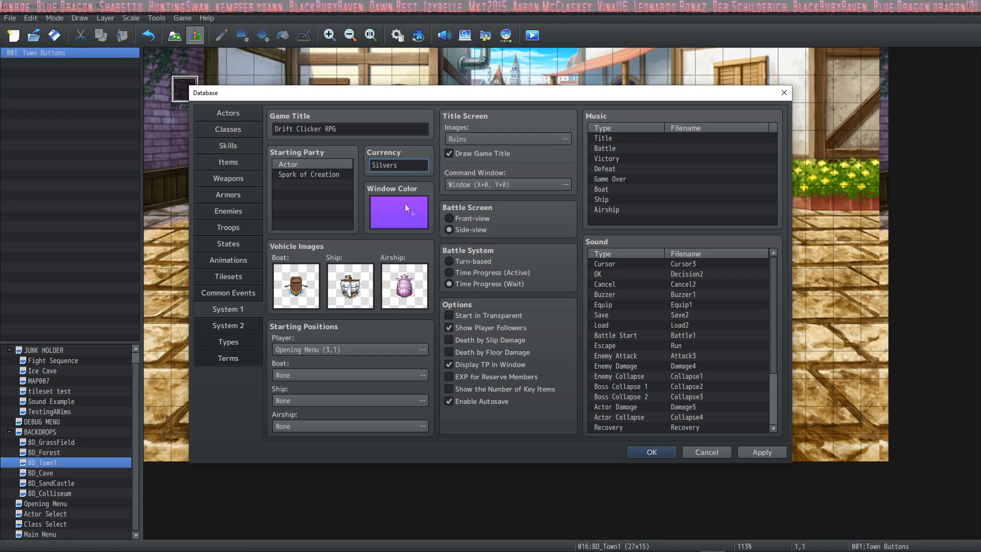
Set the window colour to a deeper blue with Red at 0 and Green raised
click(399, 212)
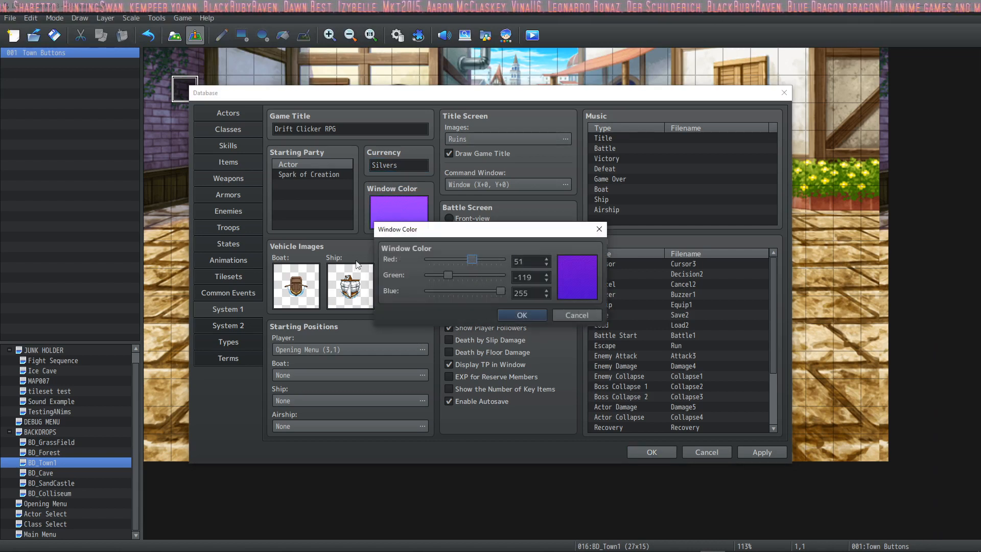
drag(471, 259, 462, 259)
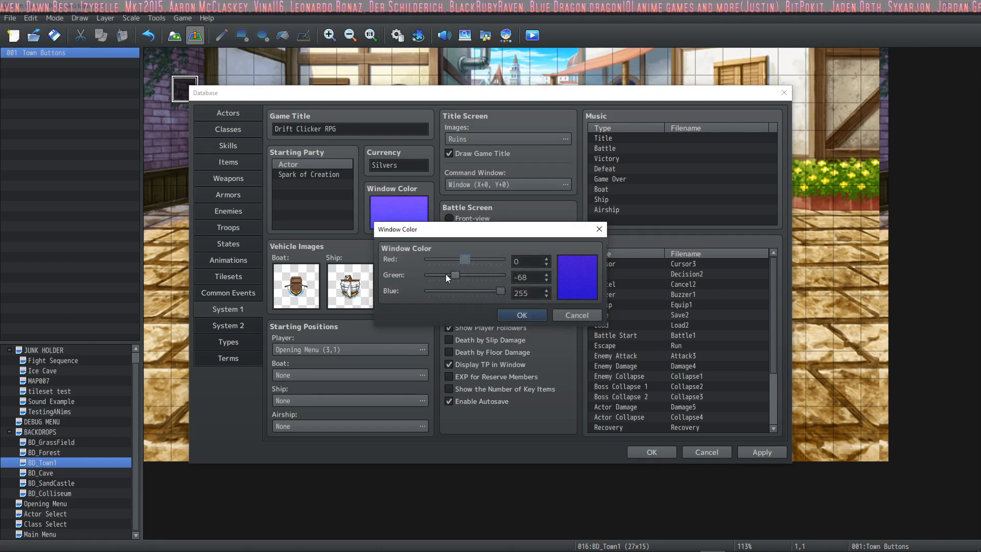
click(521, 314)
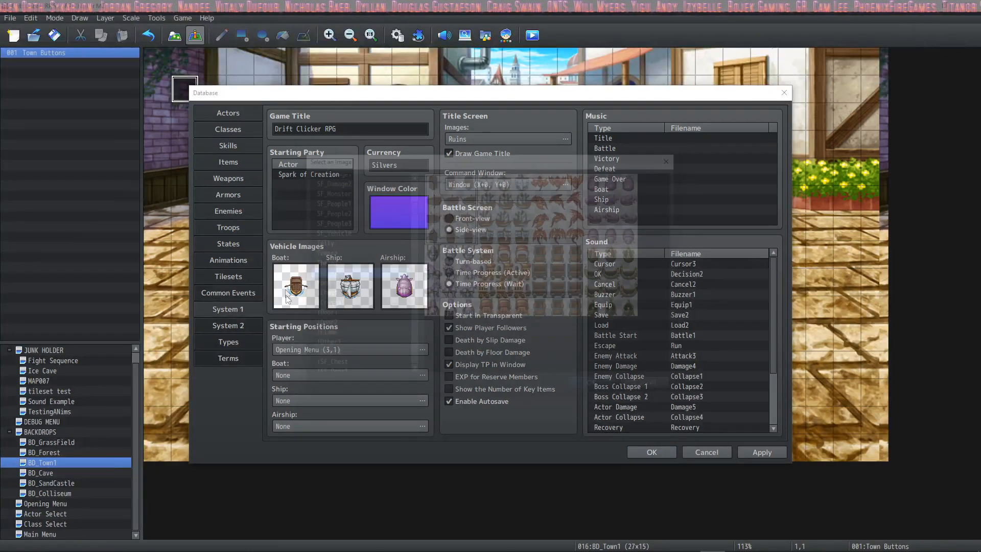
Replace the Boat vehicle image with a golden sprite from the Vehicle sheet
click(294, 286)
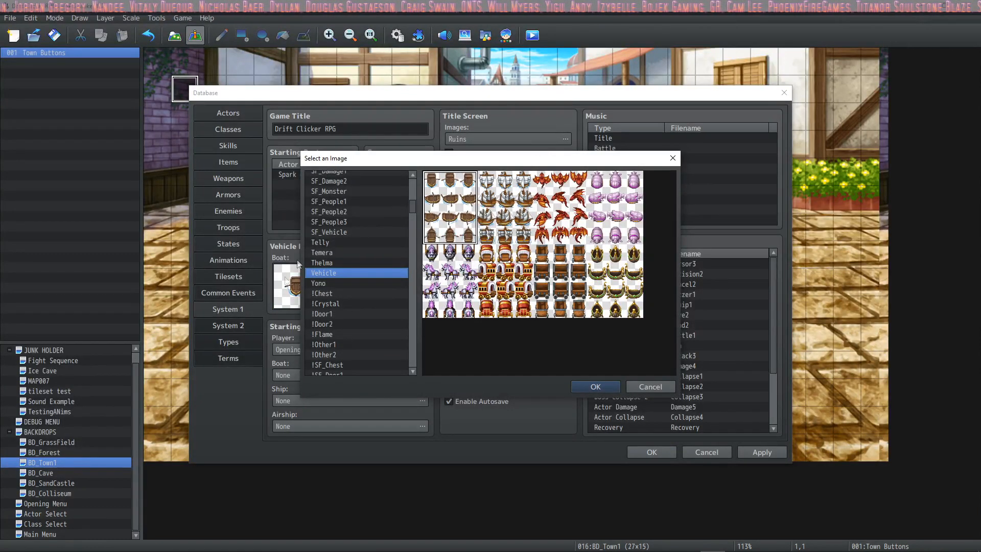
click(504, 207)
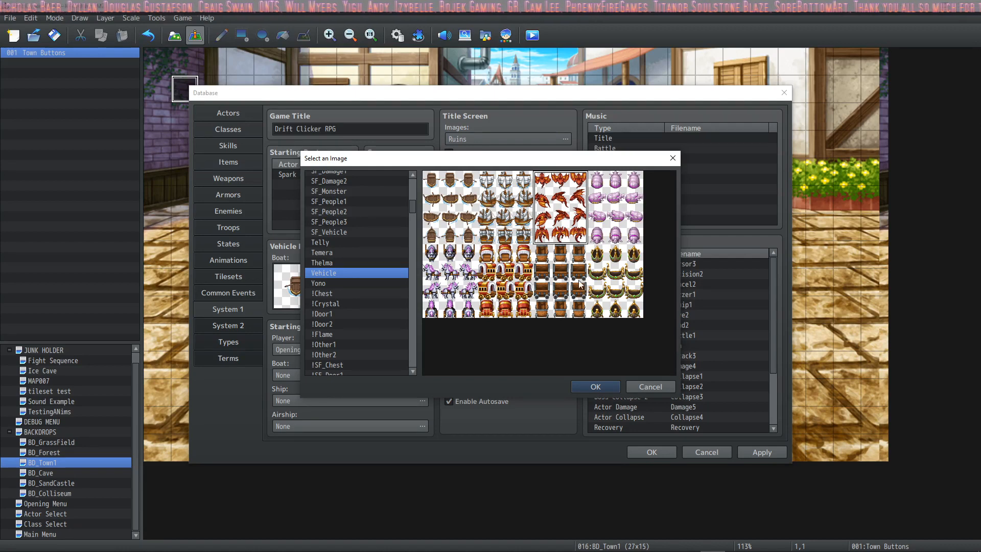
click(594, 387)
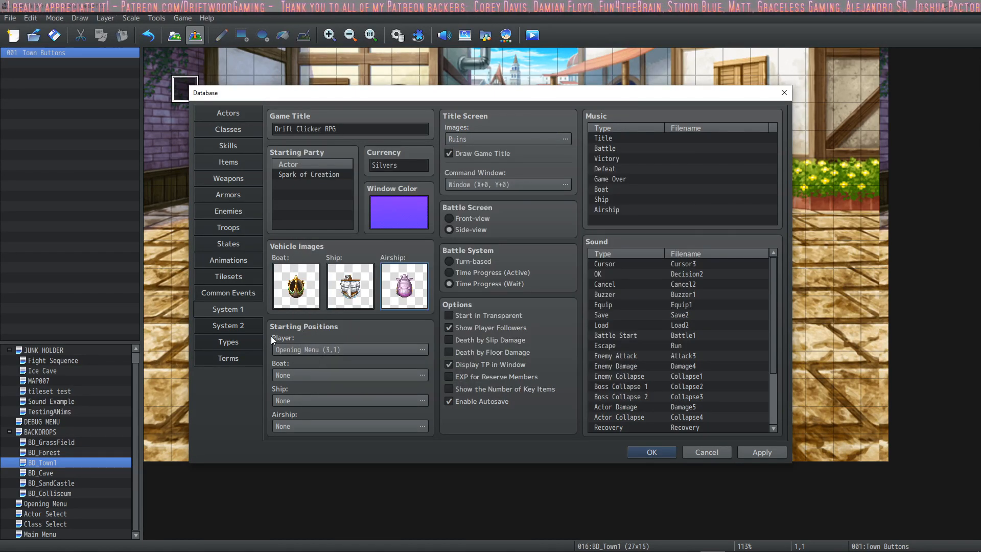
mouse_move(292, 400)
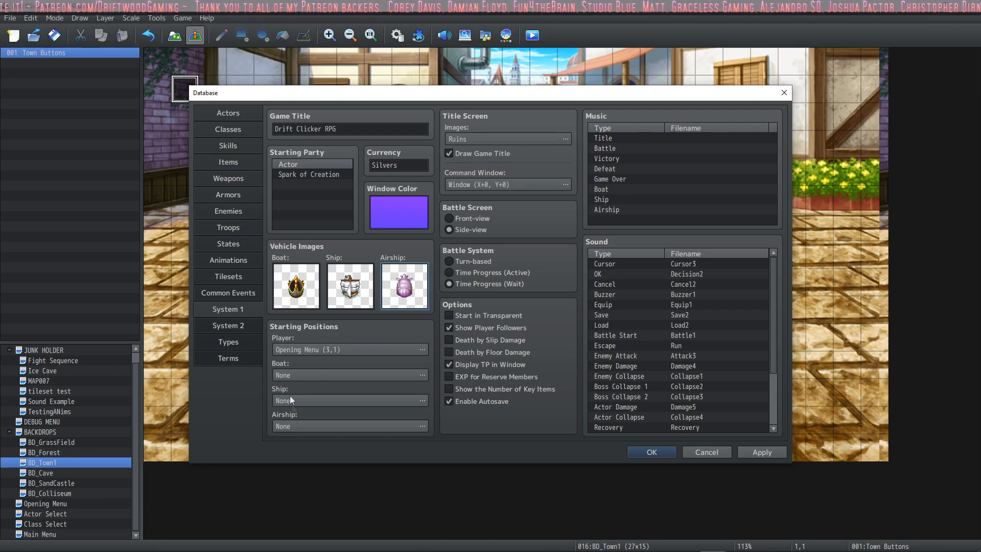
mouse_move(309, 414)
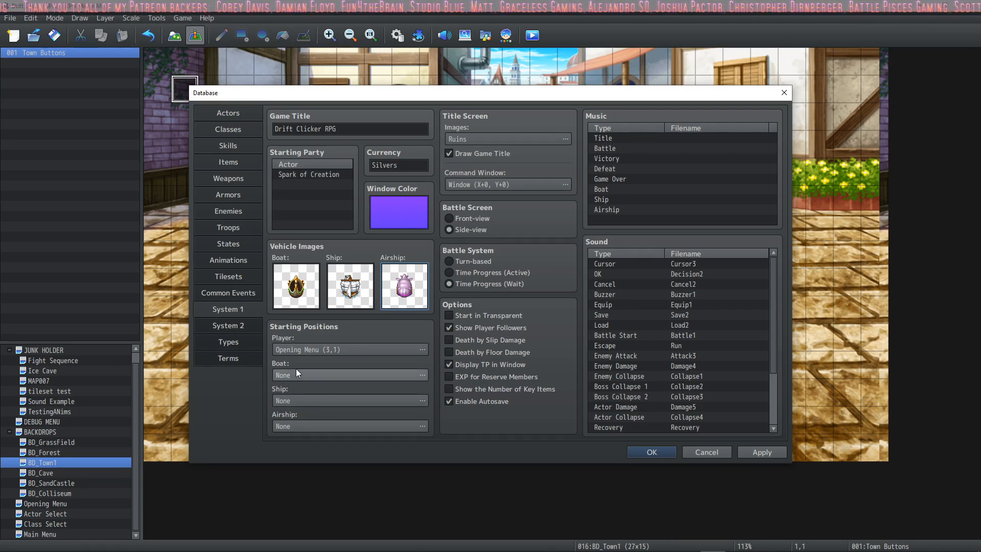
mouse_move(297, 373)
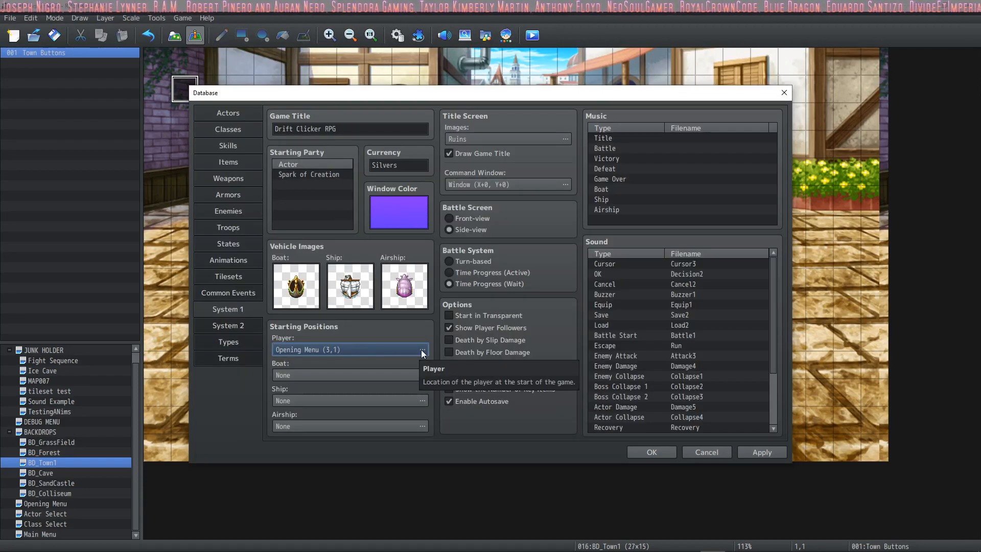
Check the player start Location dialog and close it without changing the map
click(422, 349)
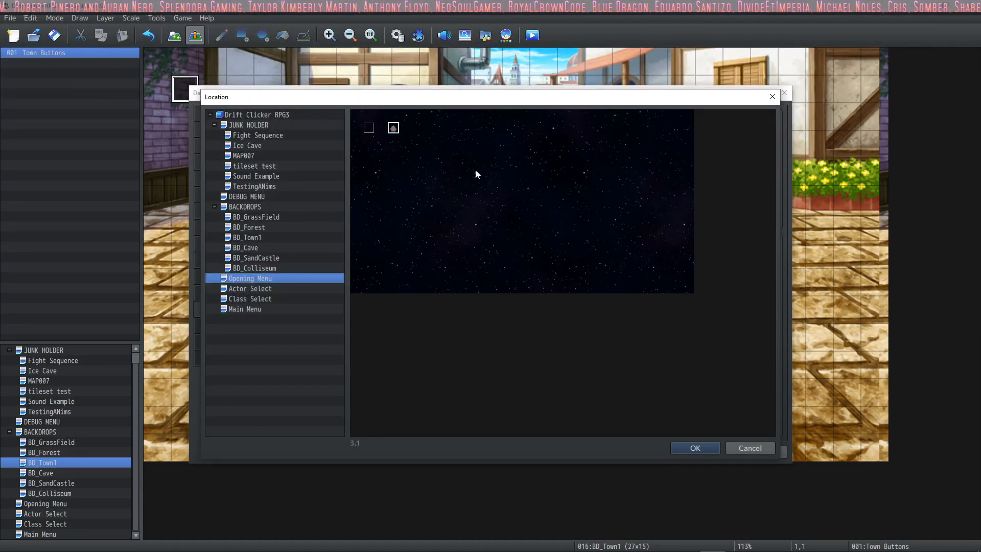
click(246, 145)
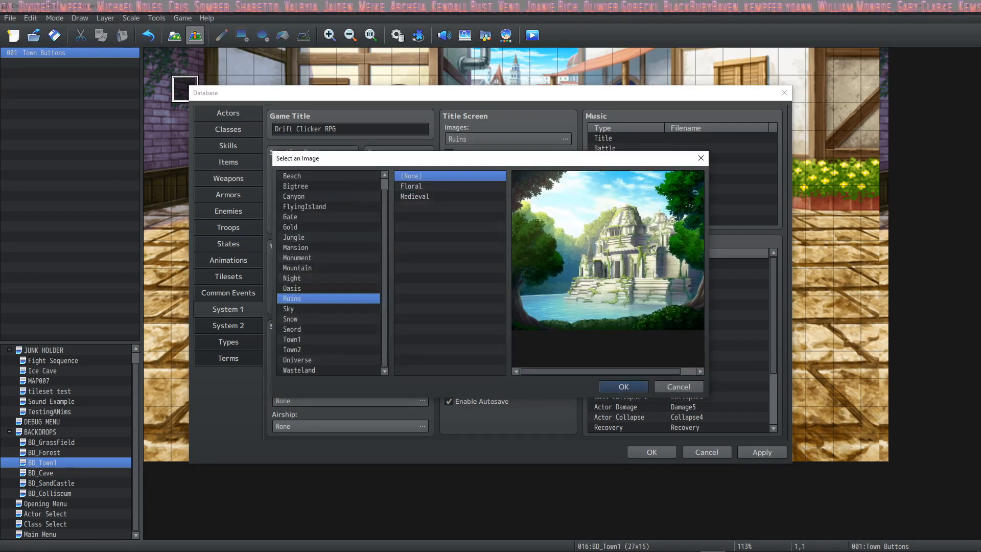
Set Oasis as the title screen background and turn off Draw Game Title
click(291, 278)
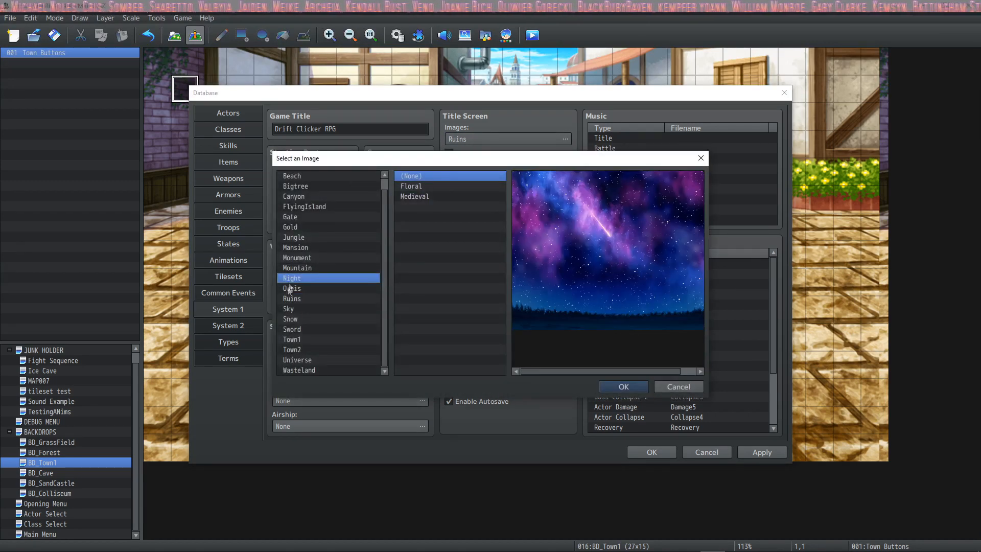
click(292, 288)
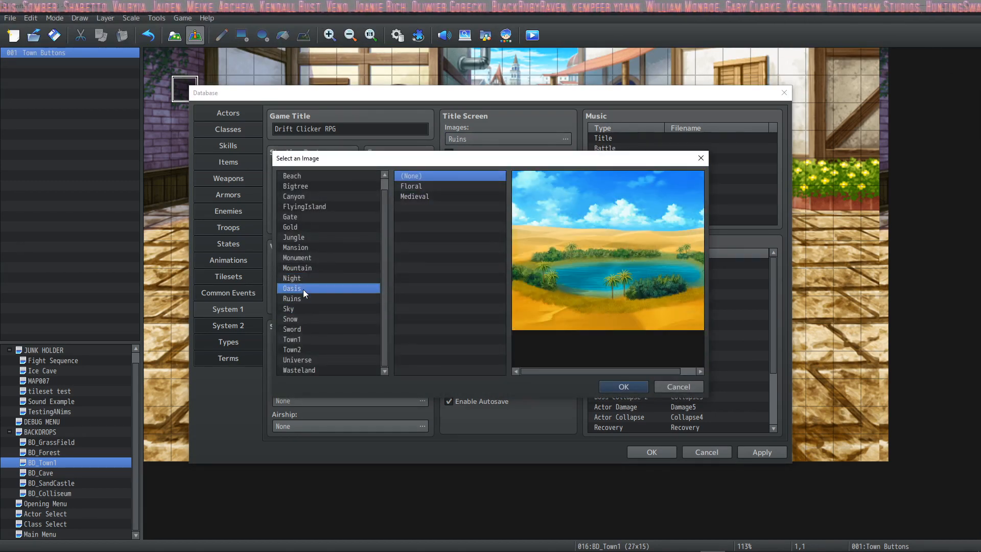
click(622, 387)
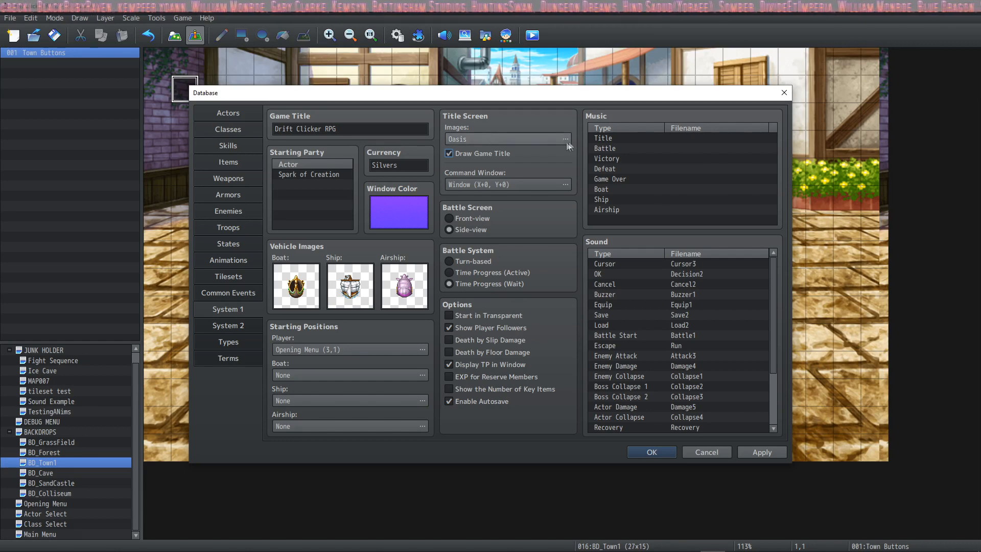
click(564, 139)
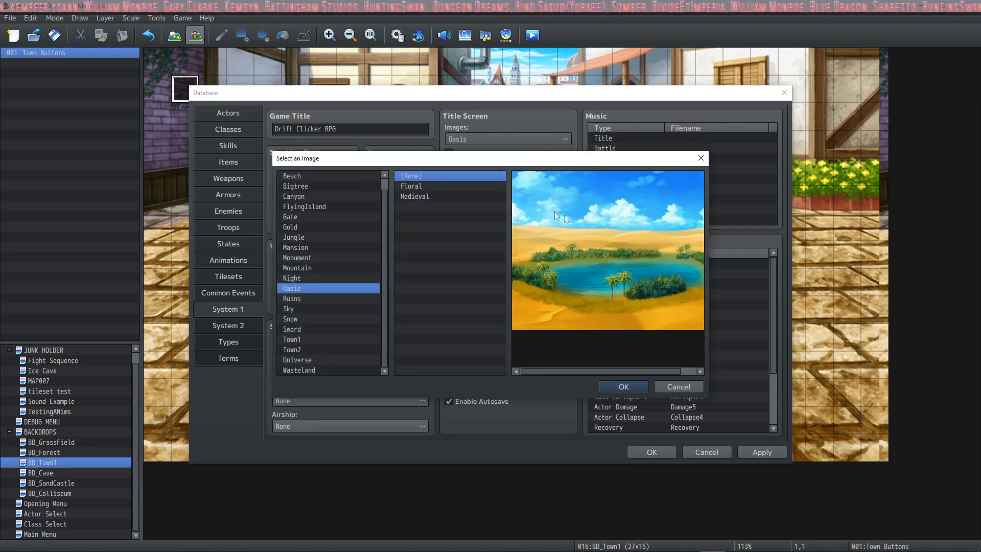
mouse_move(642, 182)
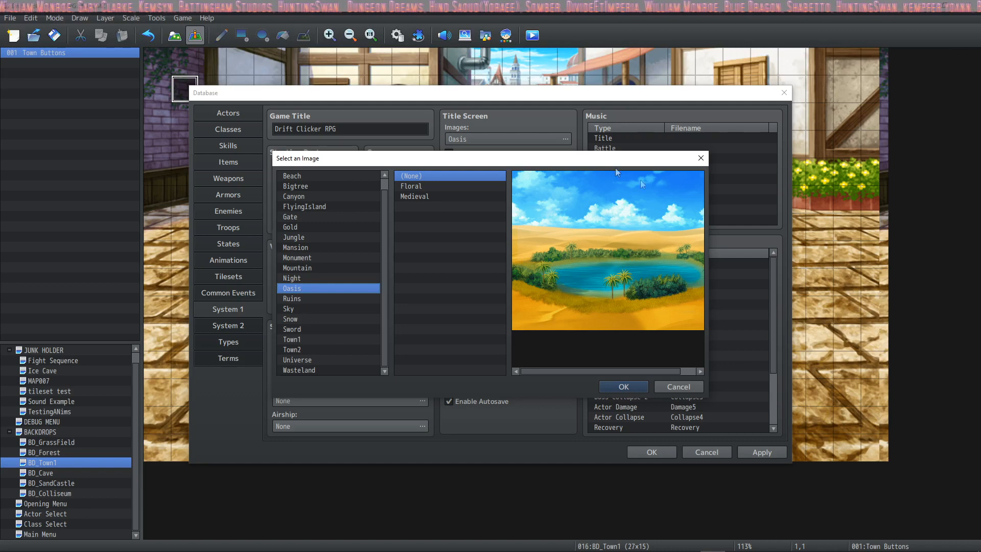
mouse_move(616, 300)
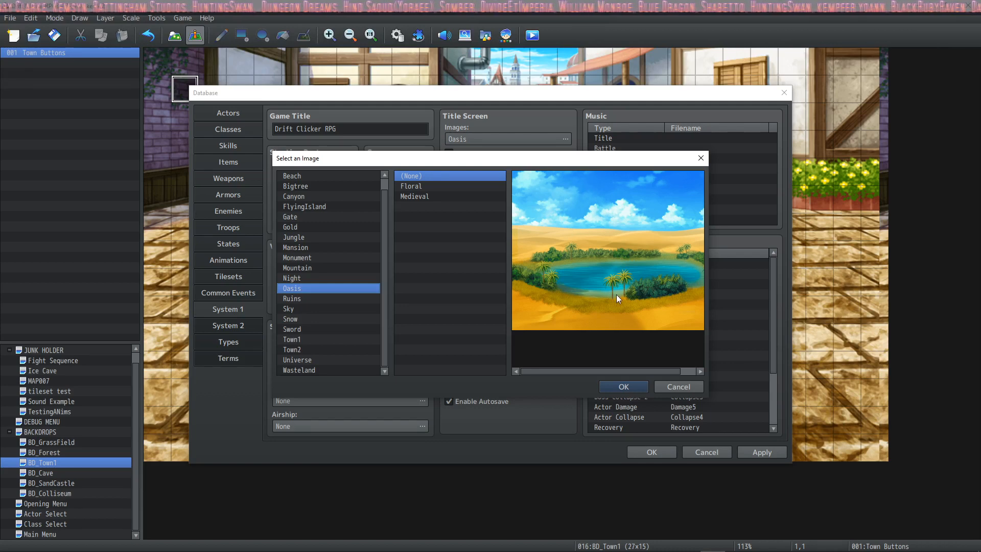
click(622, 386)
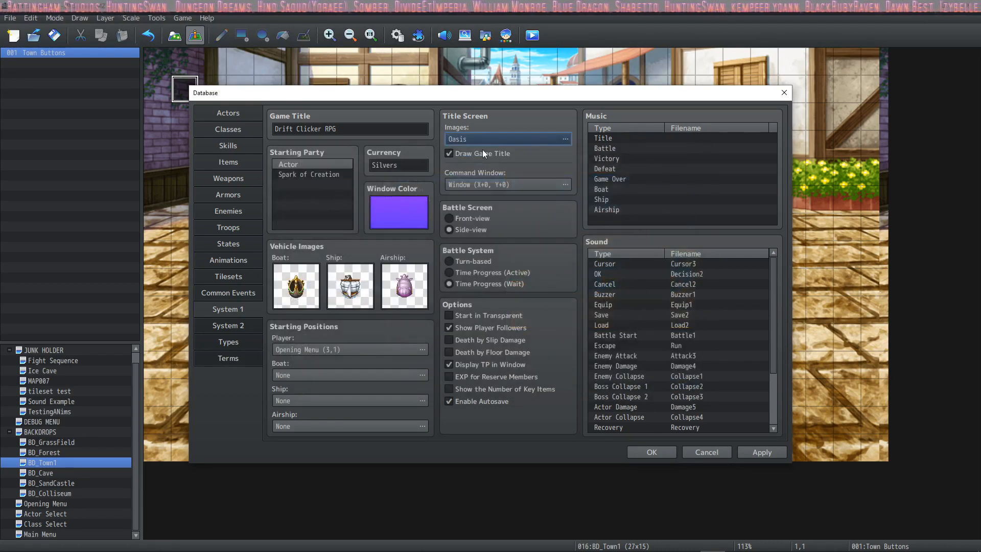
click(450, 153)
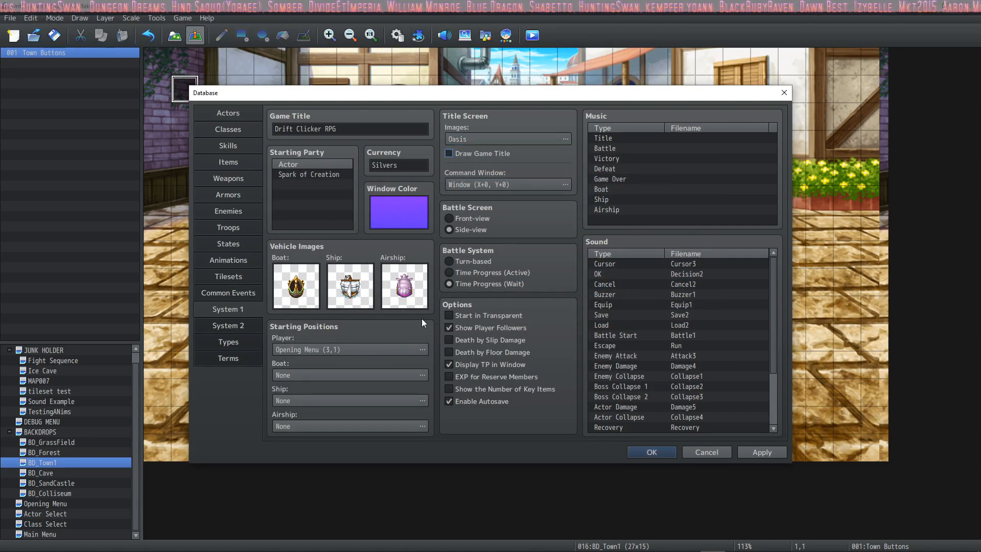
click(506, 139)
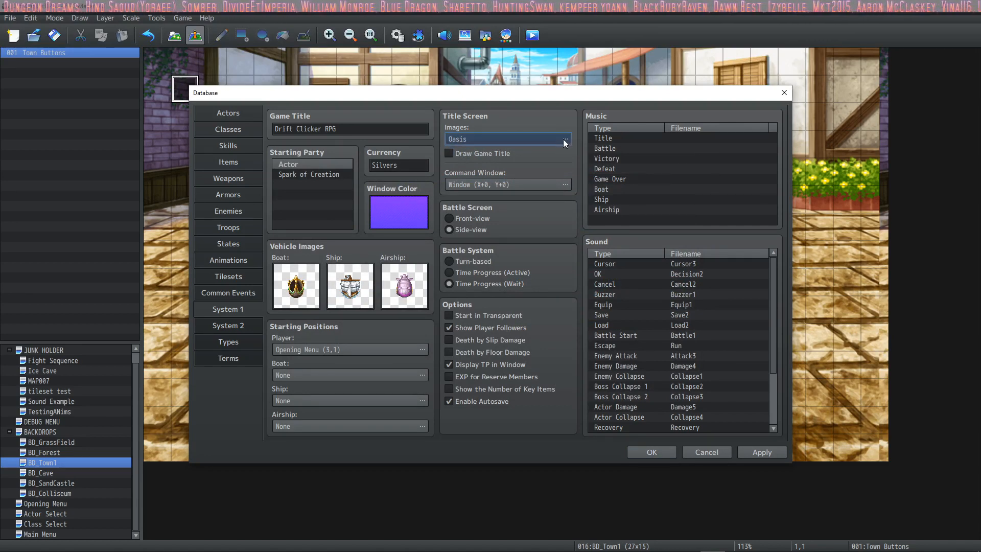
click(565, 139)
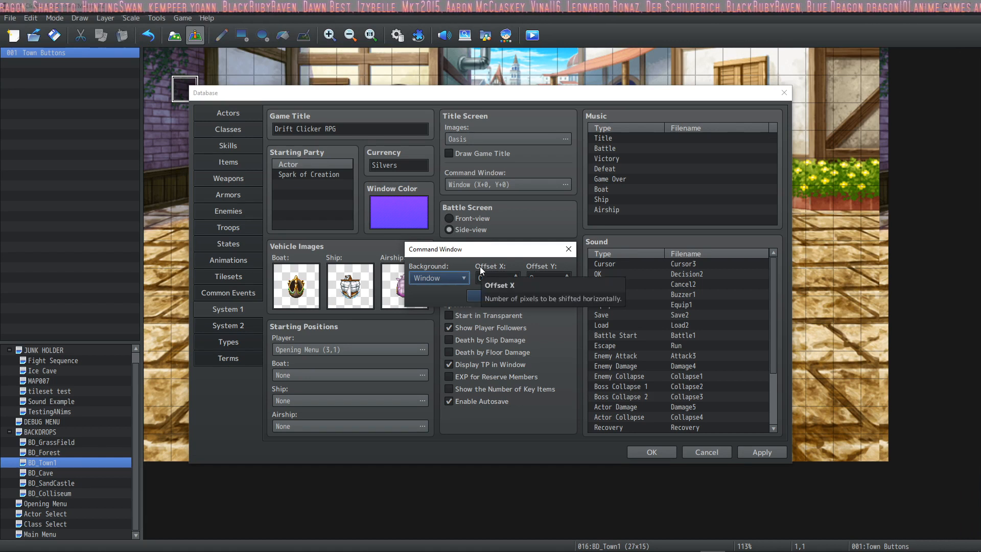
mouse_move(651, 203)
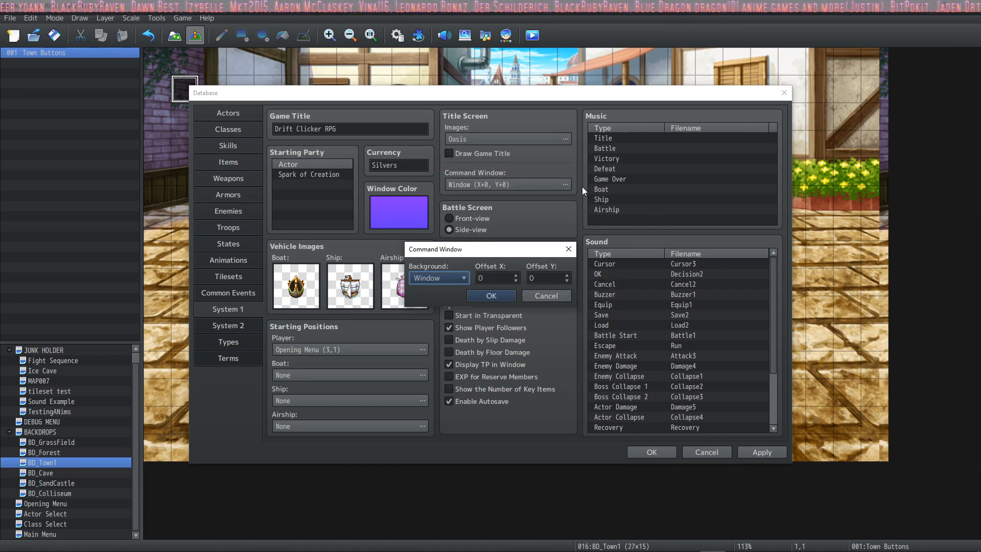
click(463, 277)
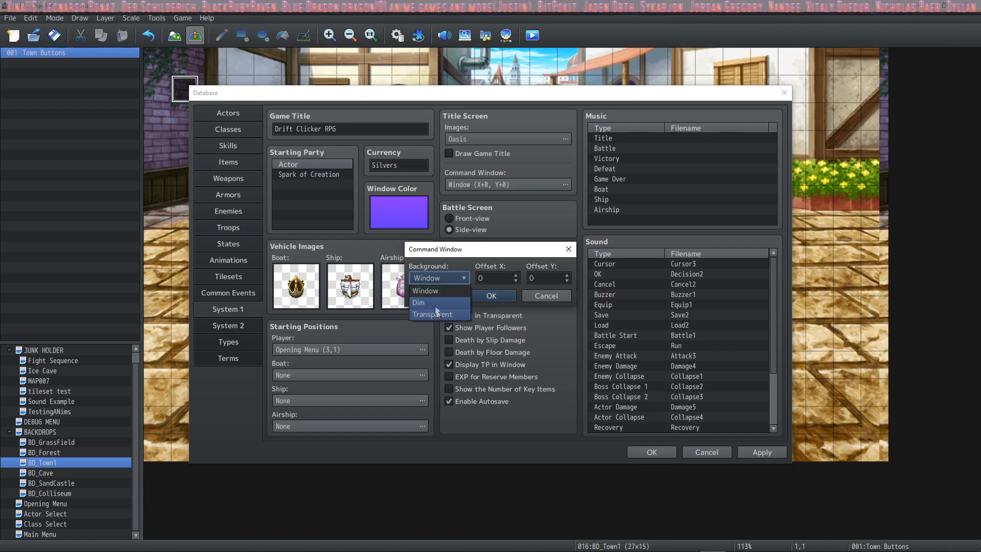
mouse_move(439, 314)
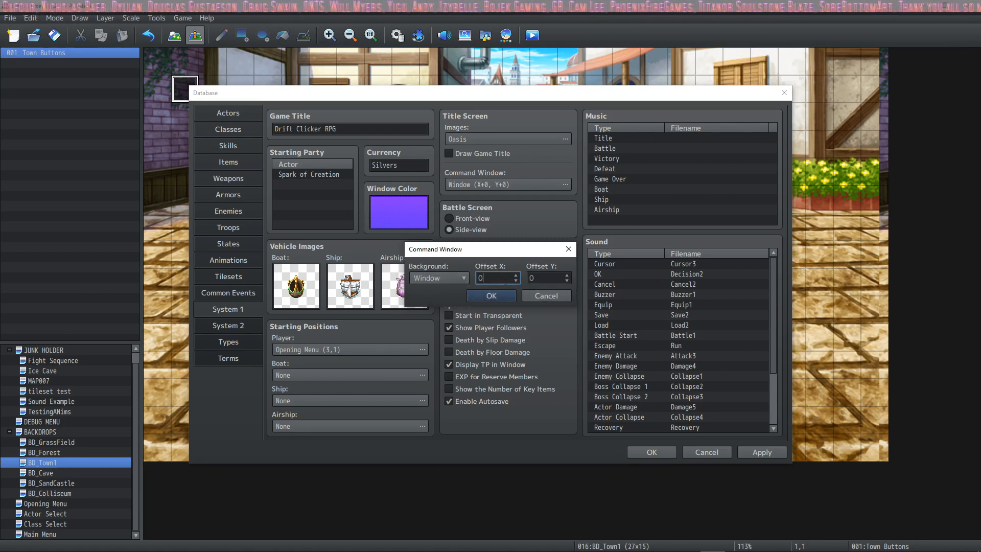
click(490, 295)
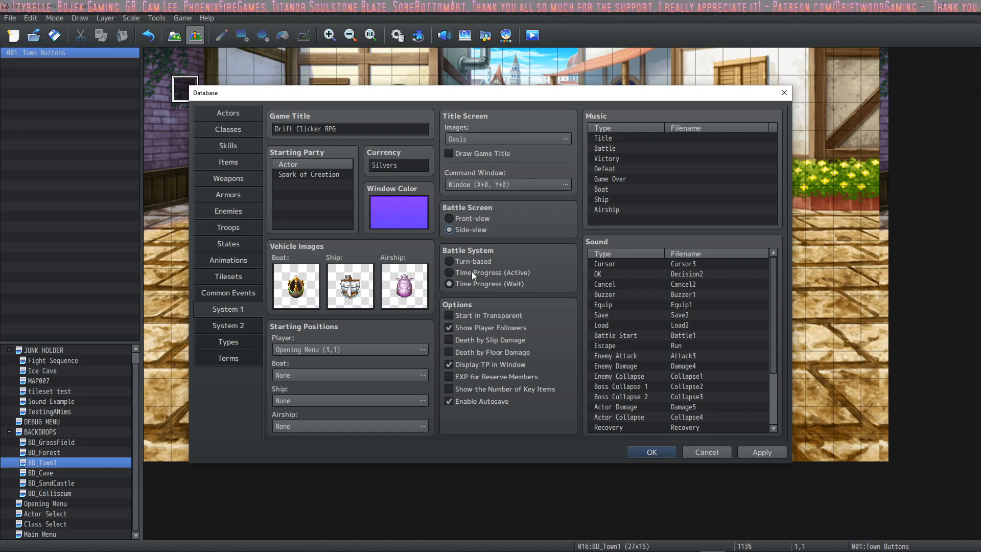
click(449, 219)
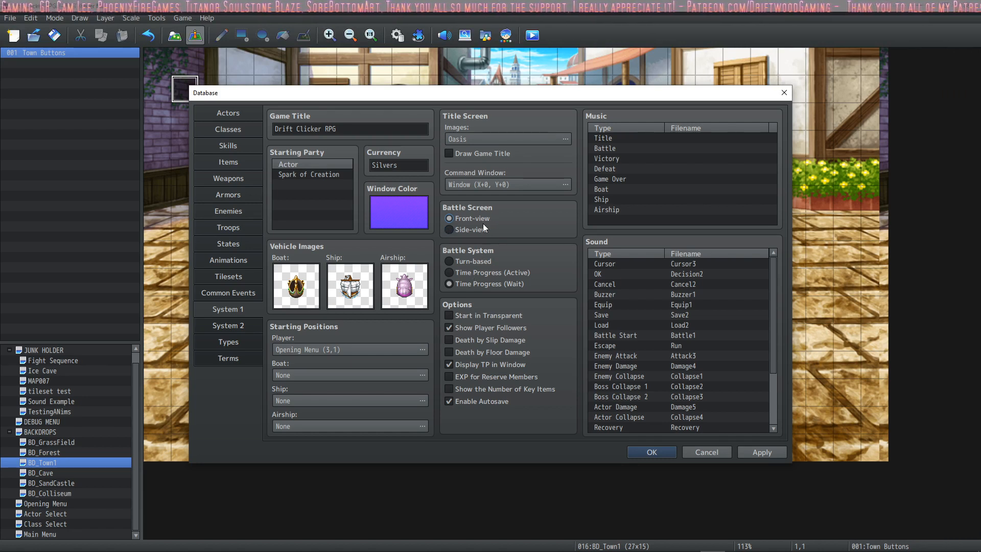
click(449, 230)
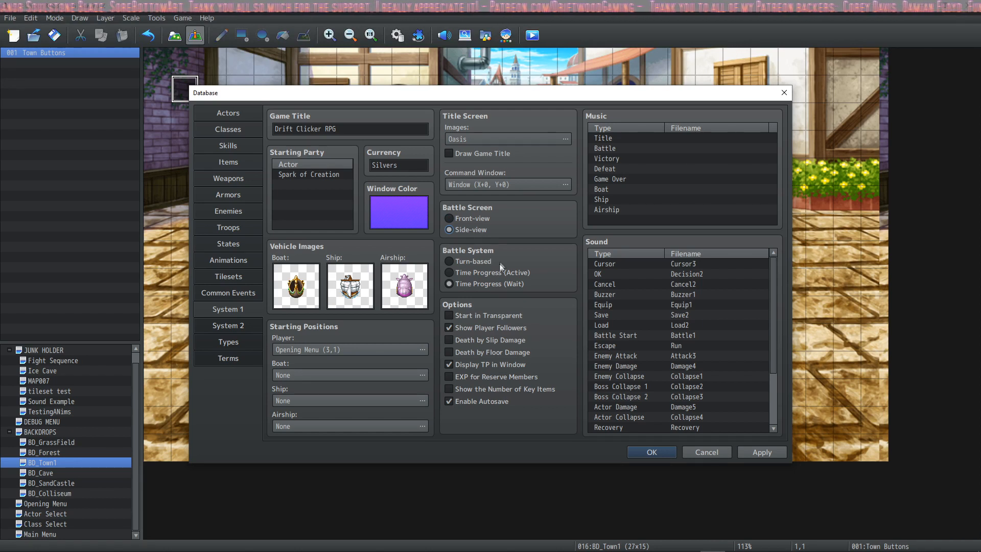
click(449, 271)
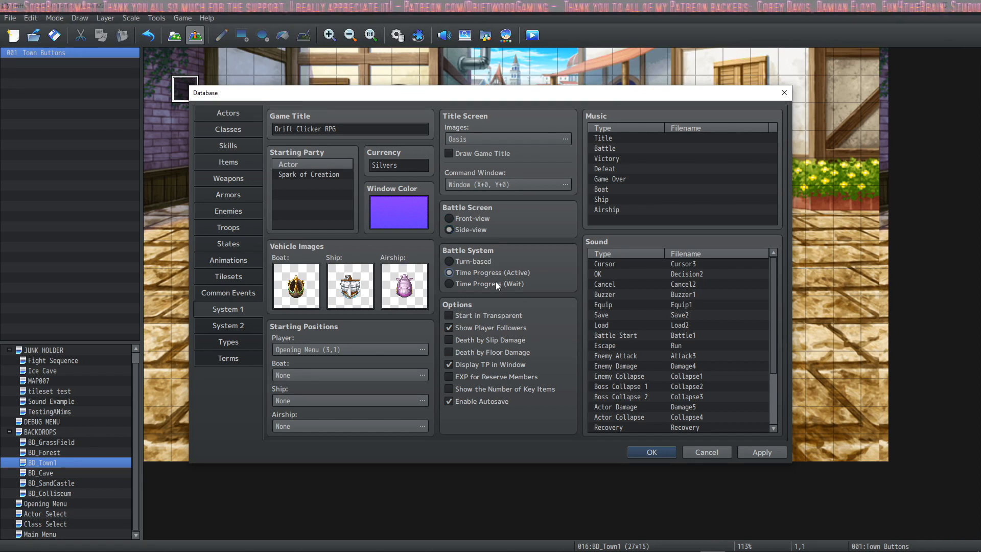
click(449, 283)
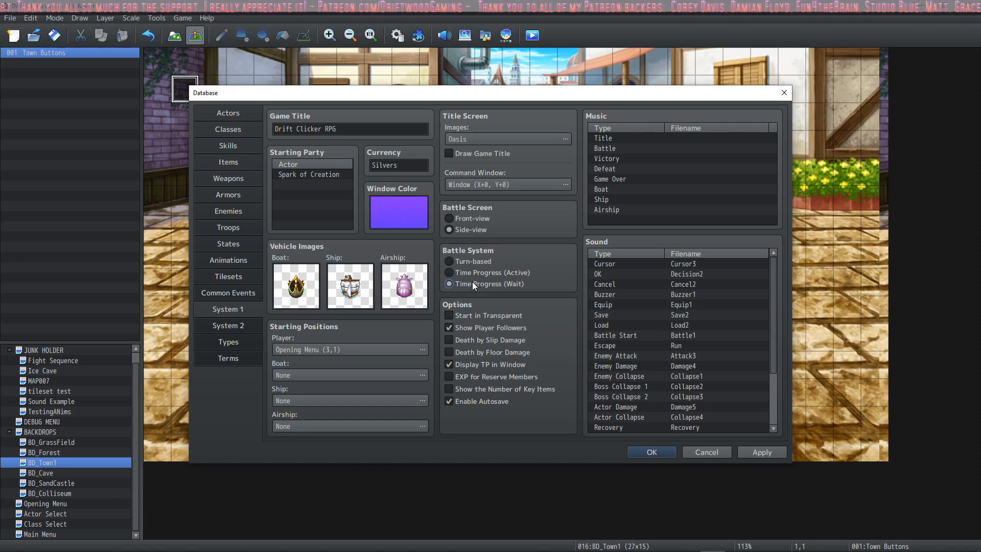
mouse_move(481, 214)
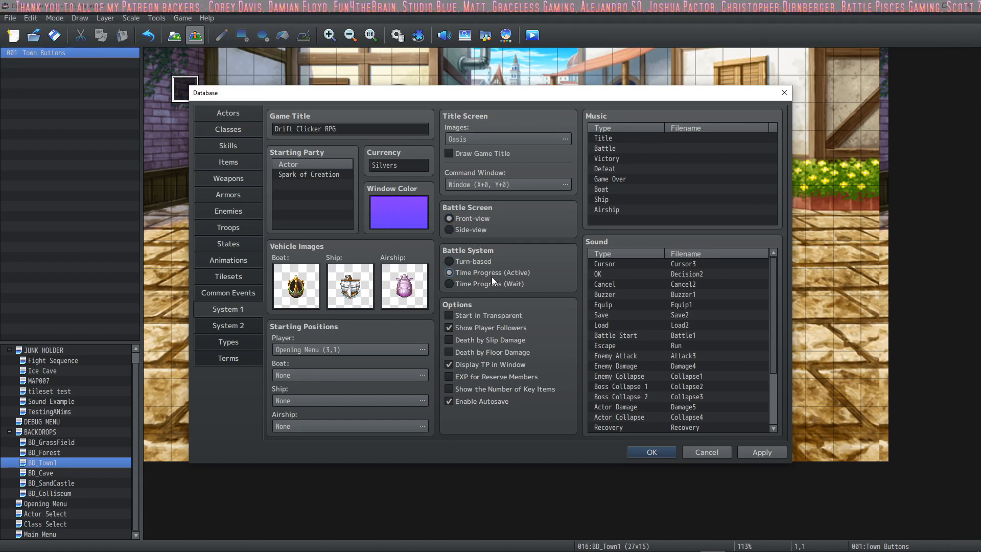
click(450, 283)
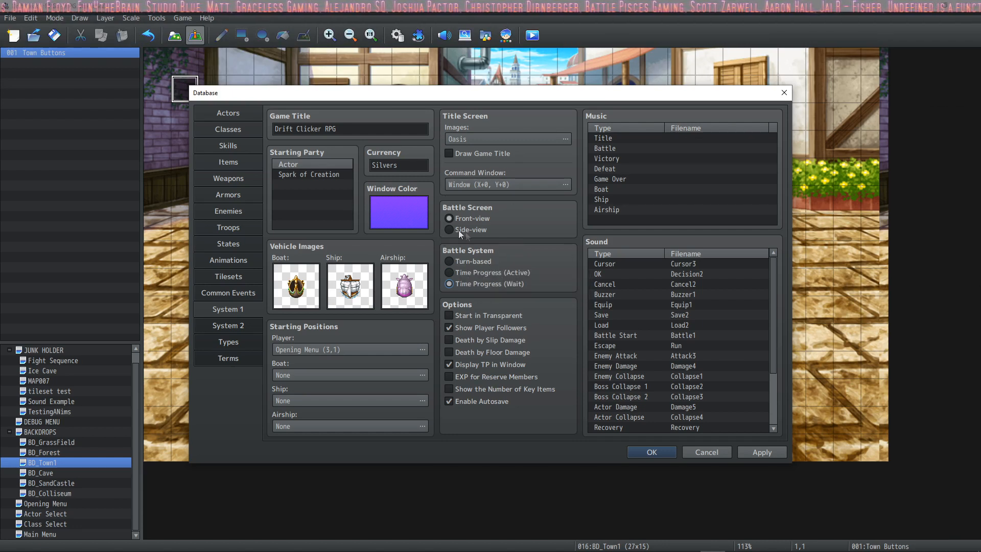
click(449, 229)
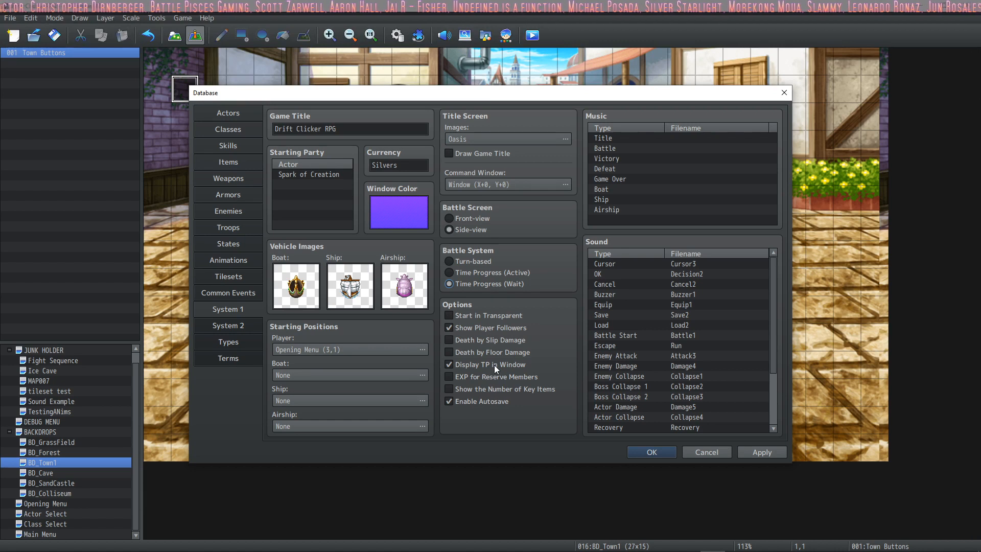
click(449, 316)
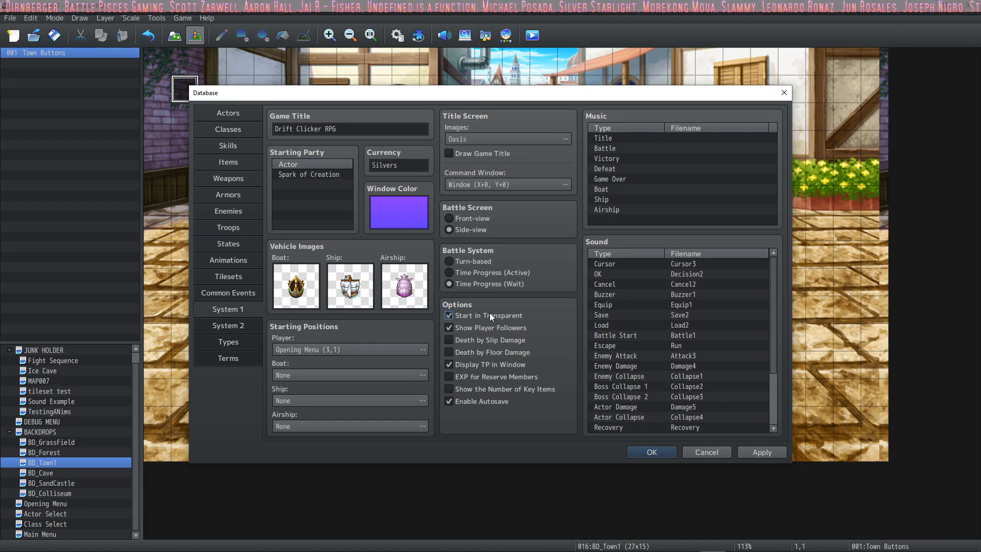
click(449, 314)
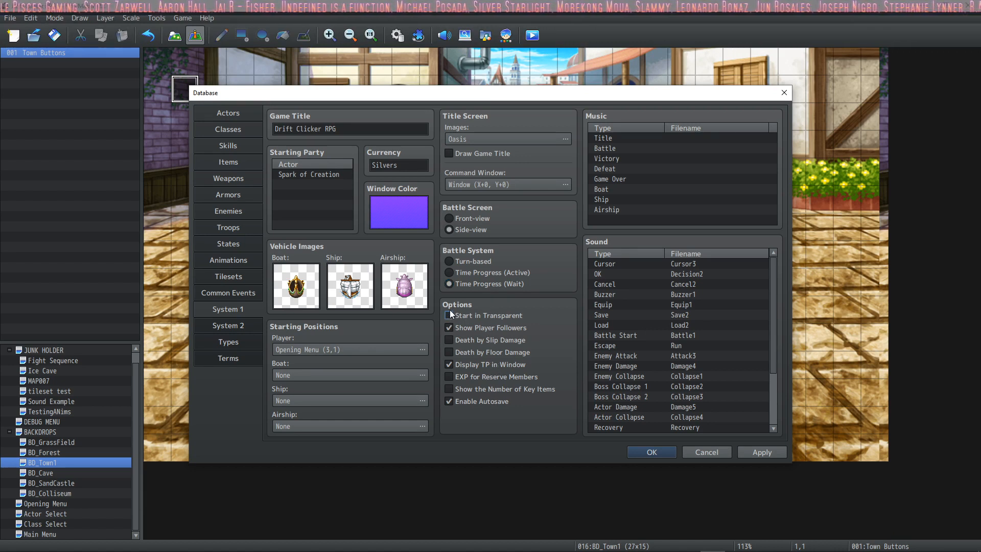
mouse_move(451, 315)
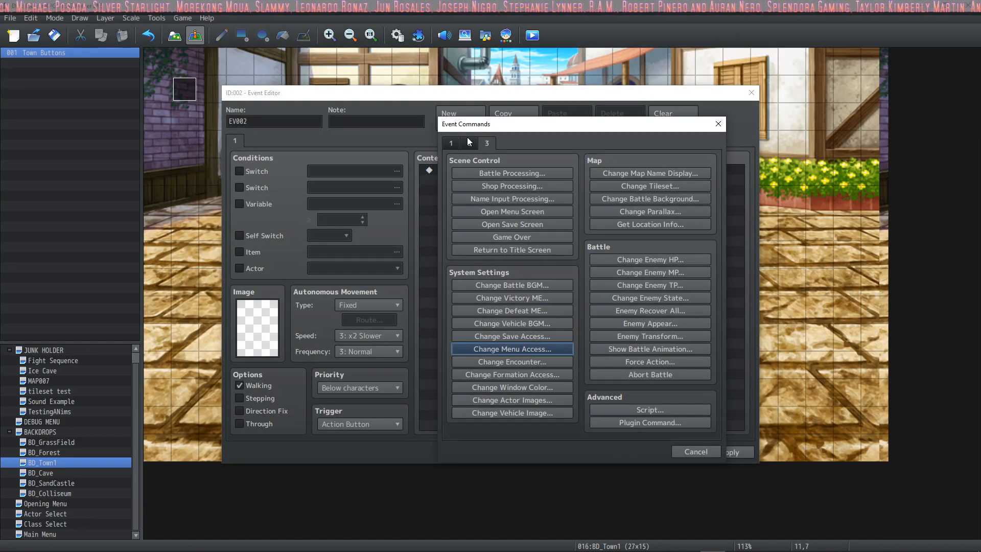
click(468, 143)
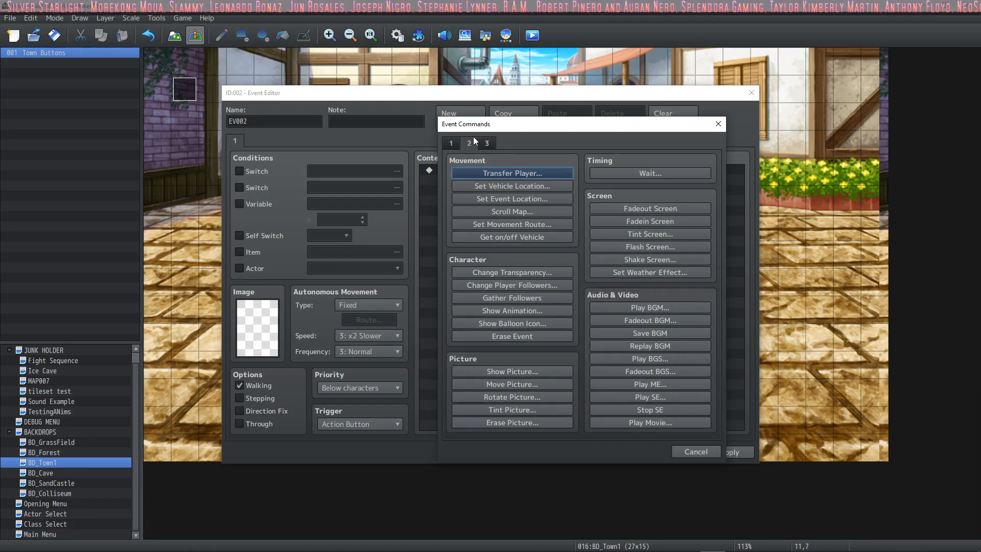
mouse_move(472, 157)
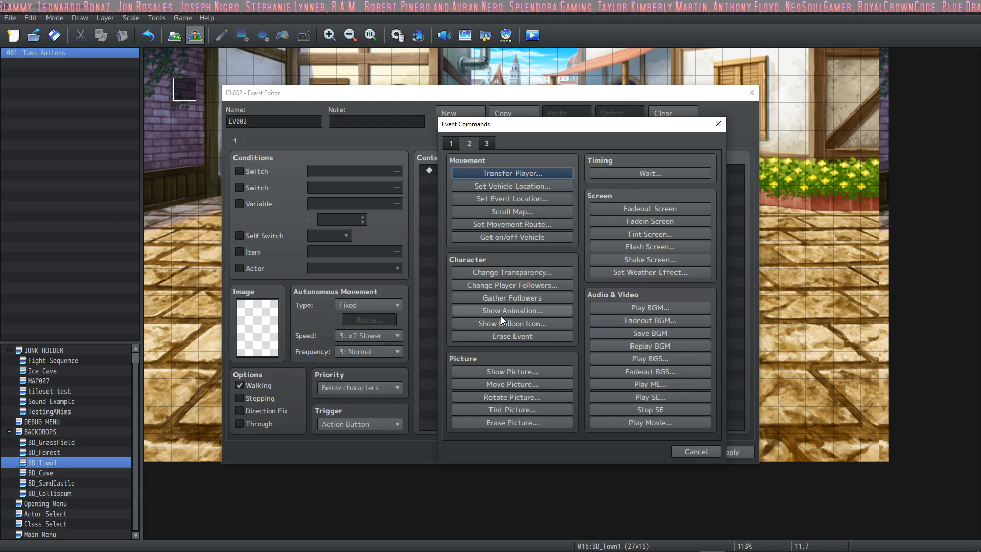
click(511, 272)
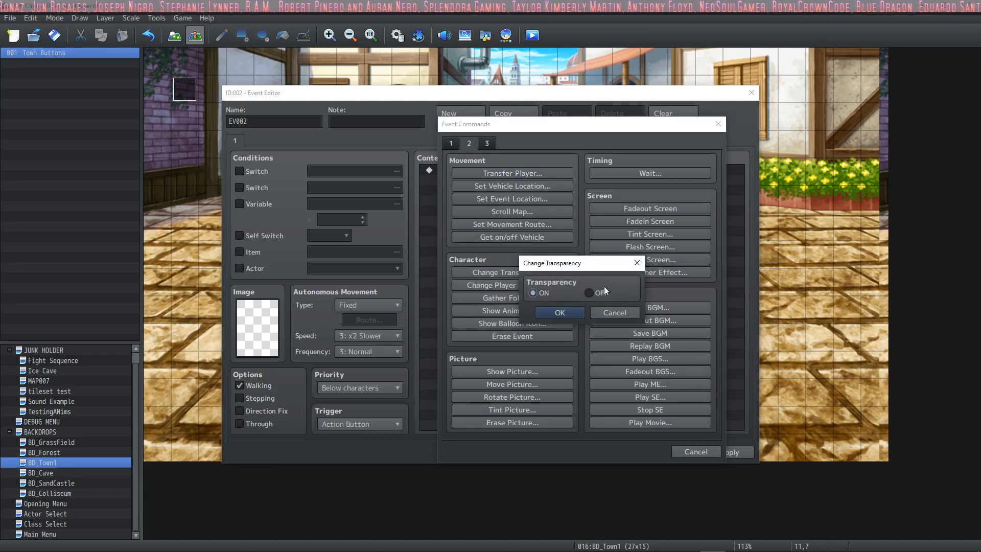
click(558, 312)
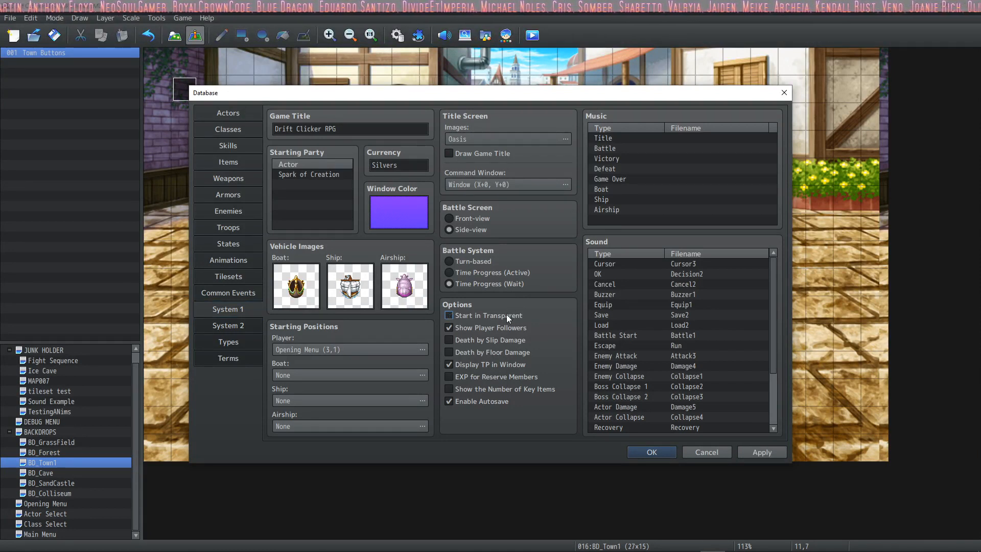
mouse_move(491, 327)
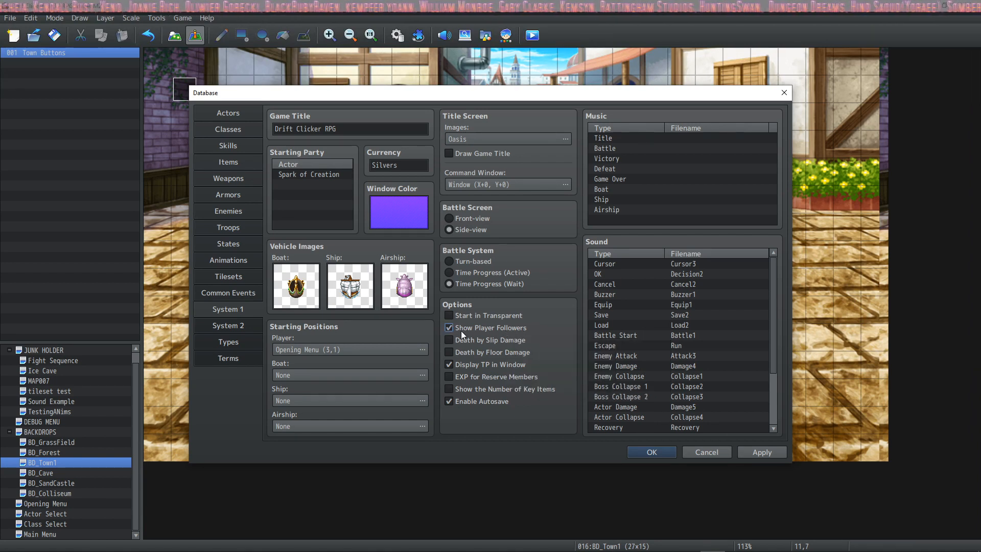
mouse_move(405, 243)
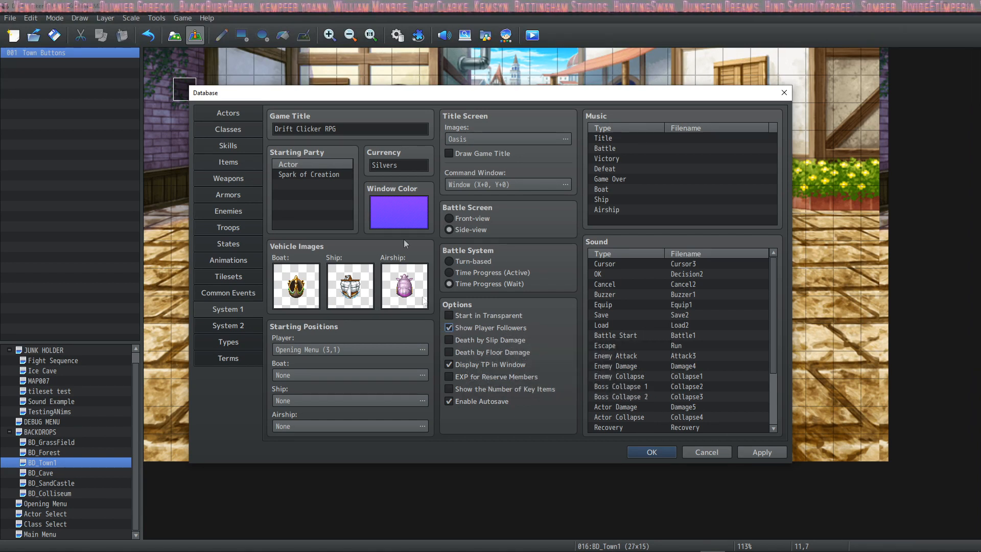
click(449, 327)
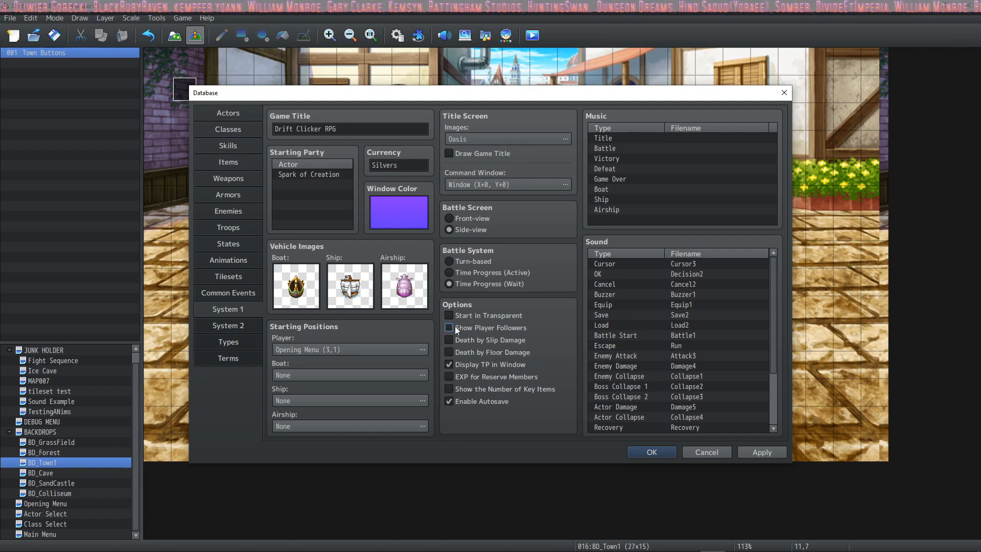
click(448, 327)
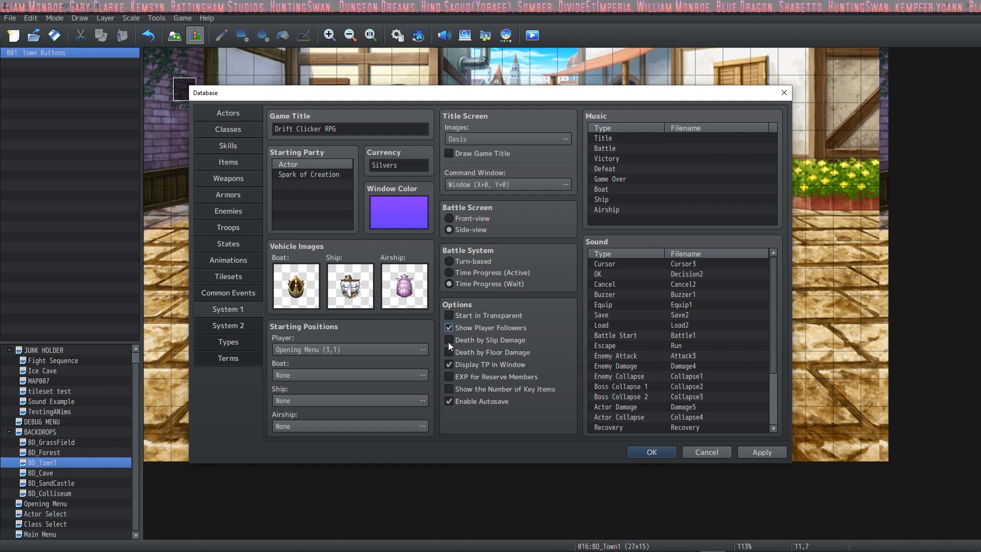
mouse_move(473, 339)
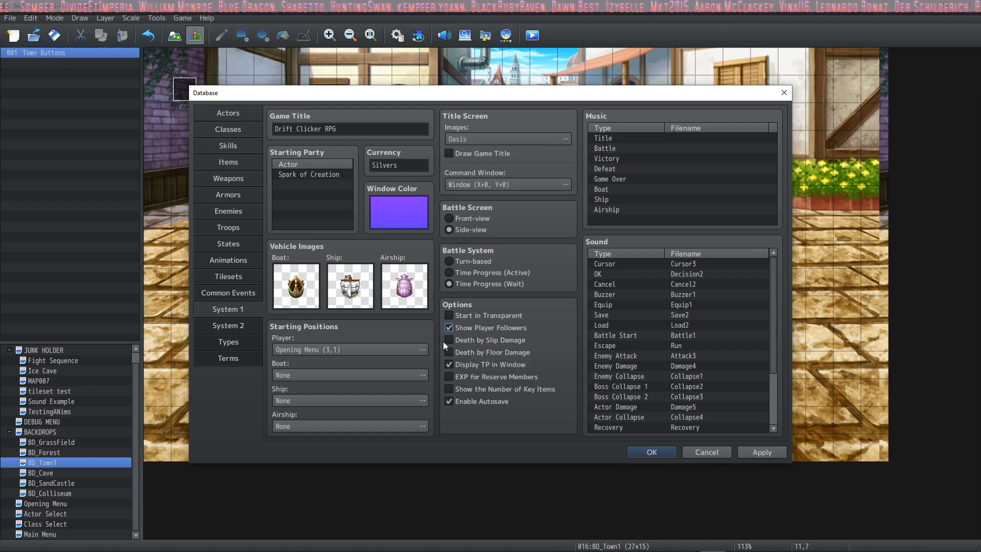
mouse_move(478, 351)
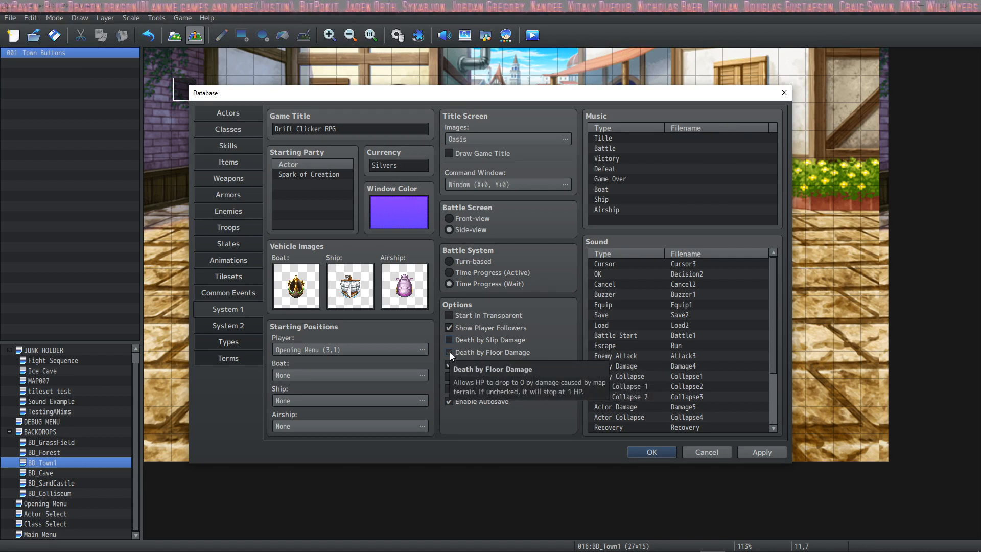
click(450, 353)
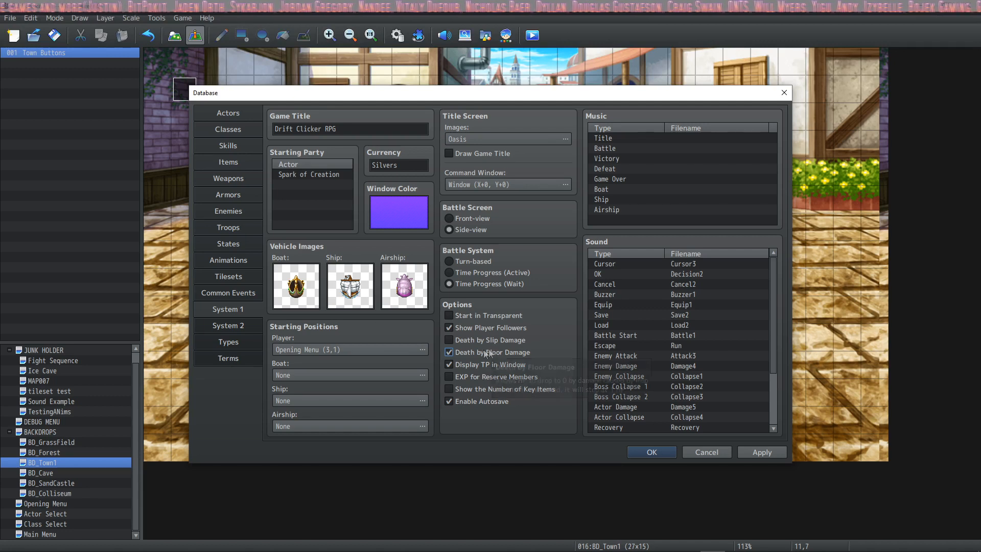
click(449, 352)
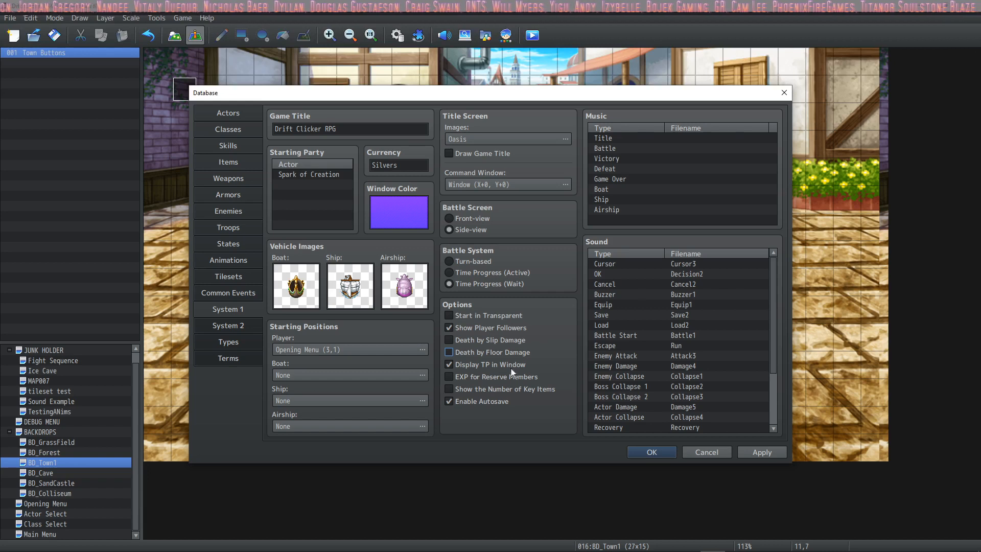
click(449, 364)
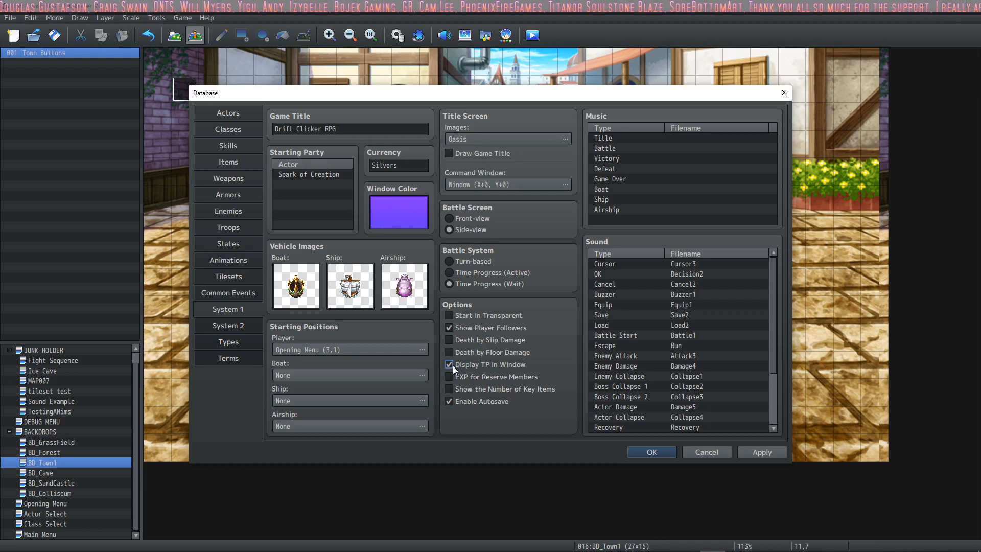
click(448, 364)
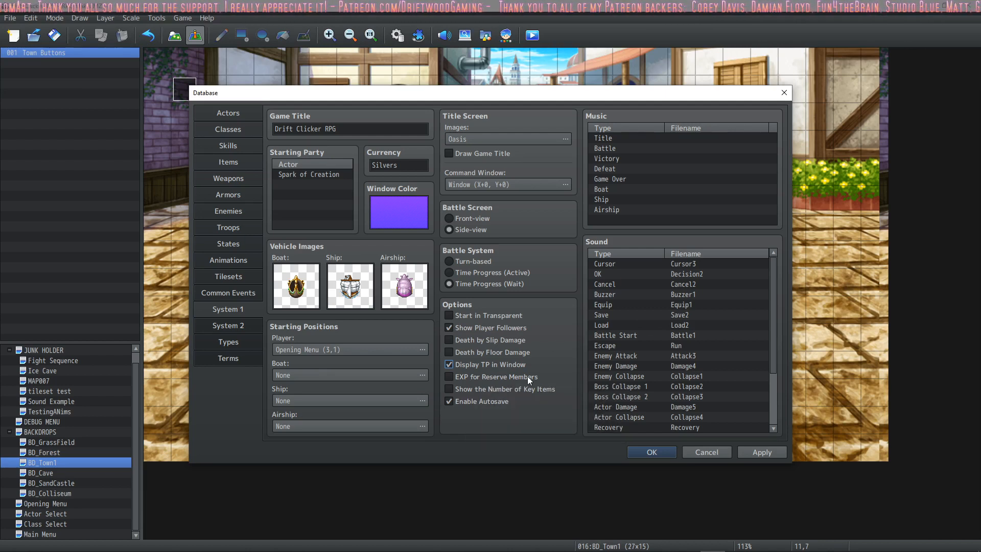
mouse_move(510, 377)
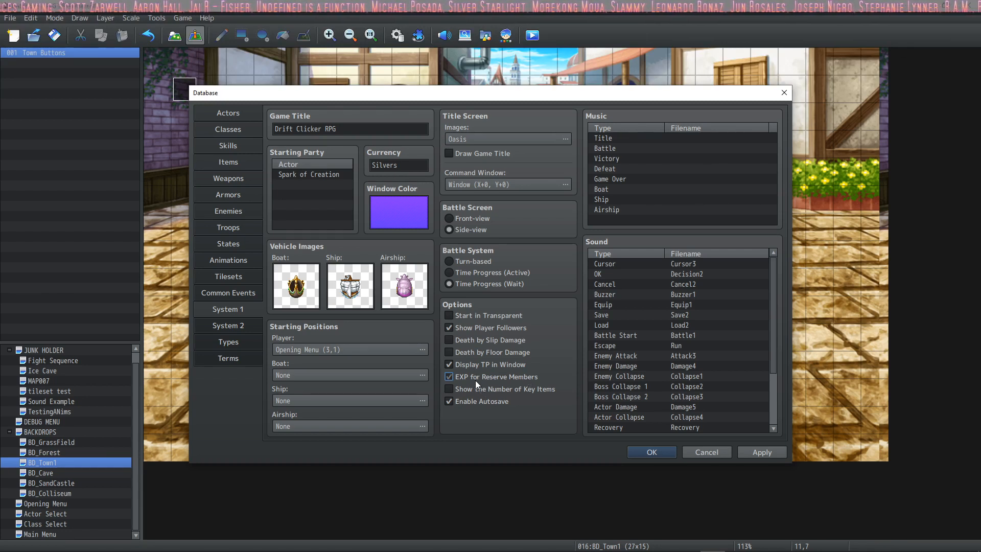
click(448, 376)
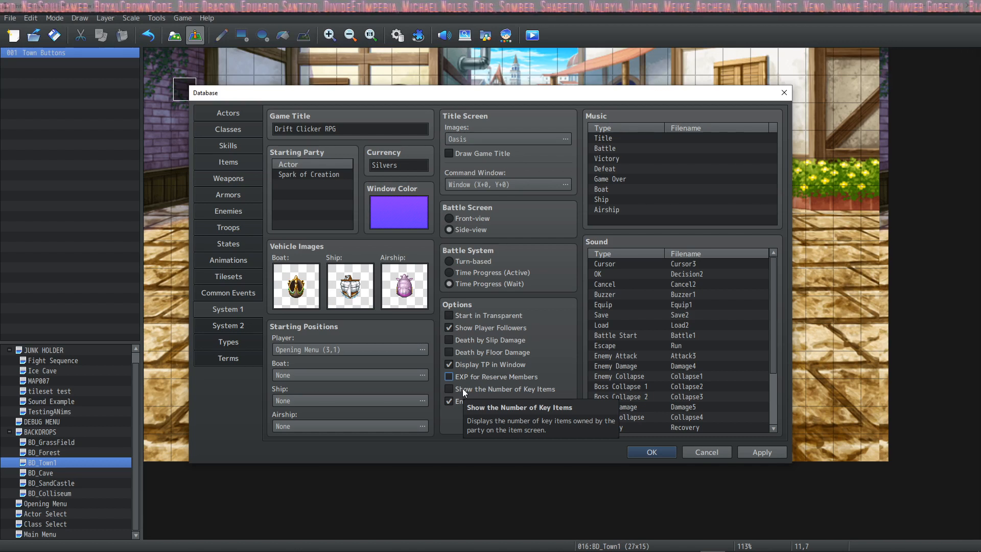
click(447, 388)
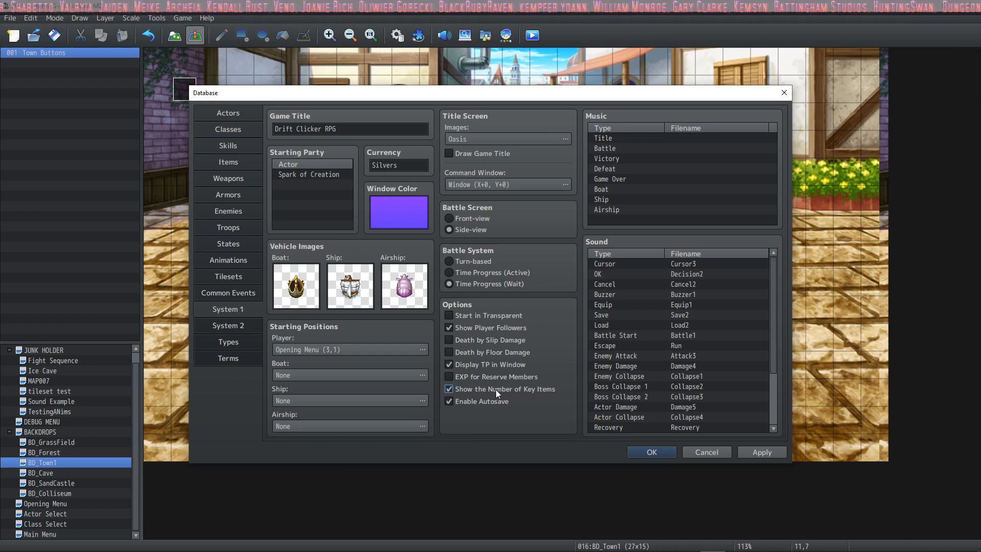
click(449, 389)
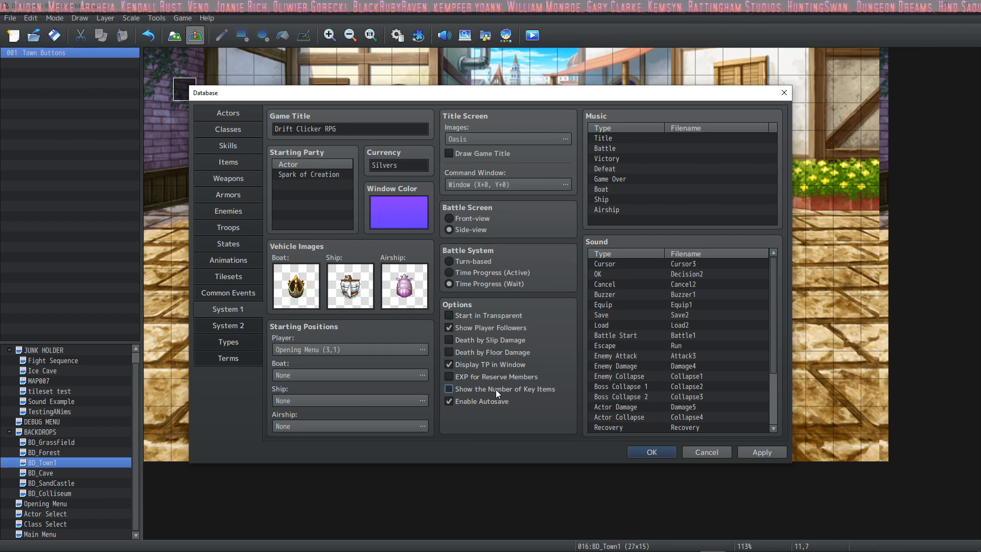
click(449, 400)
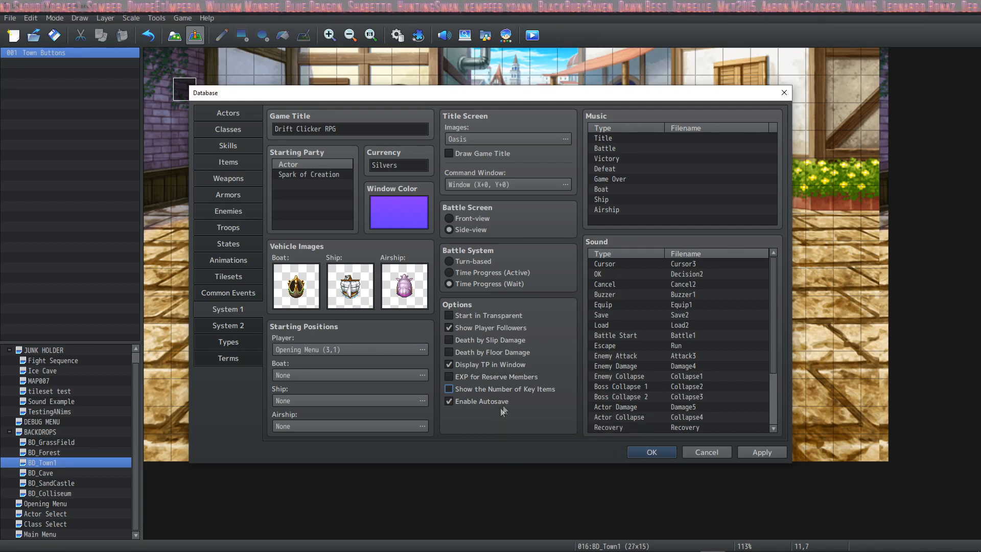
mouse_move(651, 144)
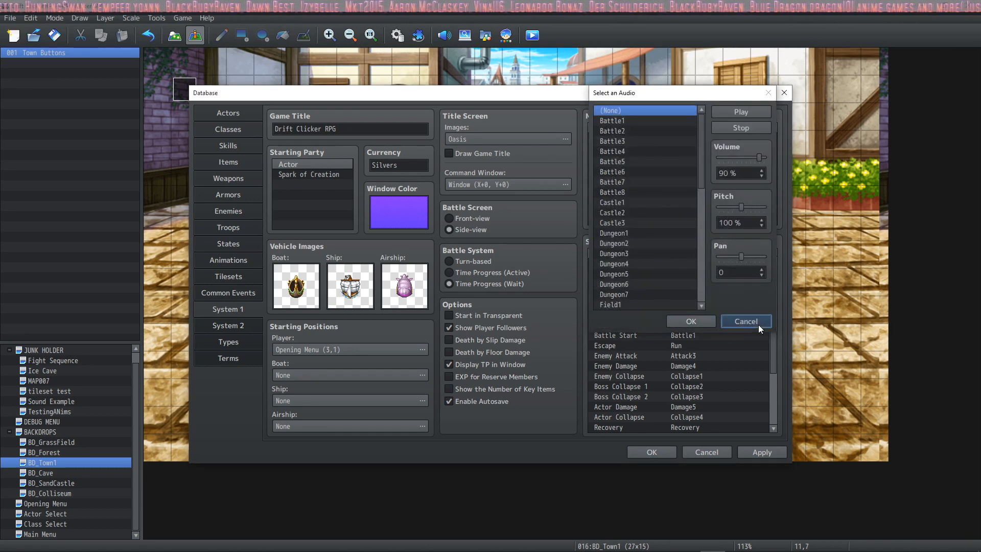
click(745, 321)
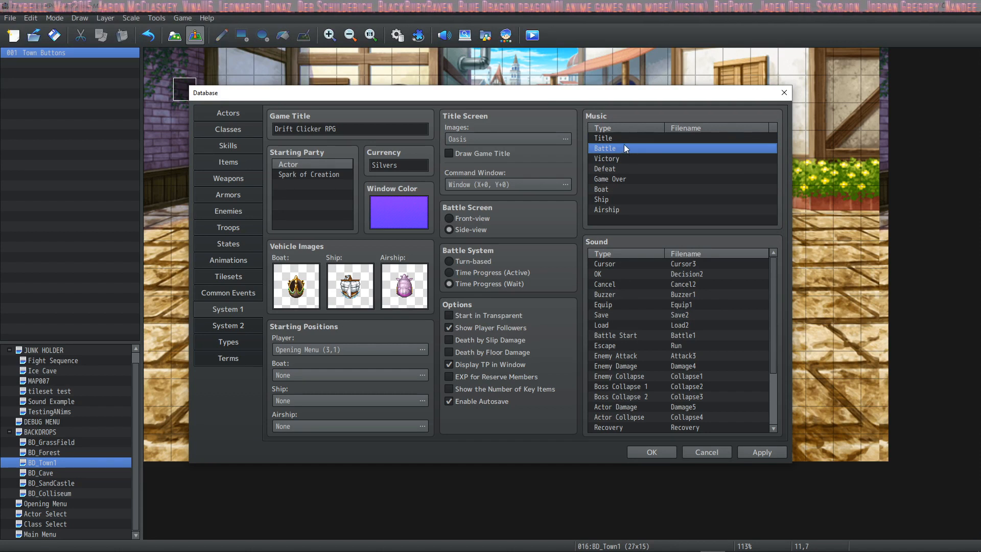
click(620, 169)
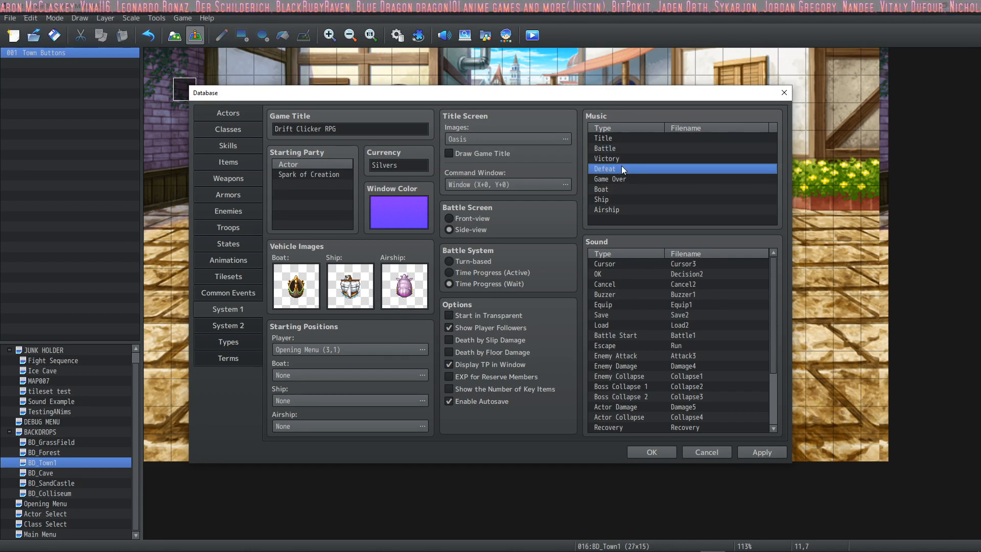
click(609, 178)
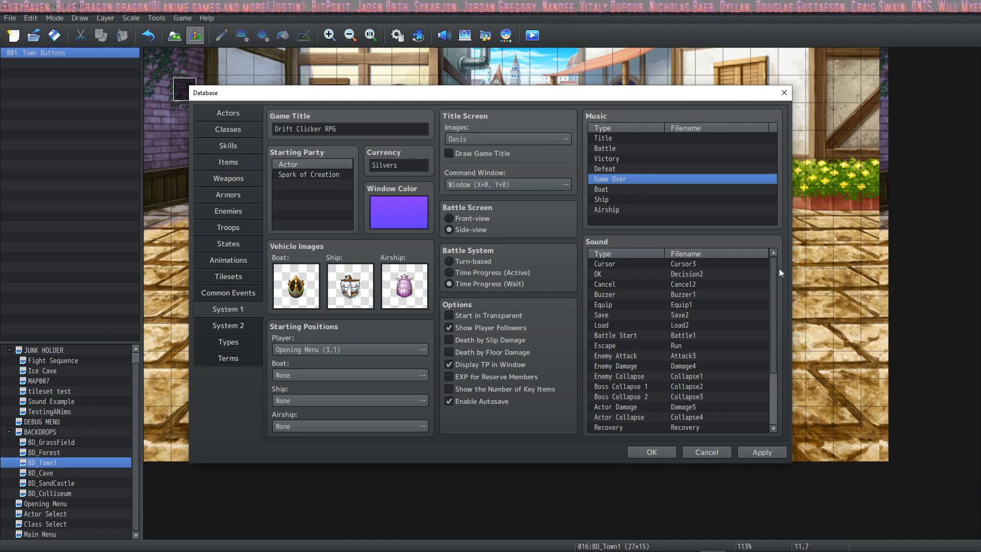
scroll(down, 3)
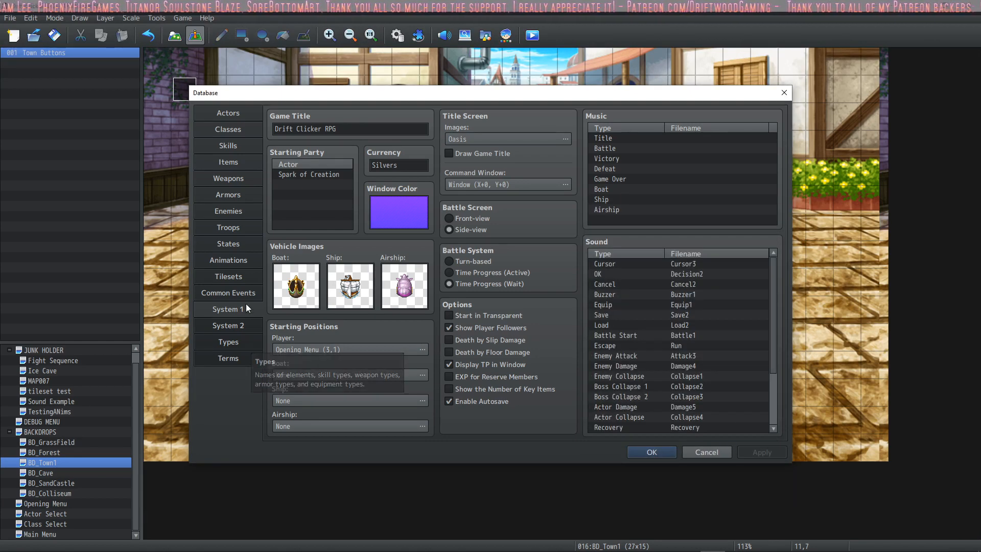
Switch to System 2, keeping the Equip command and Armor category enabled, and apply the changes
click(228, 325)
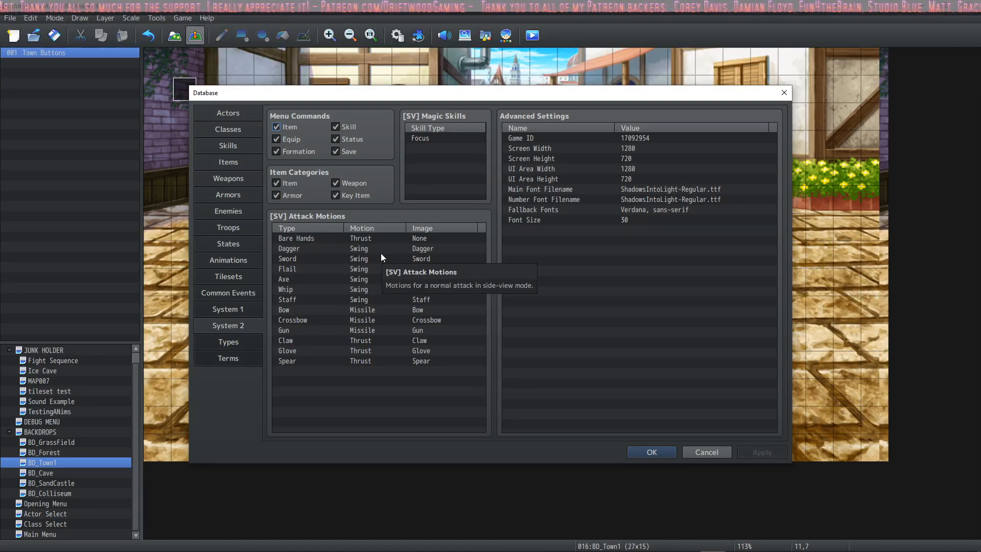
mouse_move(344, 169)
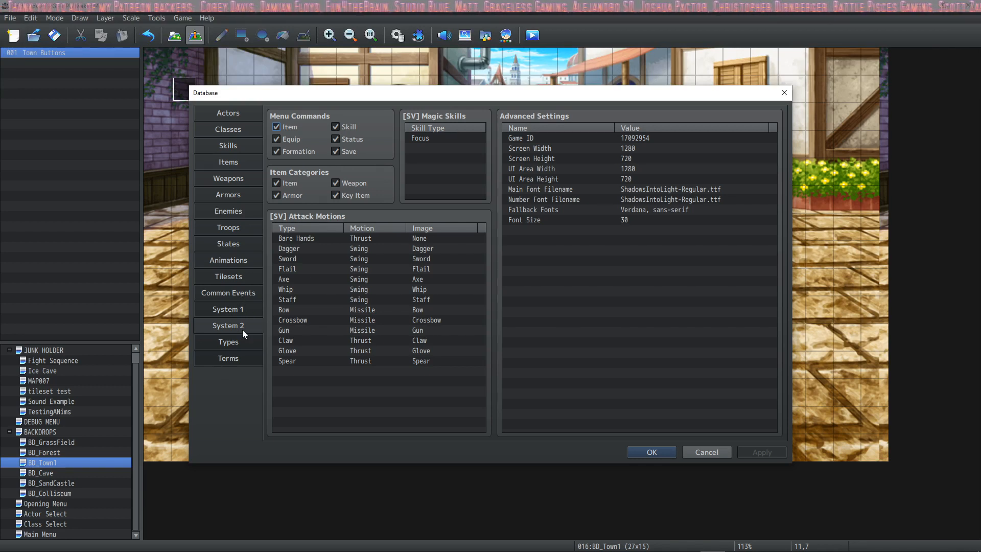
mouse_move(276, 118)
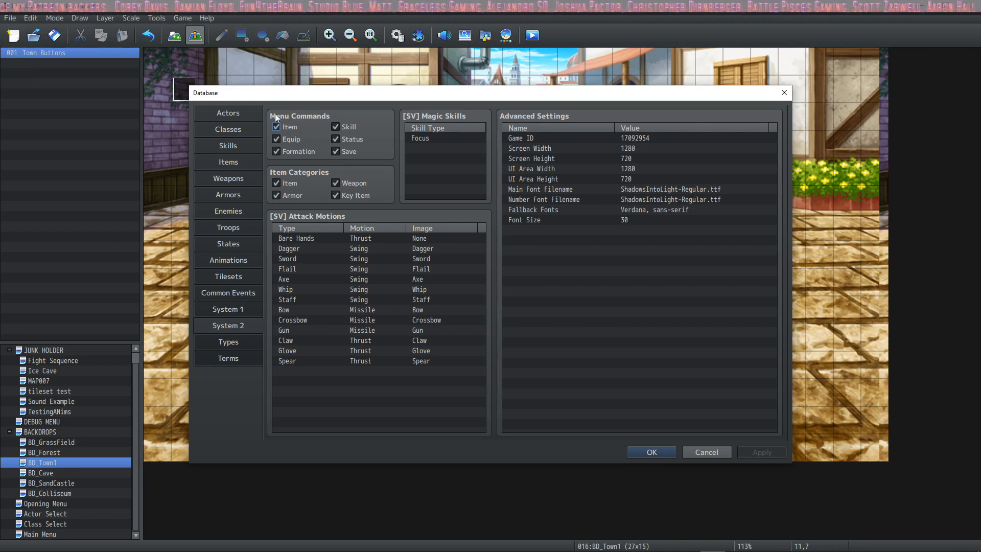
mouse_move(300, 130)
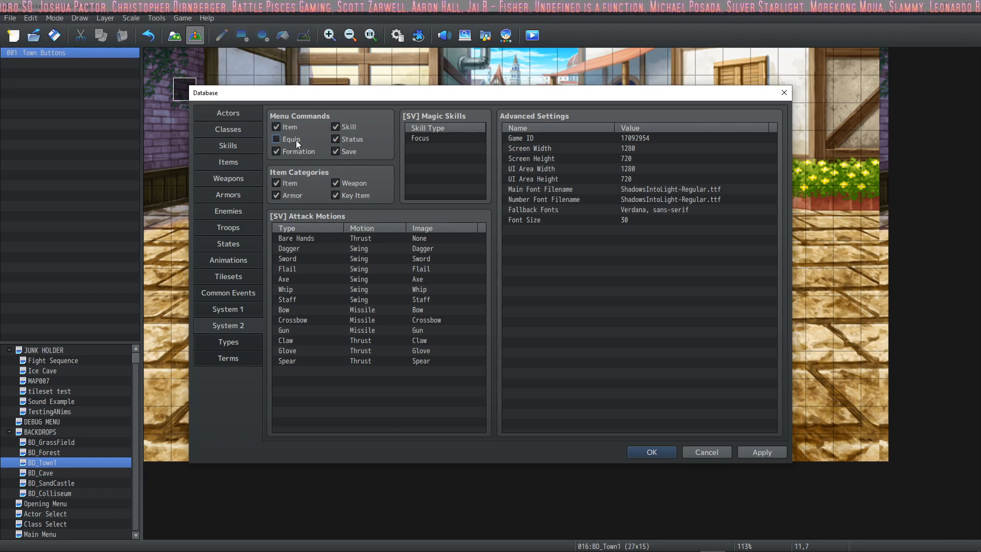
click(275, 139)
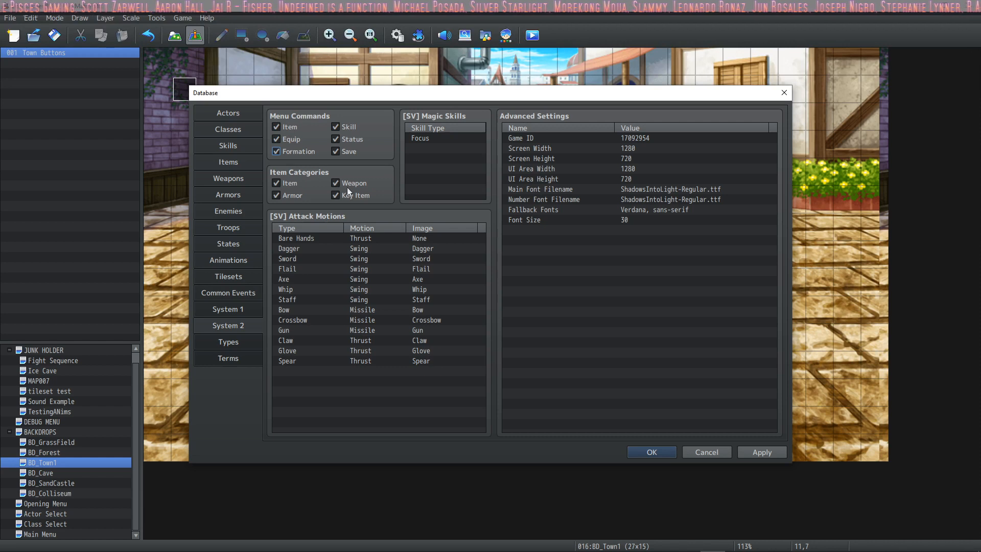
mouse_move(312, 181)
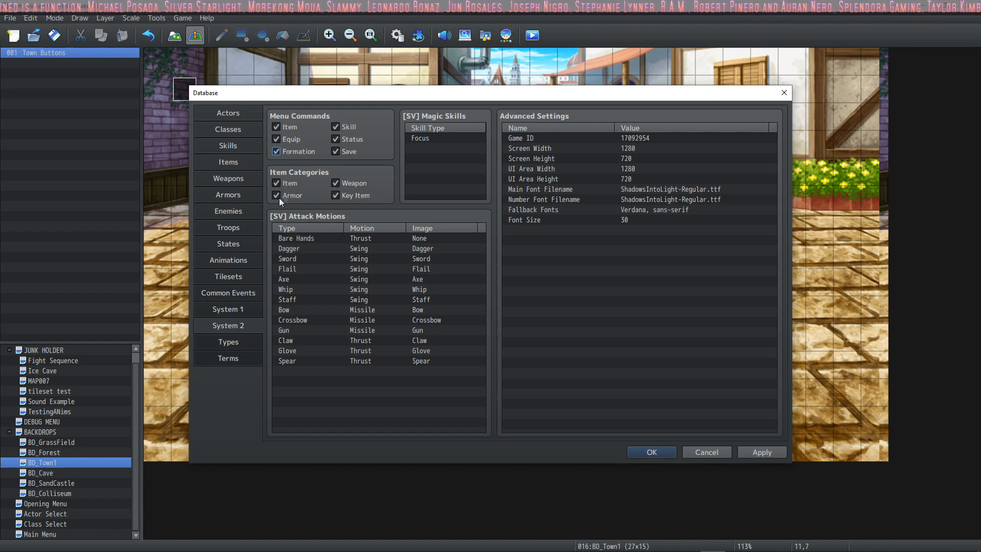
click(336, 183)
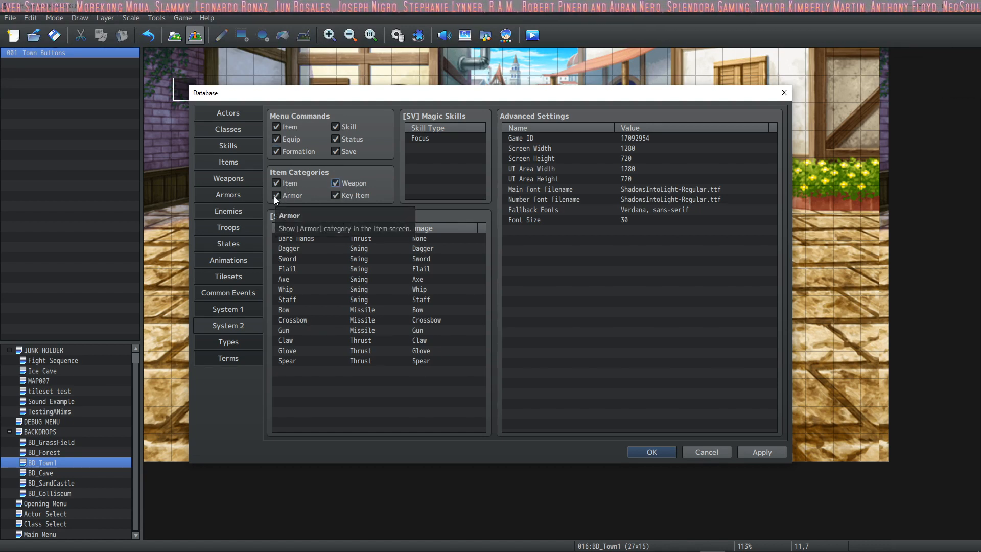
click(276, 195)
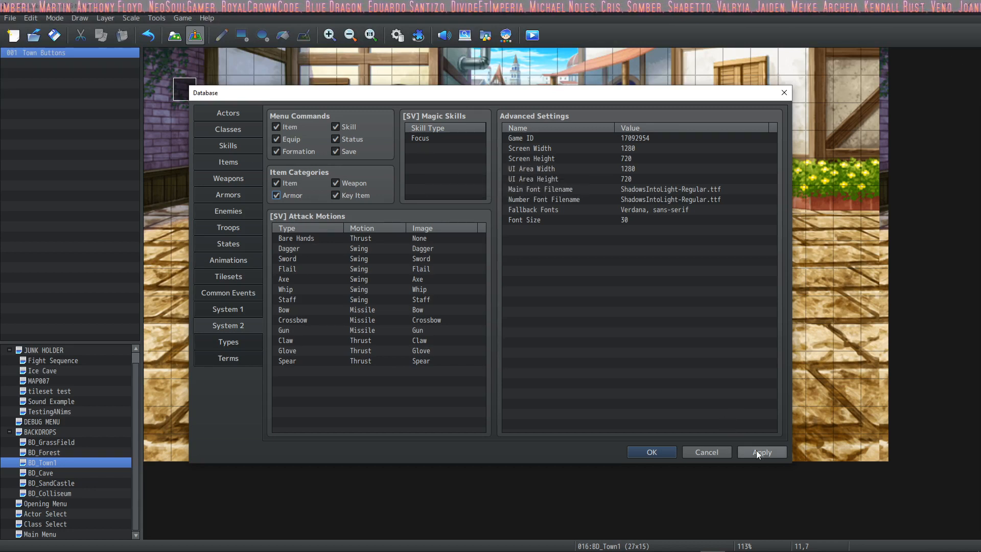
click(228, 145)
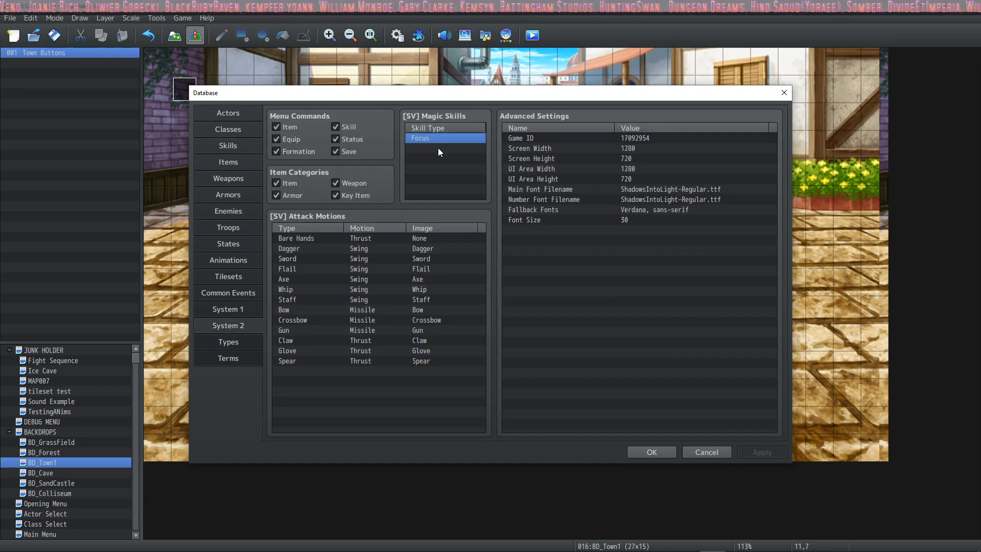
click(444, 148)
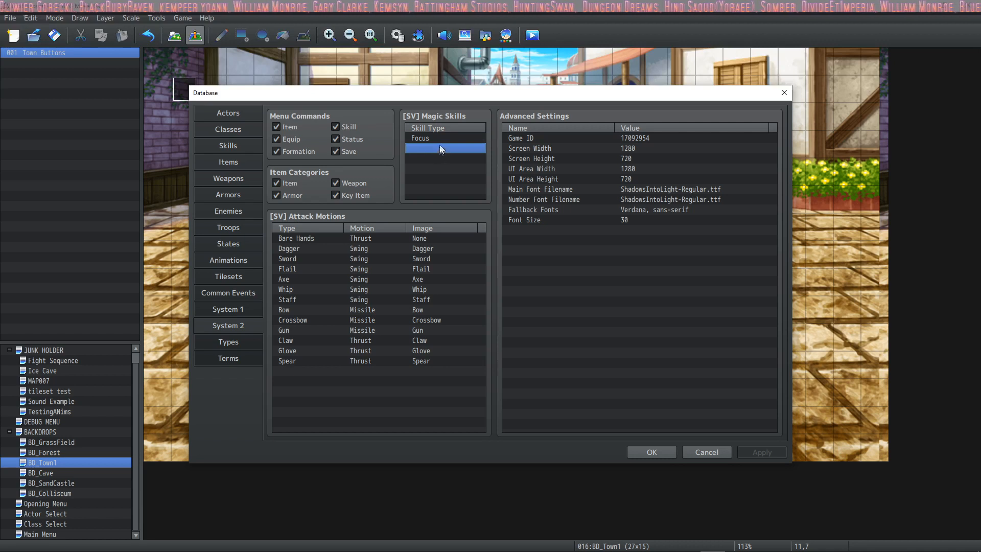
mouse_move(442, 141)
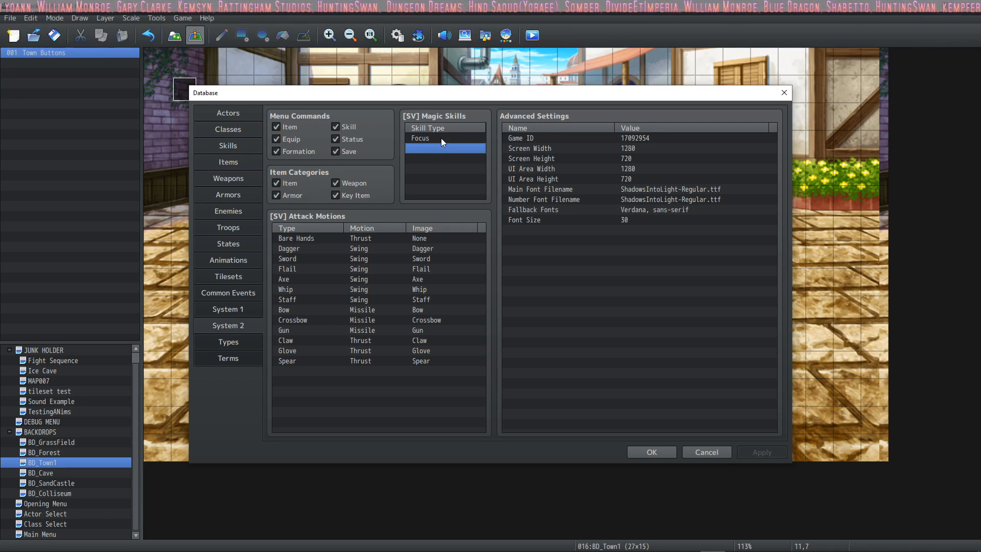
mouse_move(469, 228)
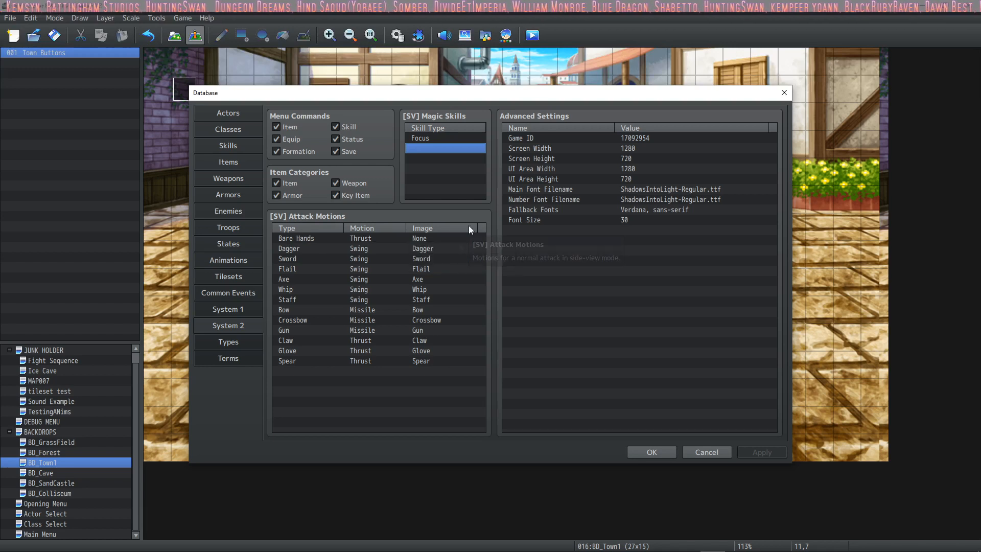
mouse_move(369, 244)
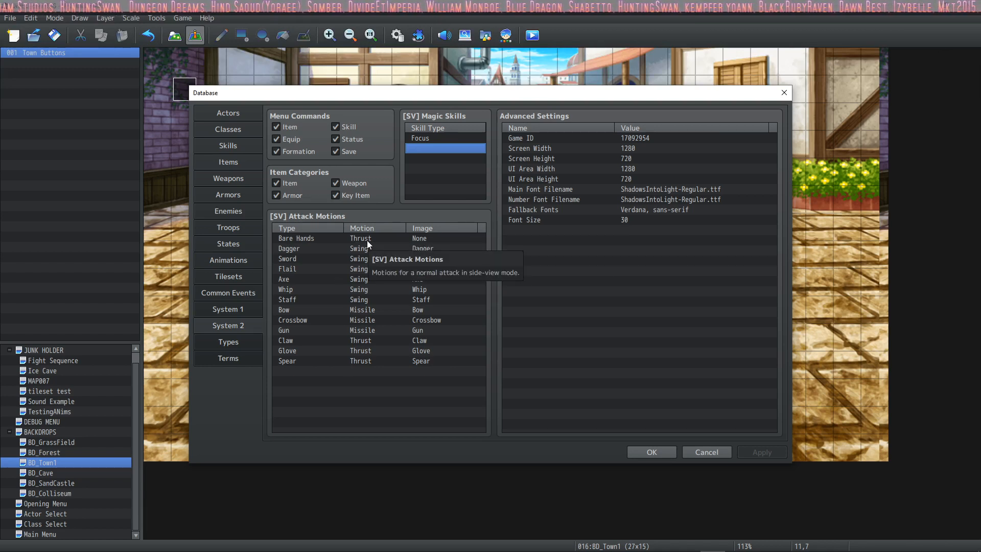
mouse_move(469, 365)
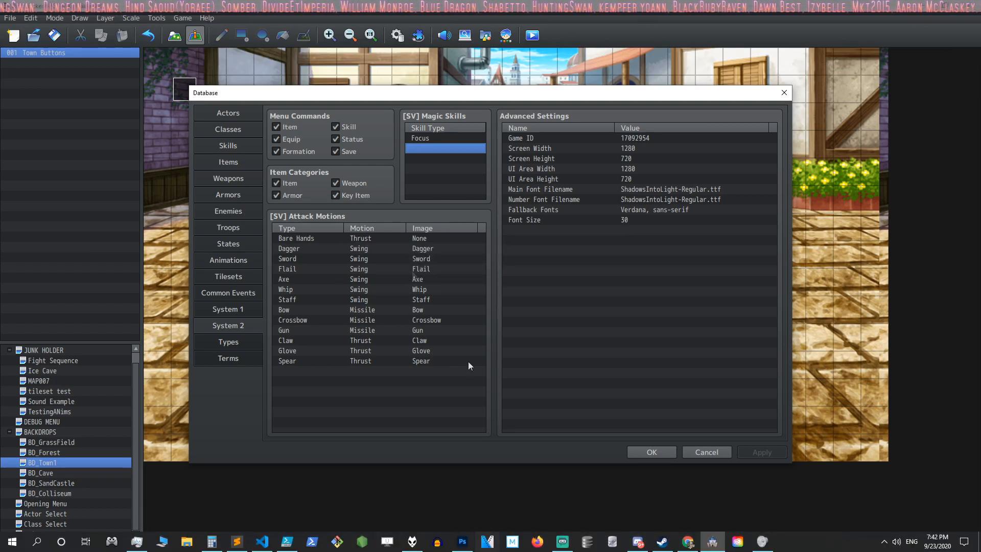
Open the project folder via Game > Open Folder to reach img/system/Weapons1.png for Photoshop
click(182, 18)
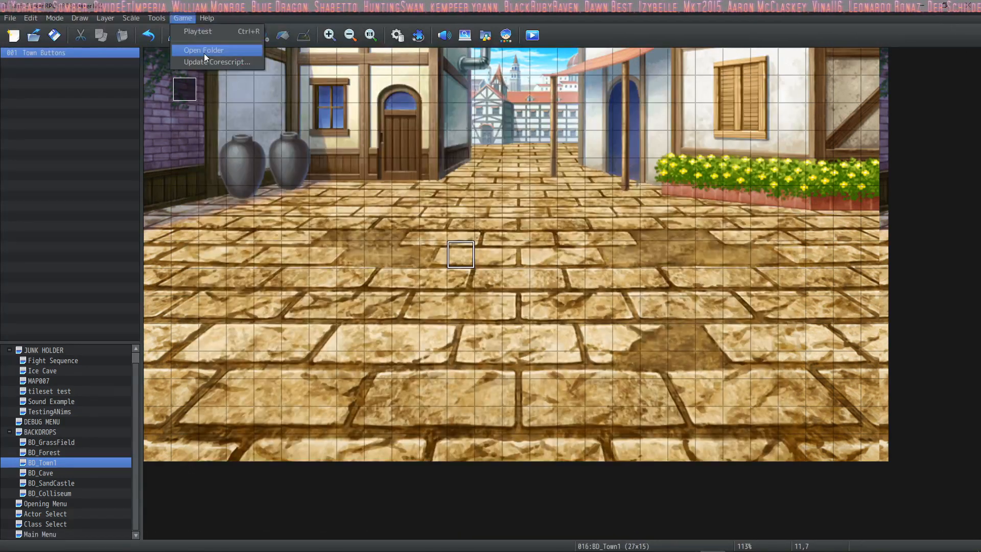
click(203, 50)
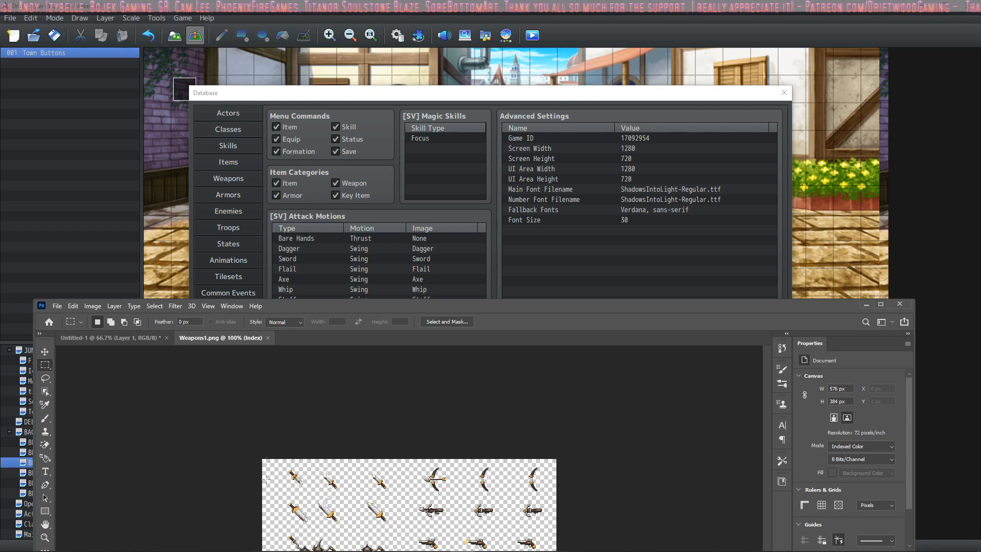
mouse_move(313, 466)
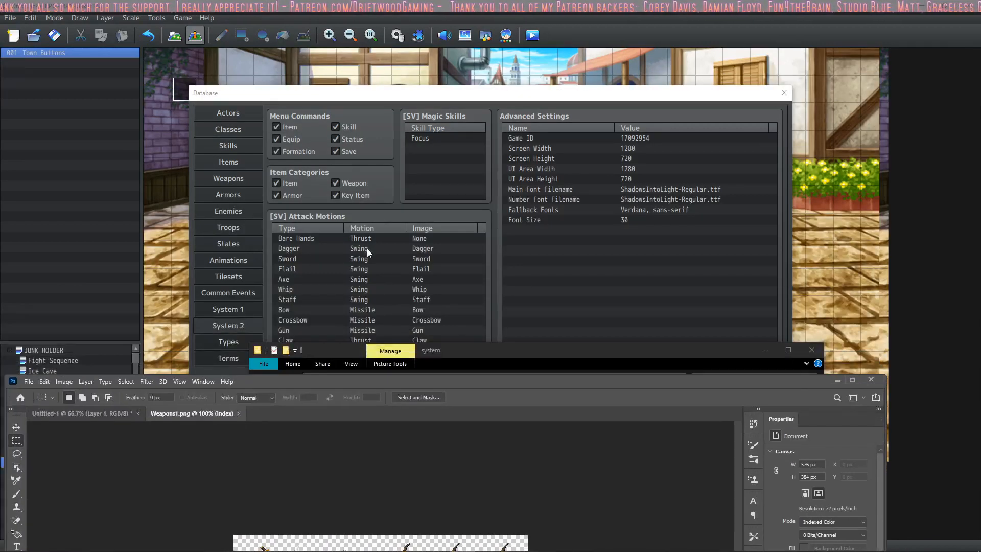
Return to the [SV] Attack Motions list and open the Dagger entry (Swing motion, Dagger image)
click(307, 248)
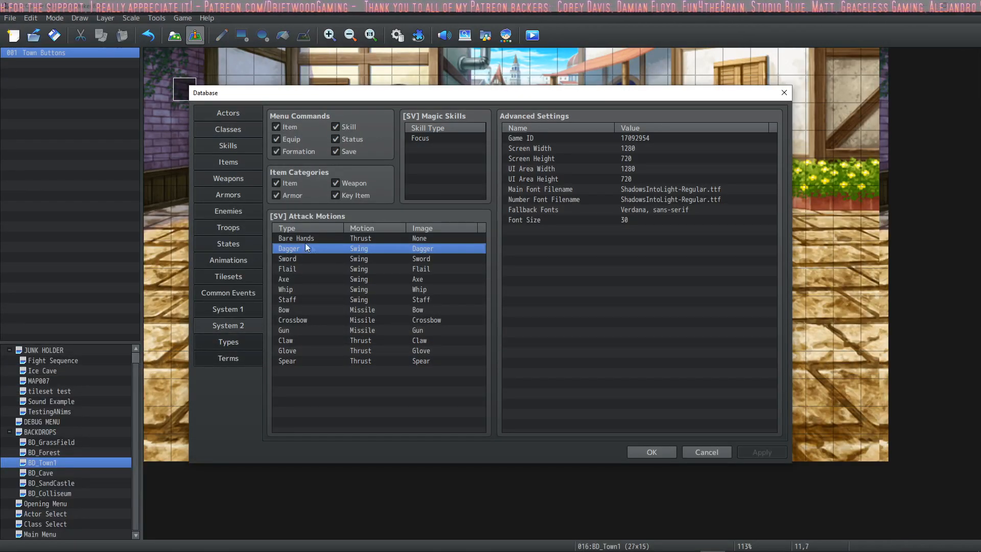
mouse_move(385, 256)
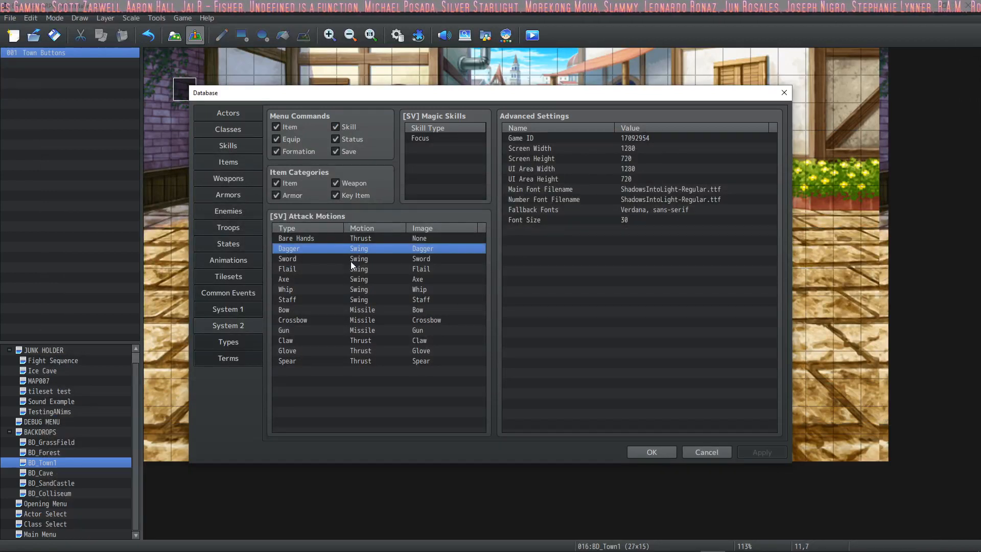
click(296, 238)
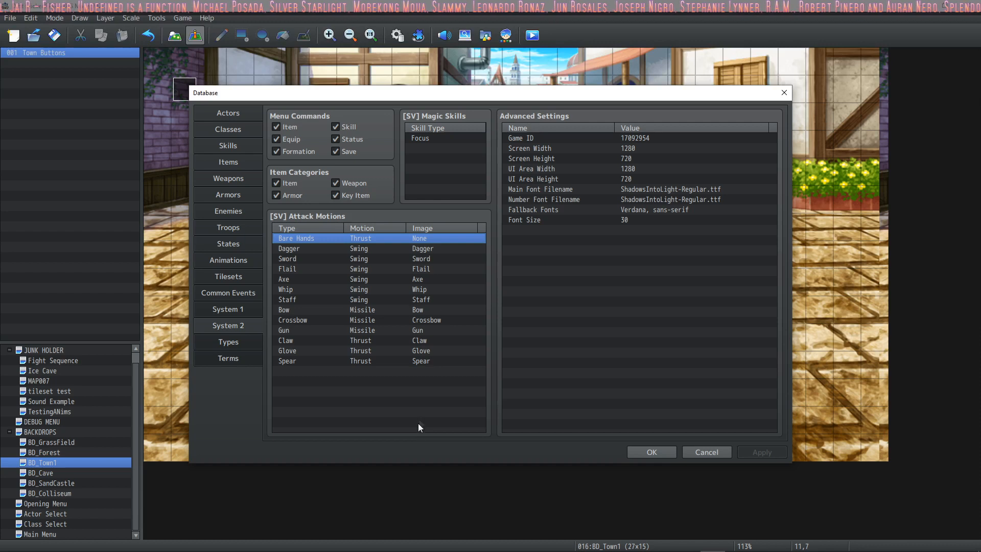
click(287, 259)
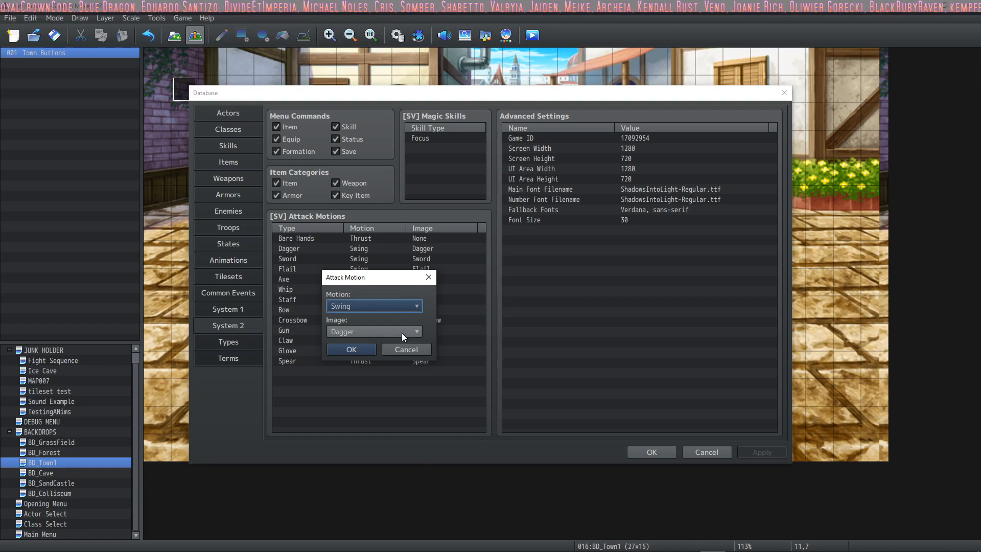
mouse_move(405, 349)
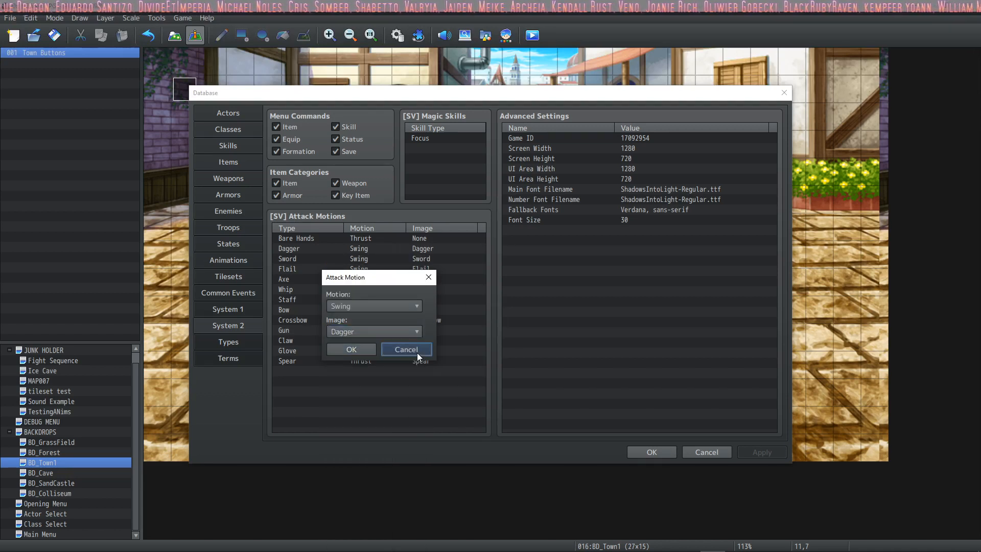
click(406, 348)
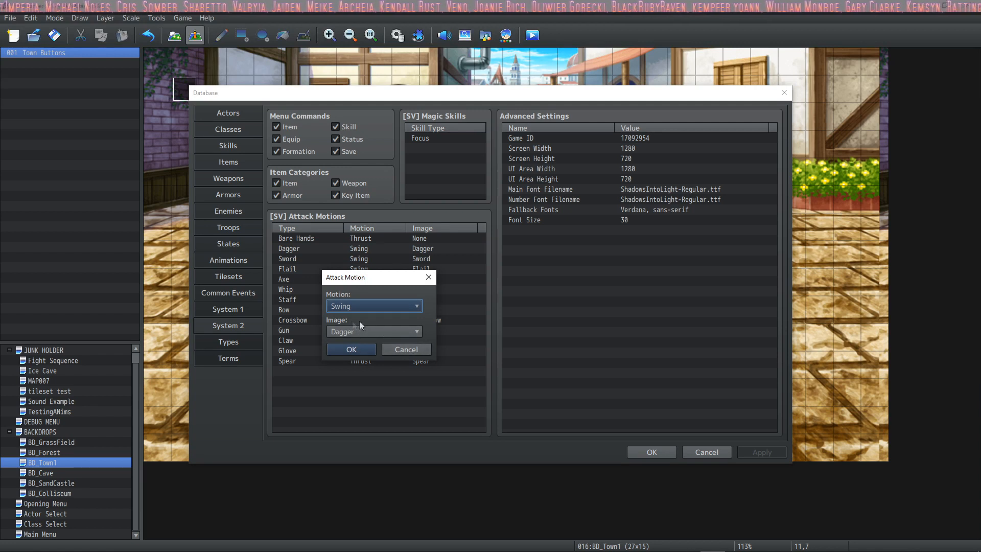
mouse_move(400, 319)
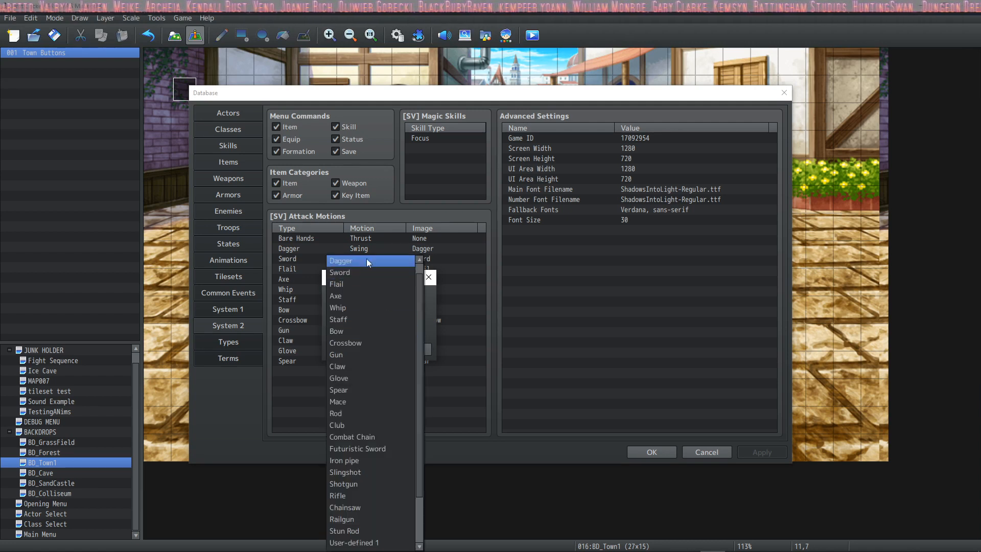
click(341, 260)
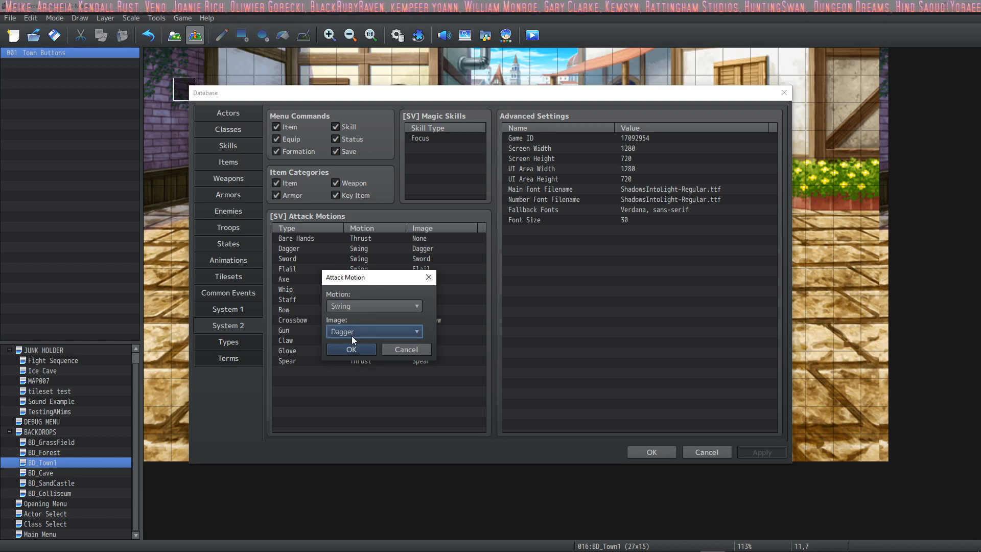
mouse_move(303, 285)
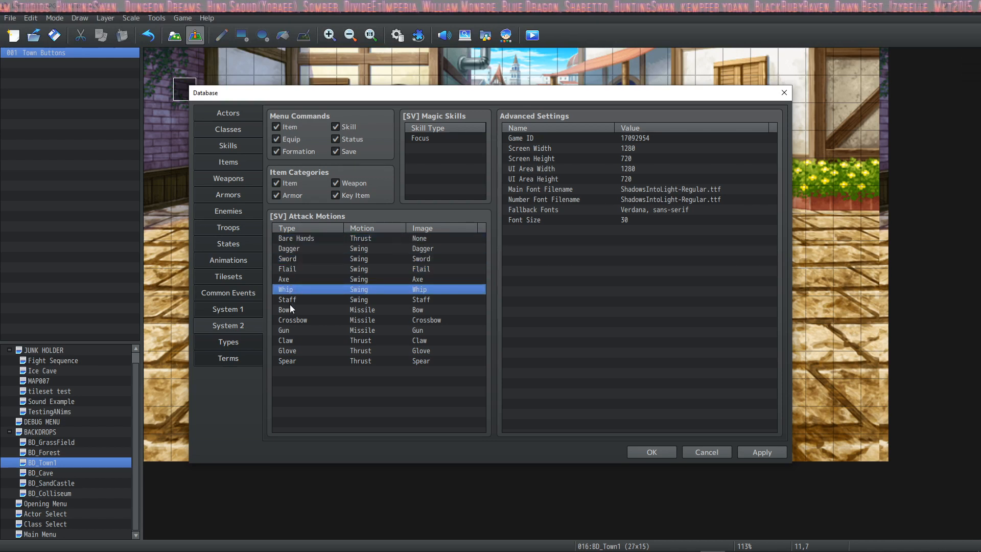
click(289, 248)
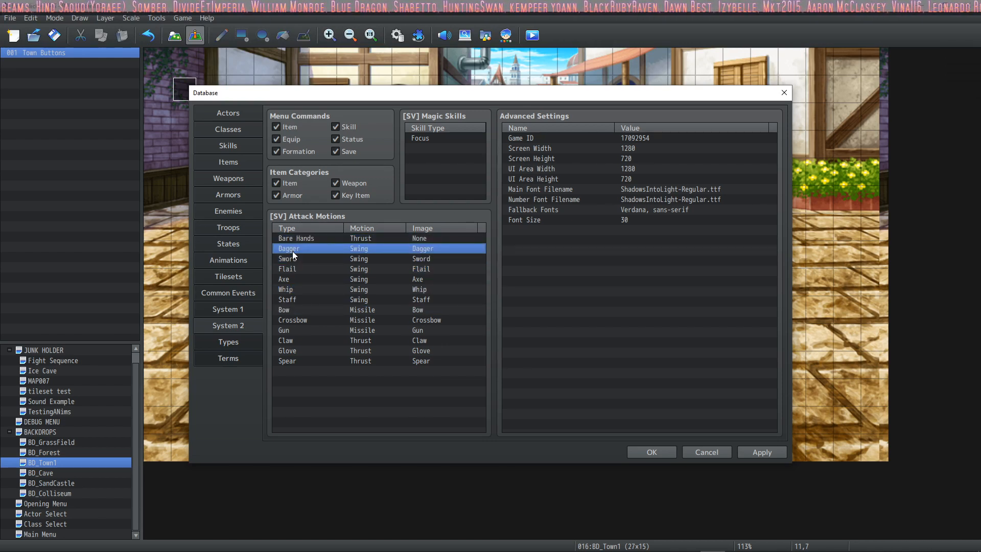
mouse_move(388, 273)
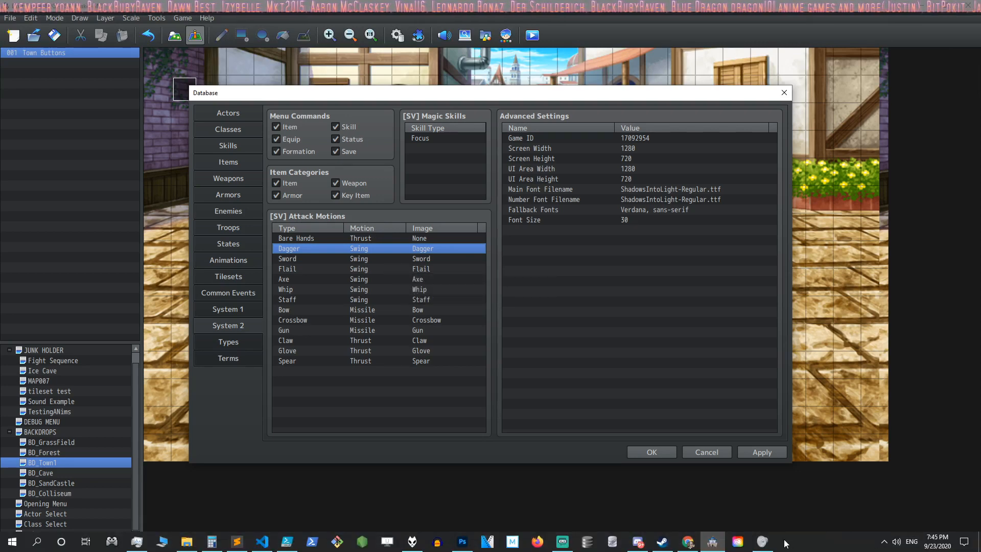
click(711, 542)
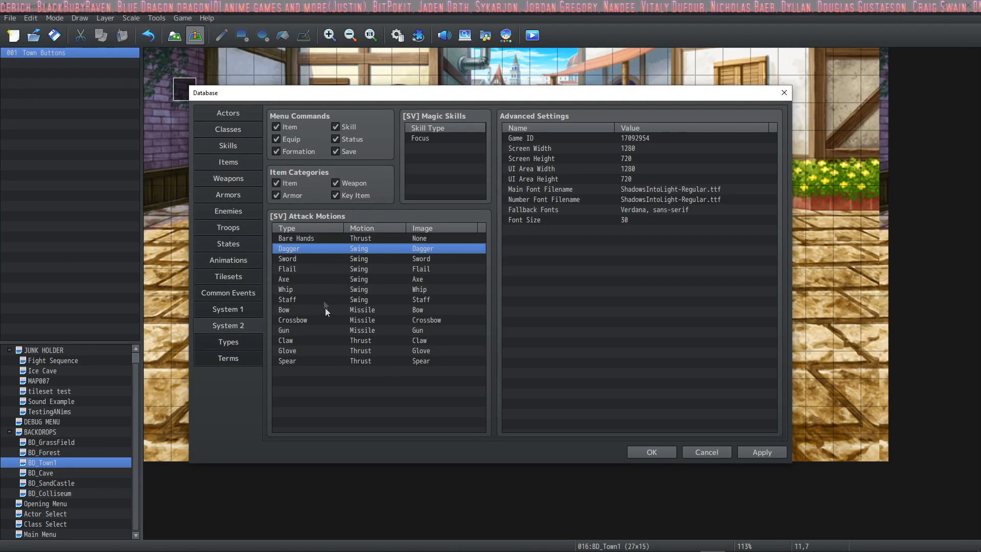
click(287, 350)
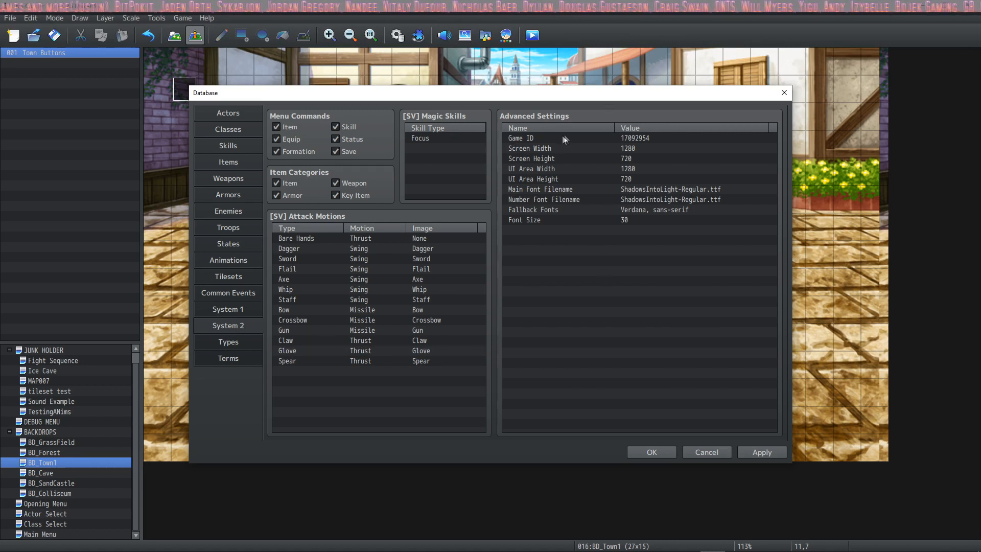
click(563, 138)
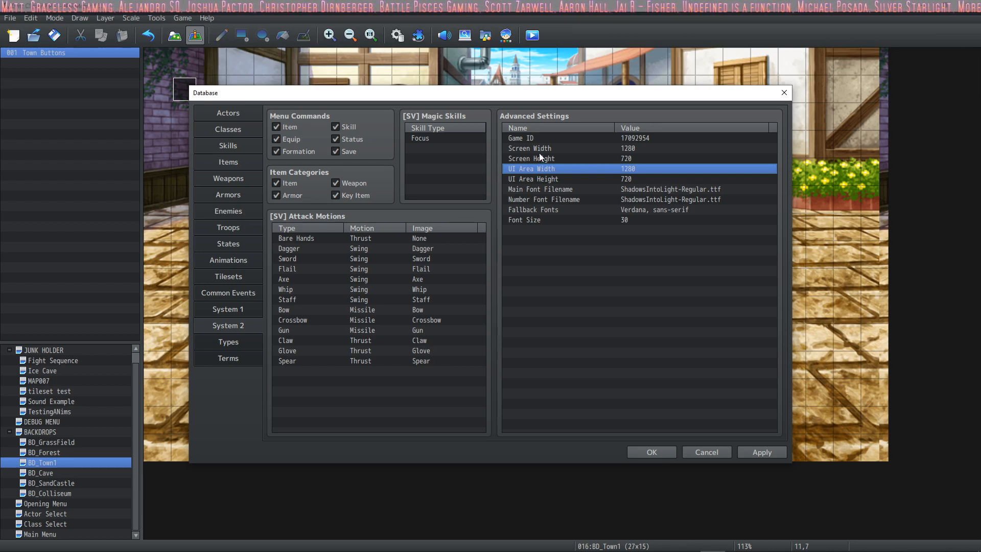
click(544, 148)
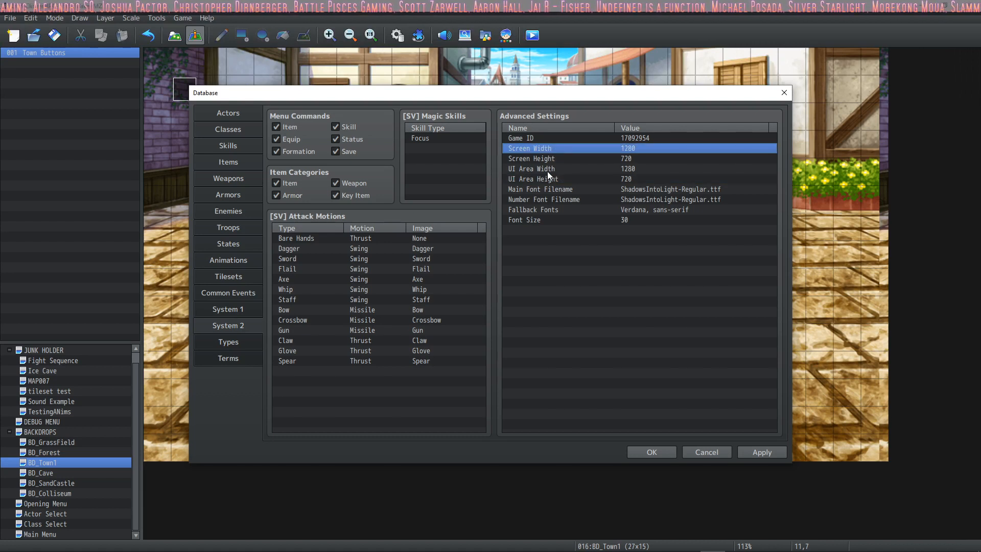
click(545, 168)
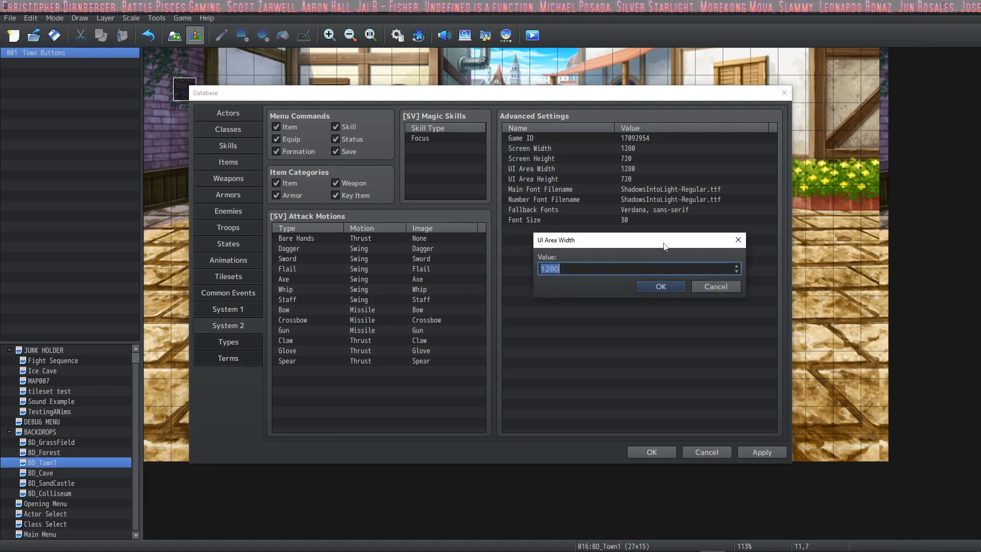
mouse_move(660, 286)
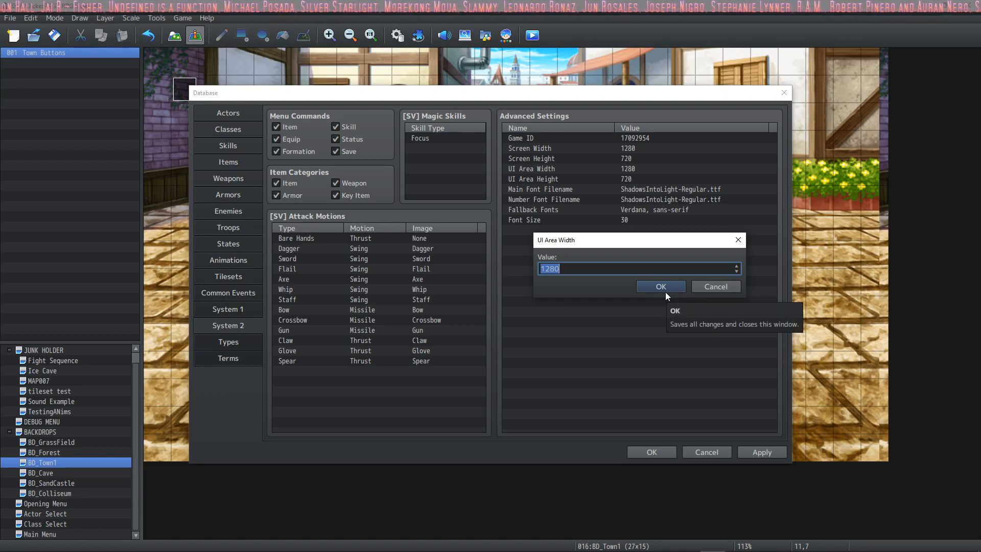
Enter 1106 as the UI Area Width value and confirm it
text(1106)
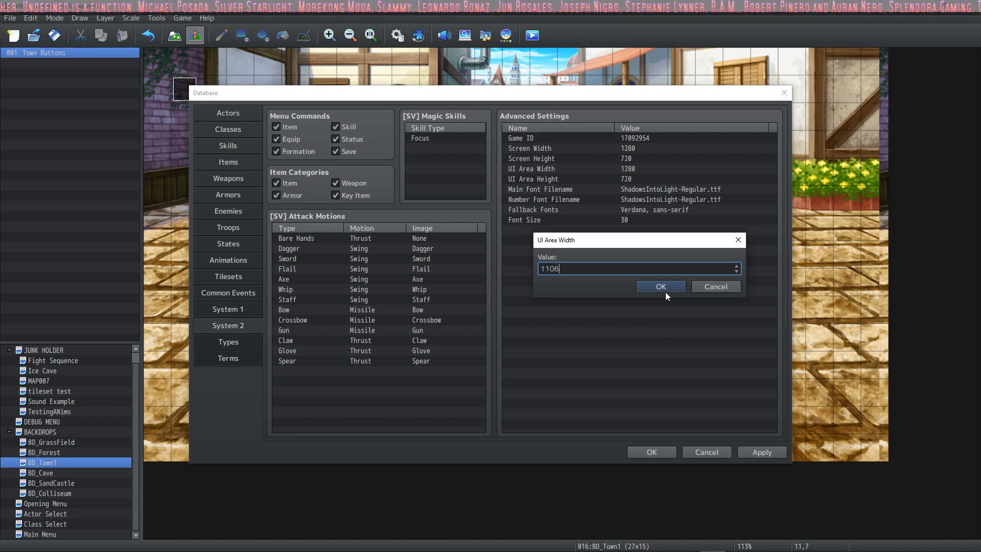
click(661, 286)
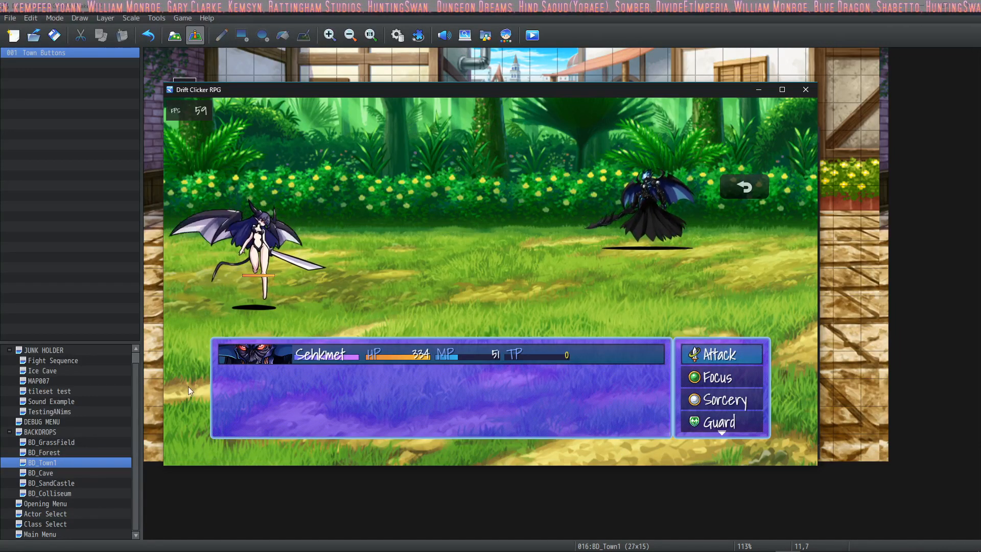
mouse_move(266, 445)
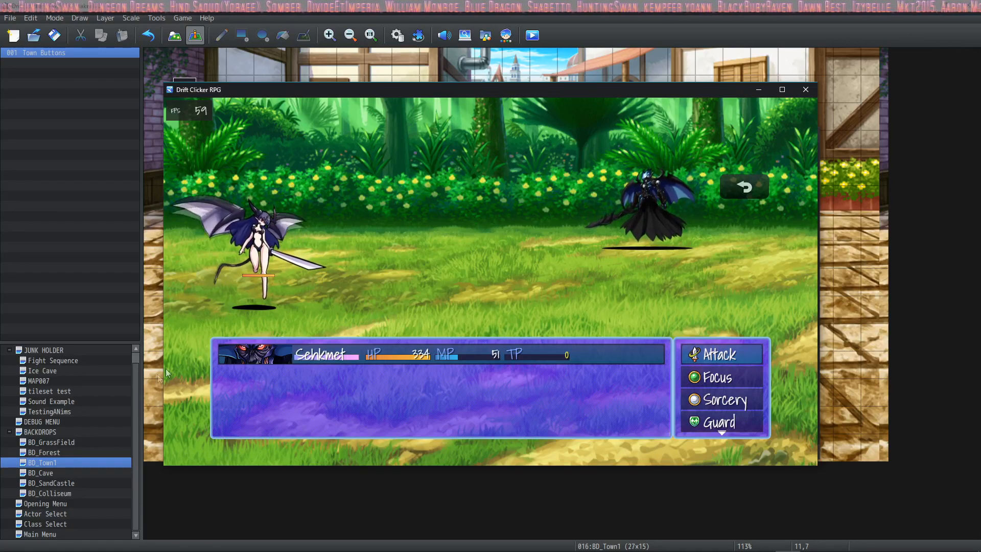
mouse_move(164, 408)
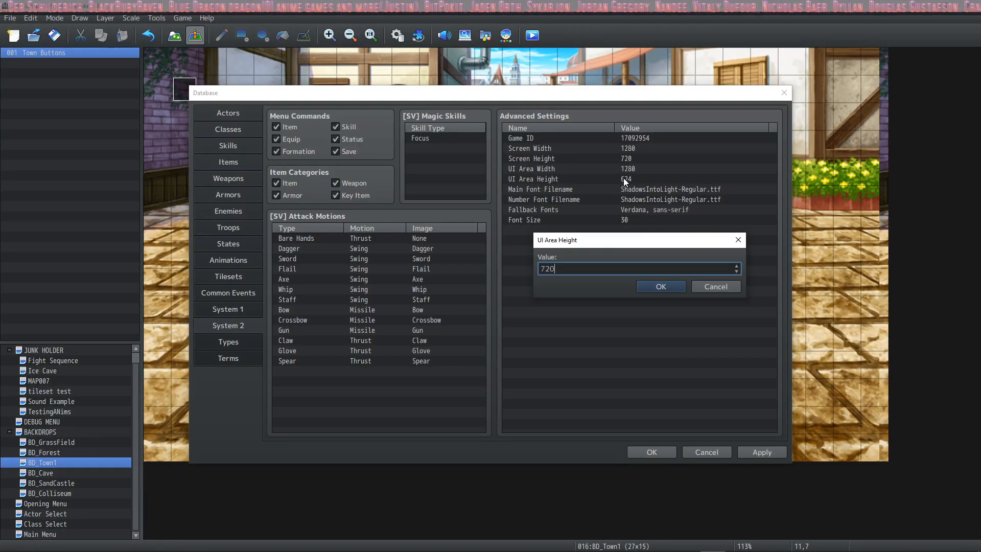
Confirm the UI Area Height value after checking the battle screen
click(660, 286)
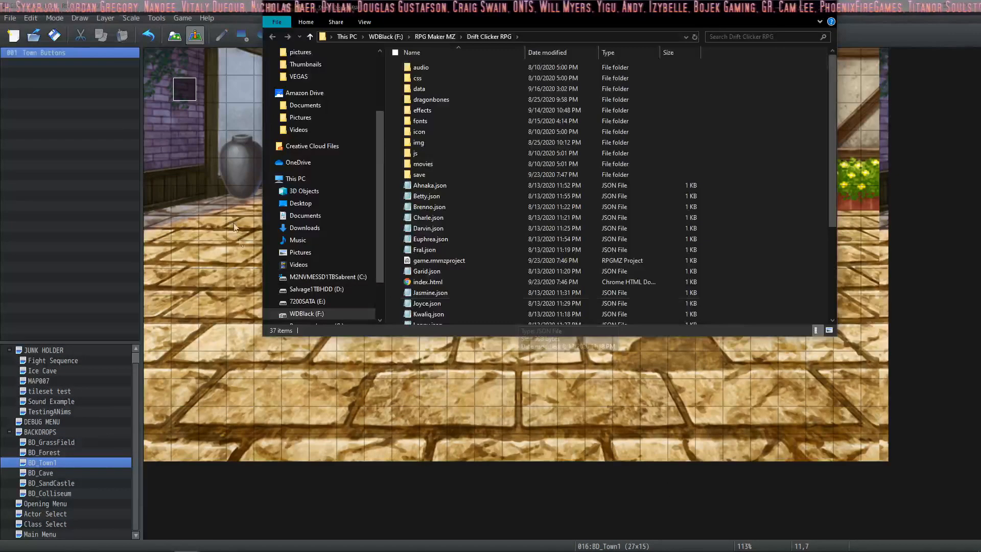
mouse_move(420, 121)
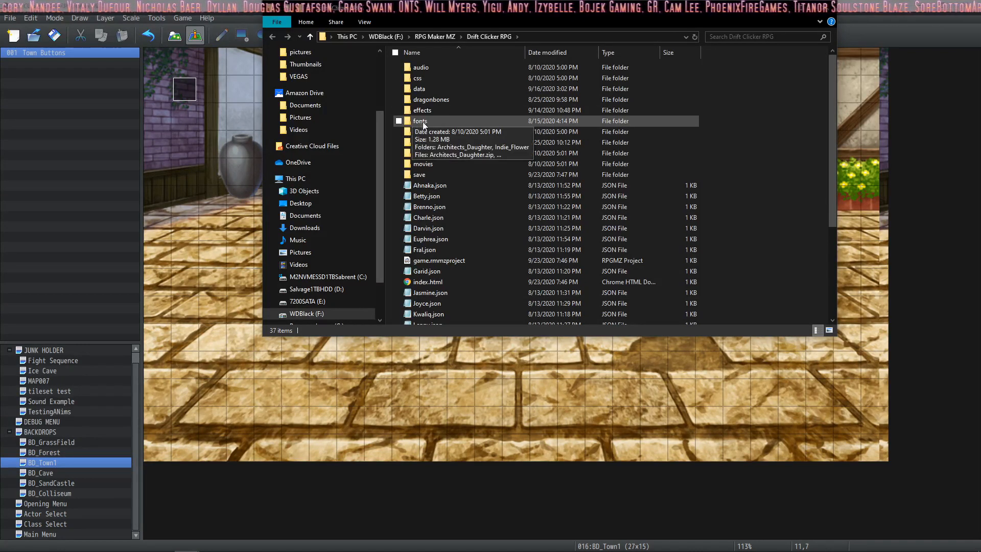
Look inside the project's fonts folder, then reopen the game Database
double_click(420, 121)
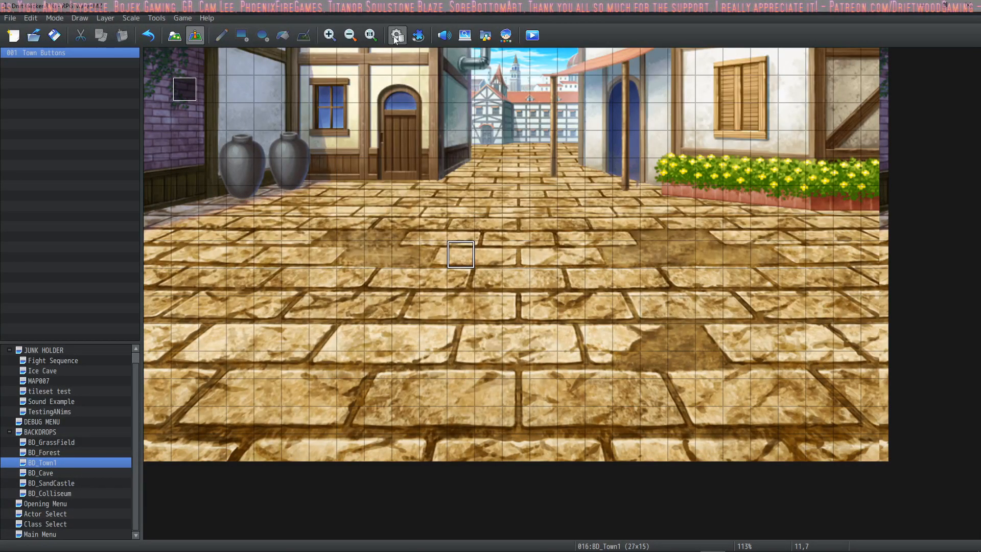
click(397, 35)
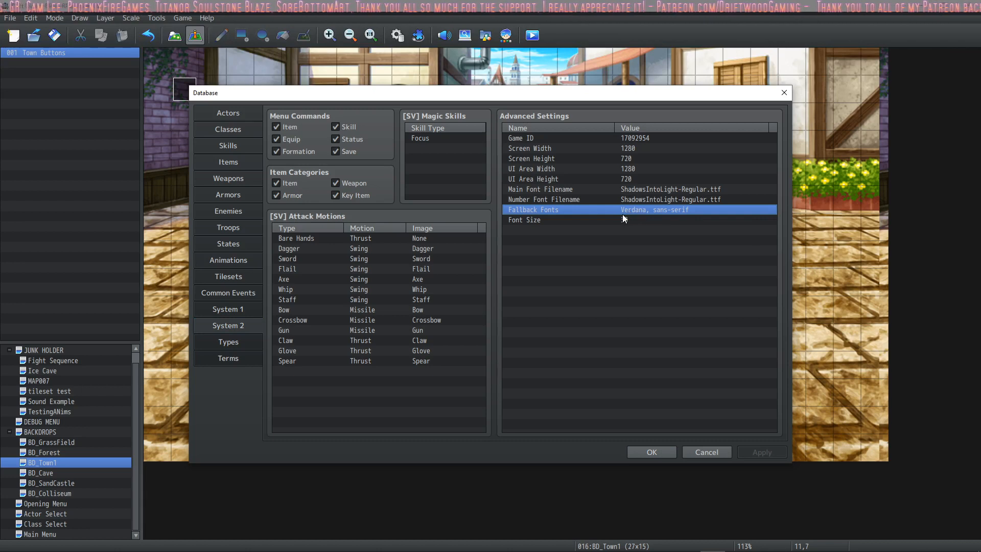
click(540, 189)
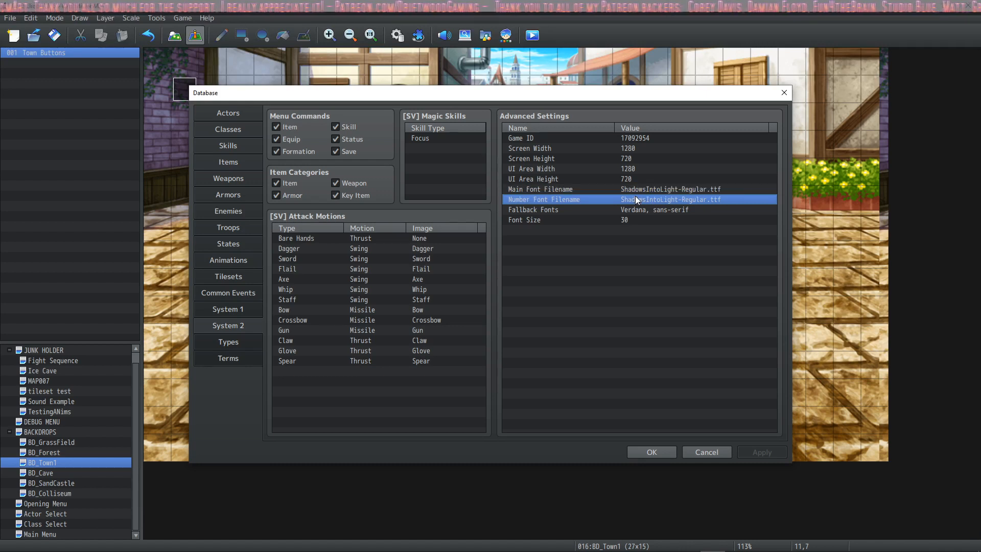
click(632, 210)
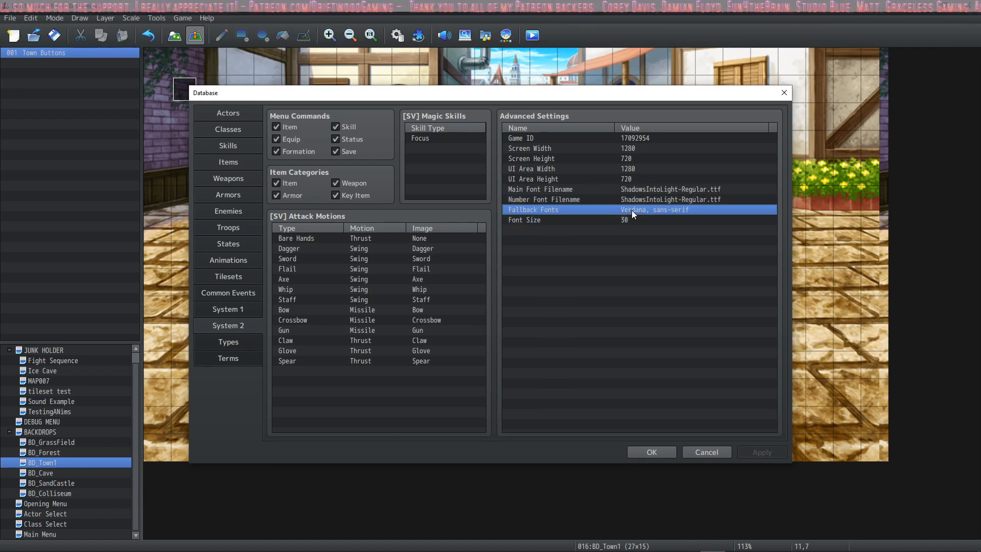
mouse_move(696, 214)
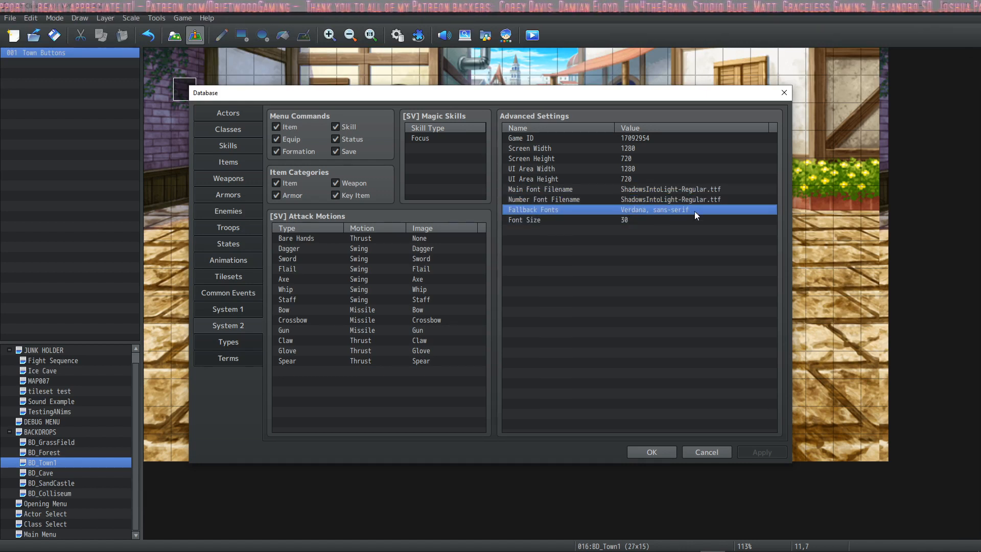
mouse_move(626, 226)
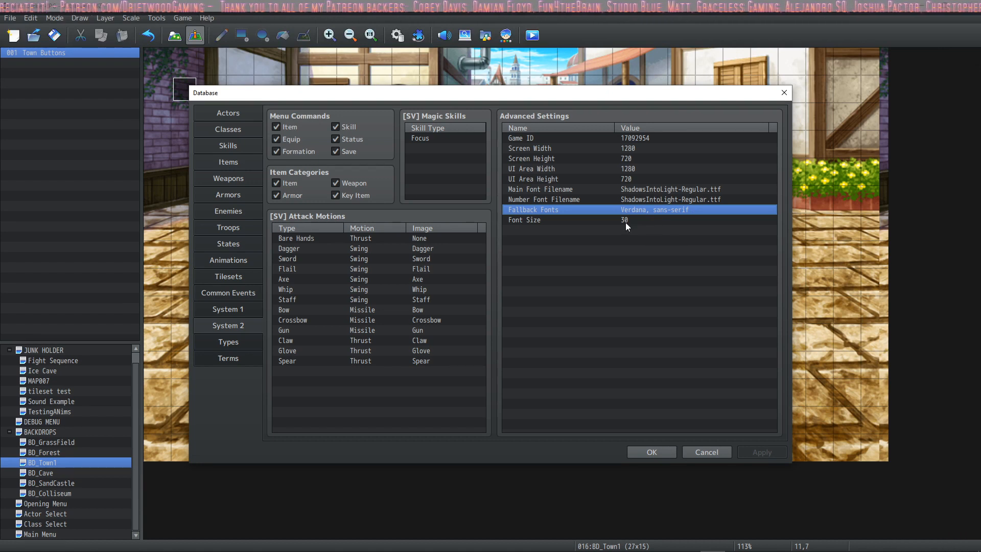
mouse_move(681, 214)
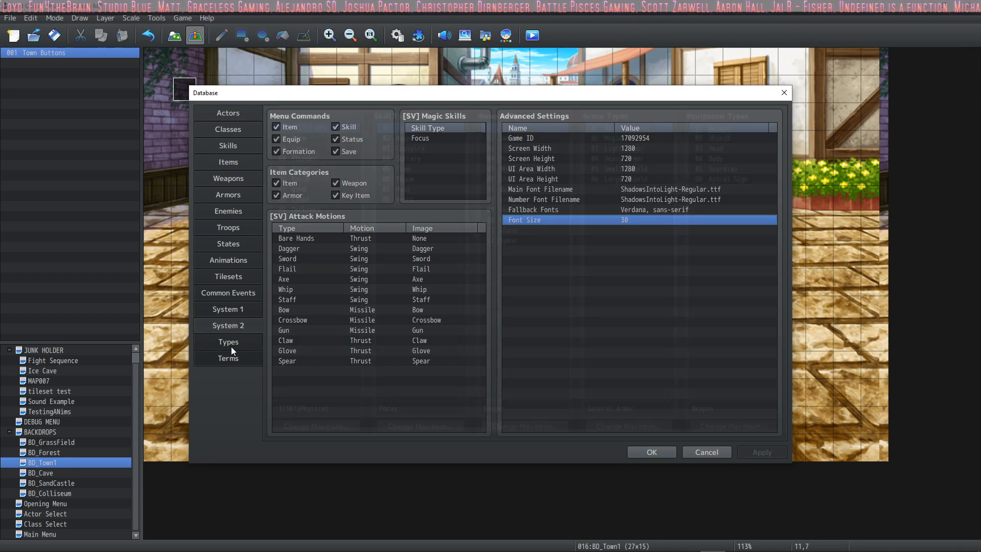
Check the Fire element in Types, then give empty skill 0066 the HP Damage type
click(227, 342)
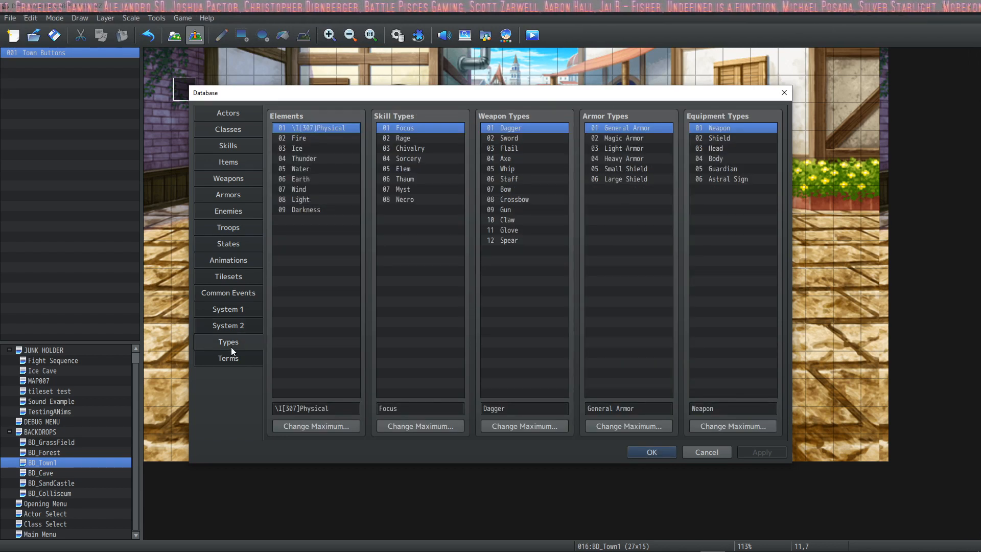
click(299, 138)
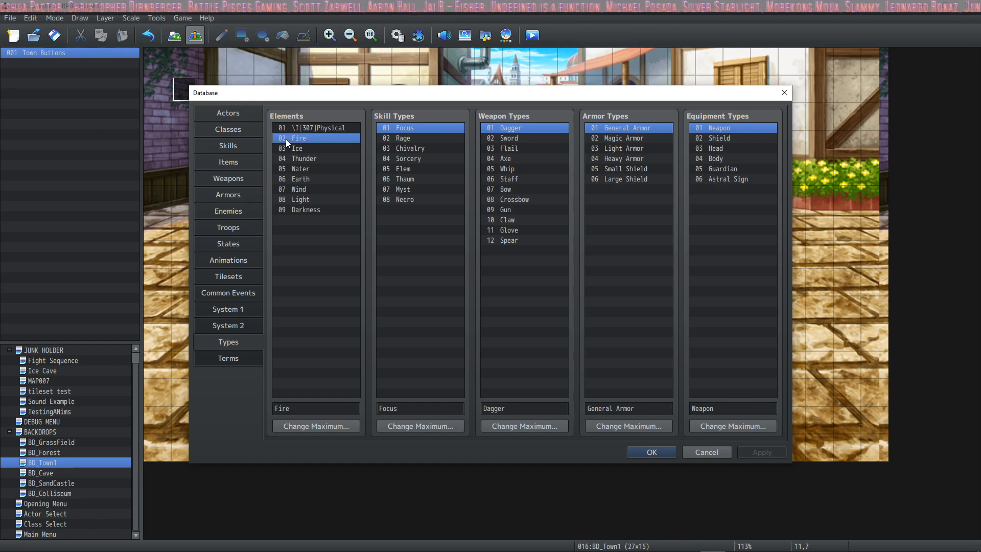
click(228, 145)
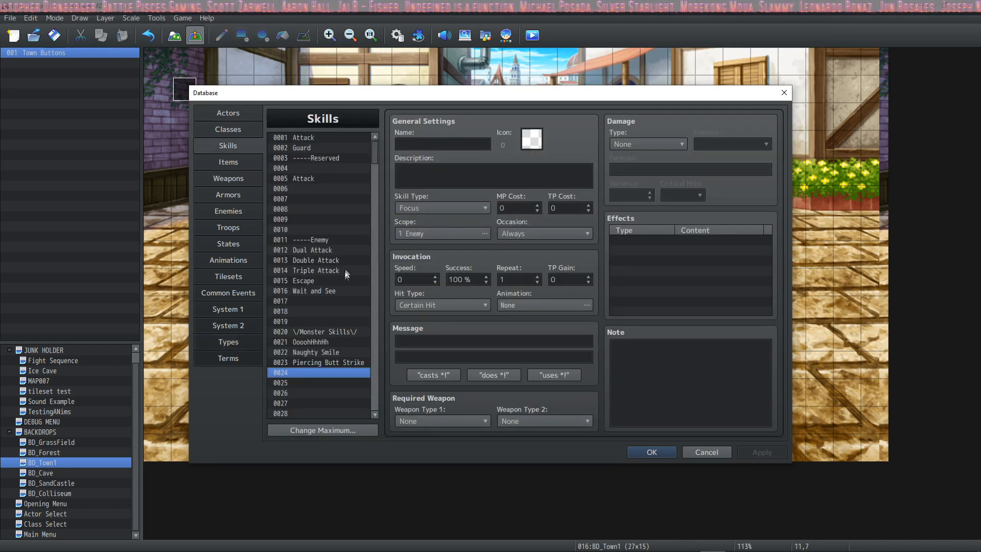
scroll(down, 3)
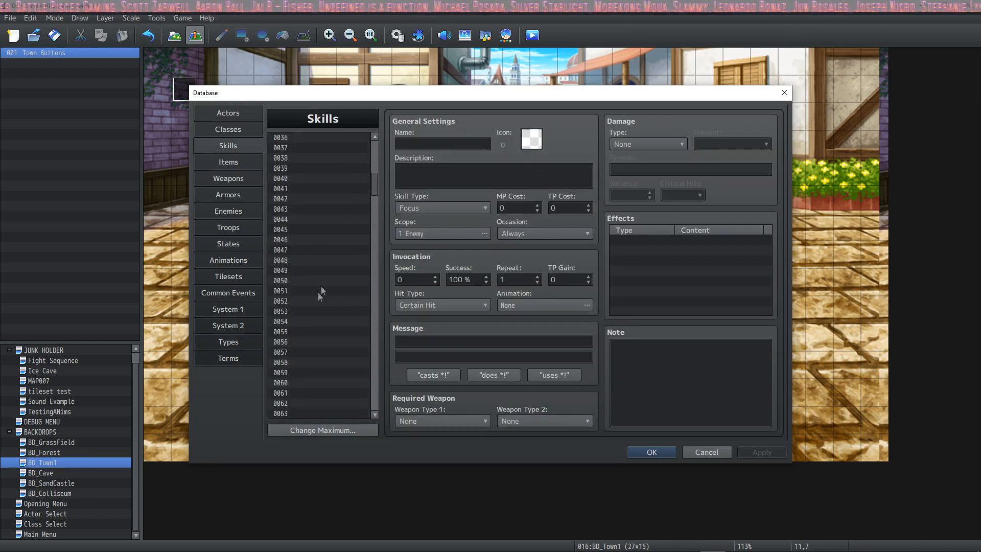
click(646, 144)
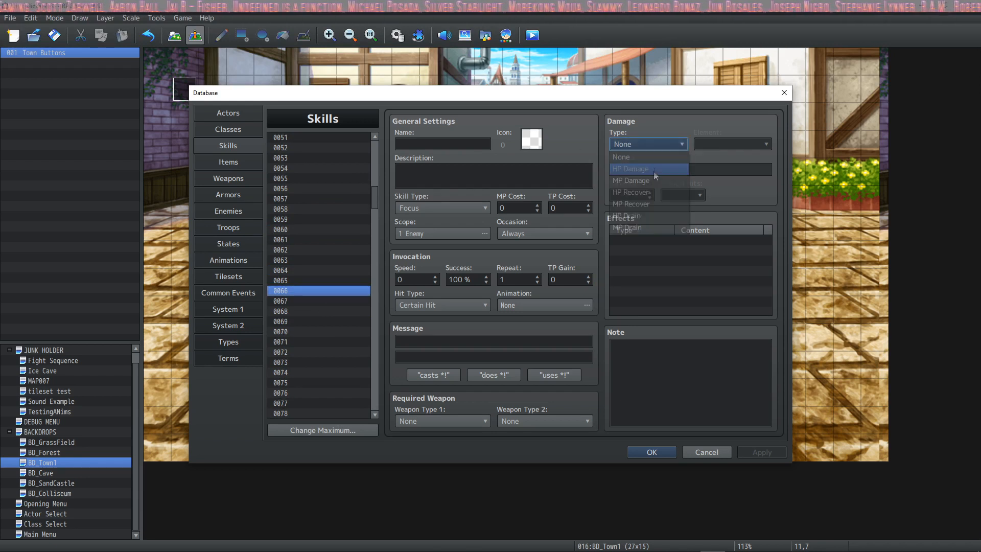
click(631, 168)
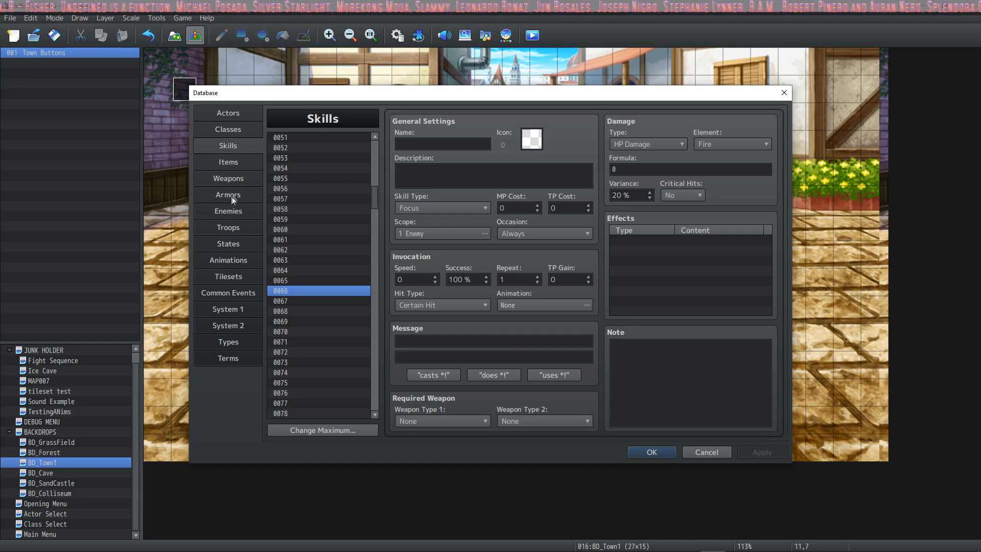
Review the enemy's Fire * 200% element rate trait, then return to Types on Fire and Rage
click(228, 211)
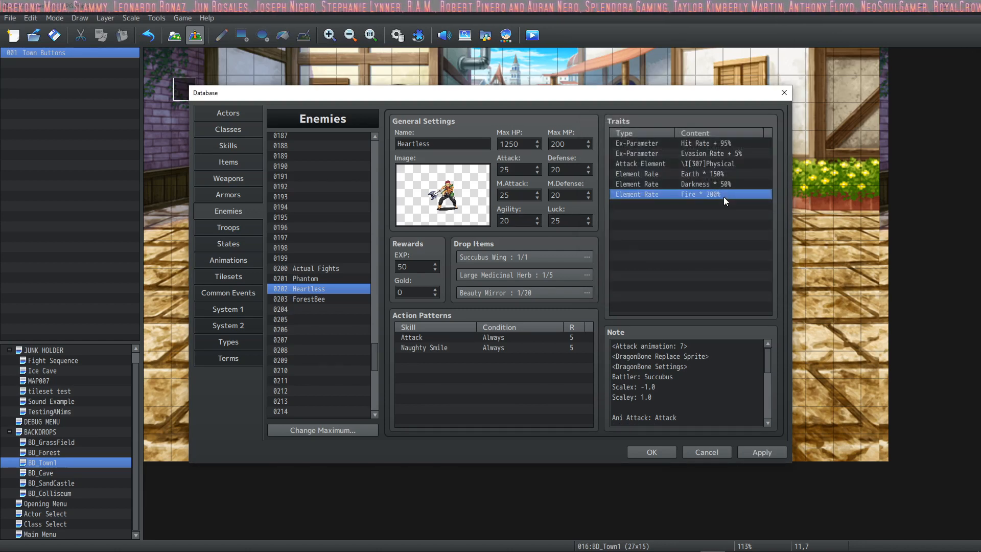
click(228, 341)
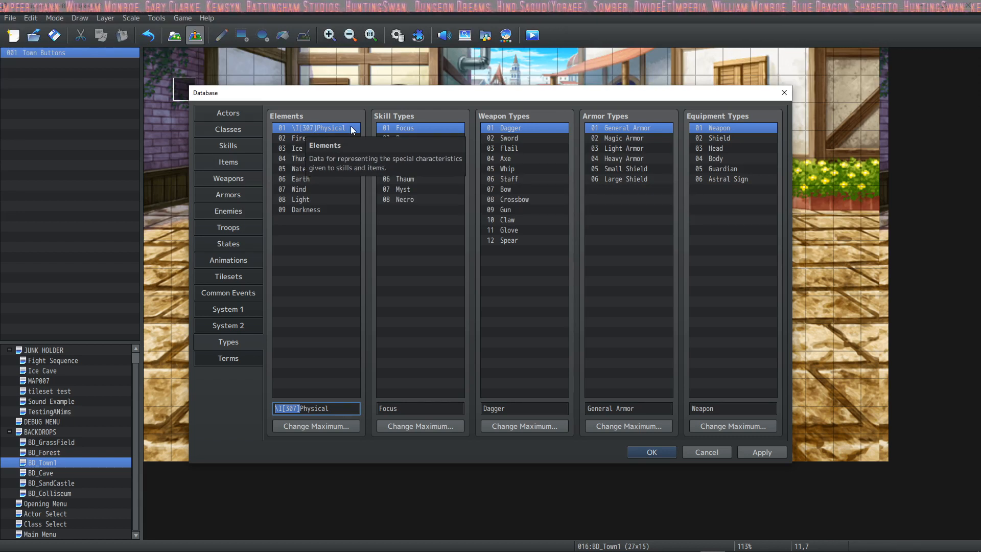
click(301, 138)
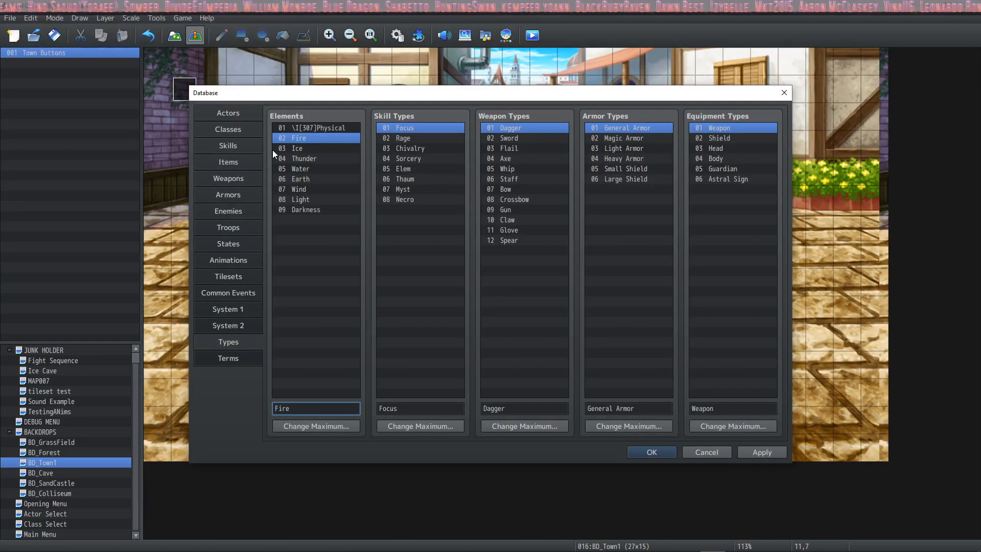
mouse_move(323, 138)
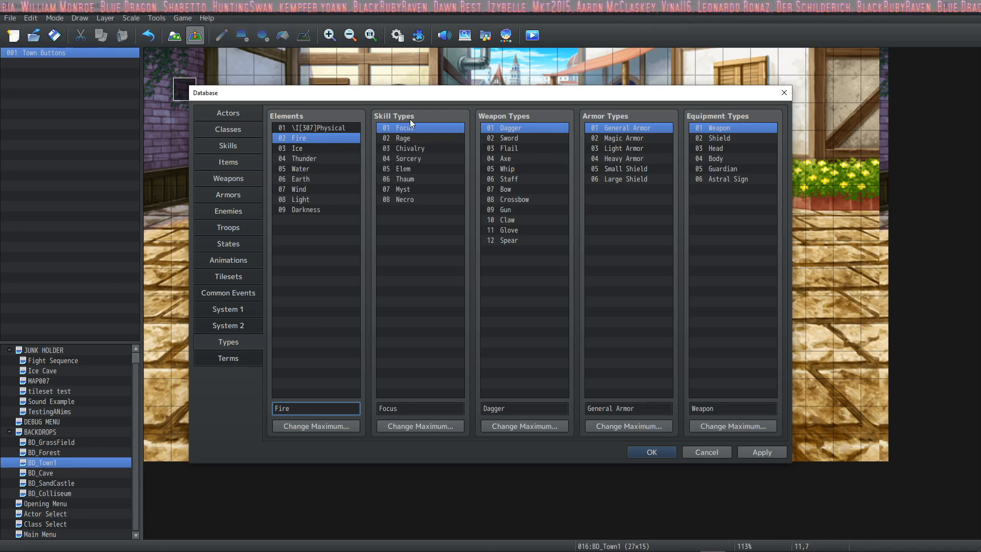
click(403, 138)
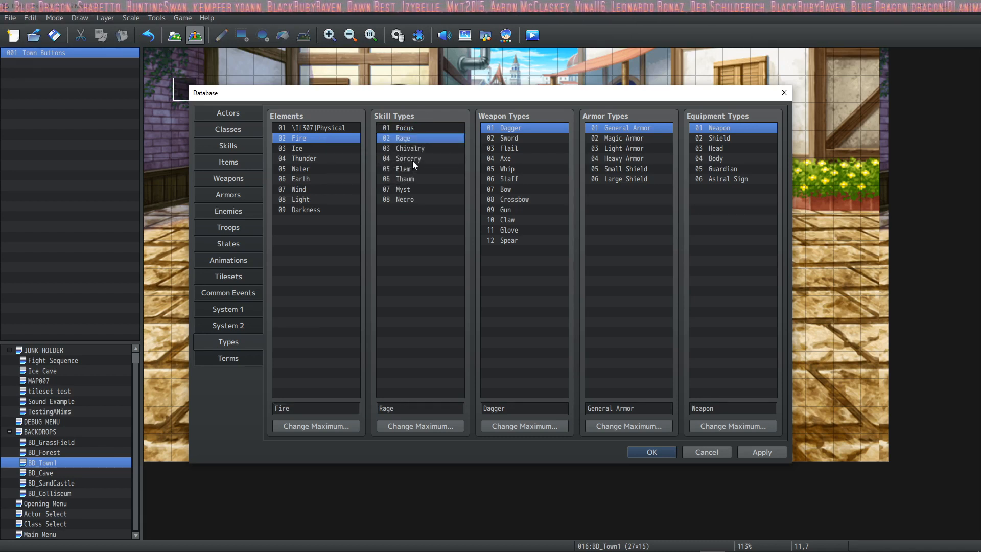
click(405, 127)
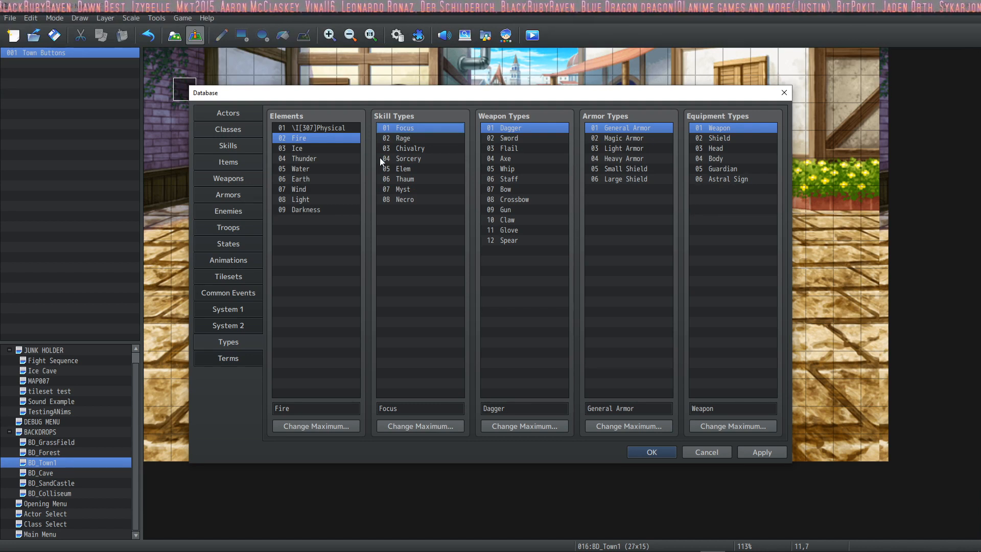
click(403, 138)
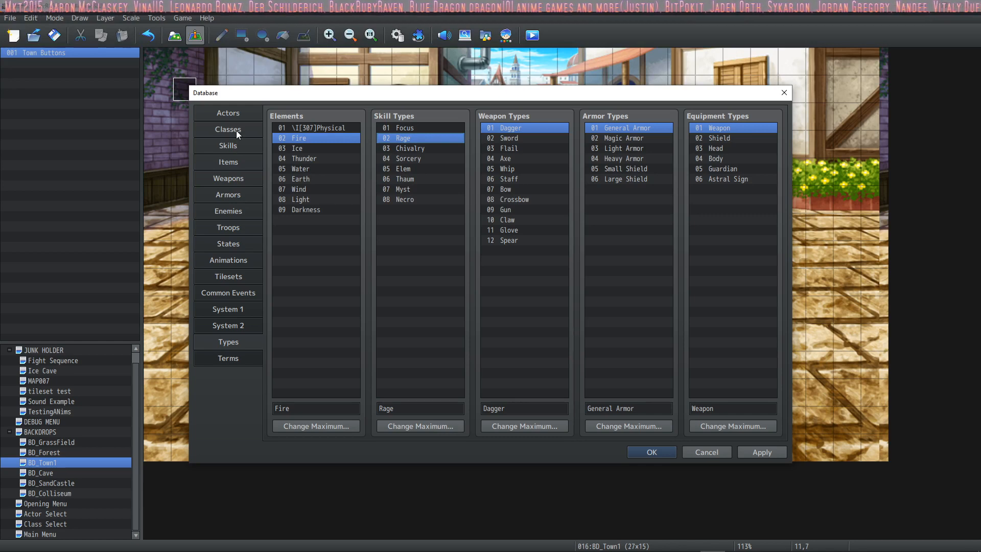
click(228, 129)
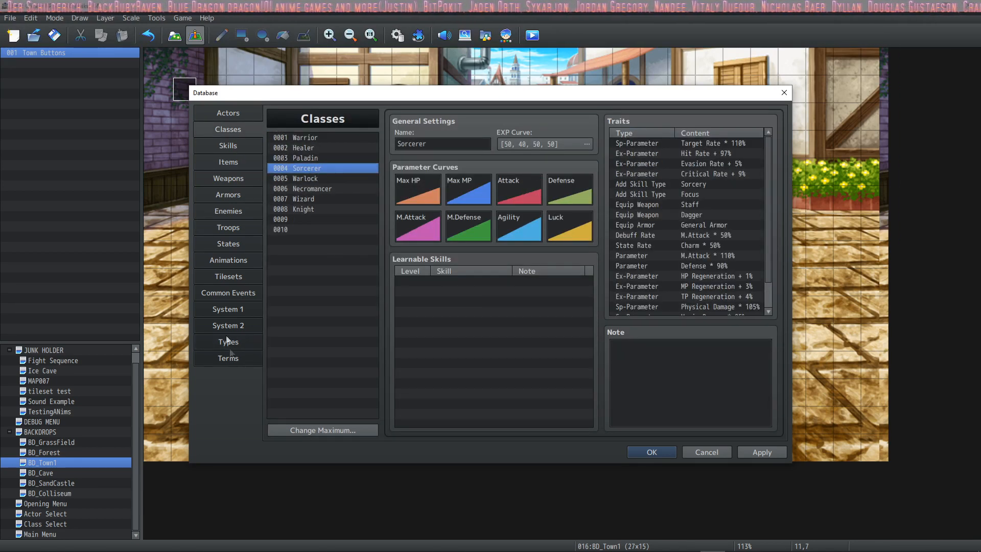
click(227, 341)
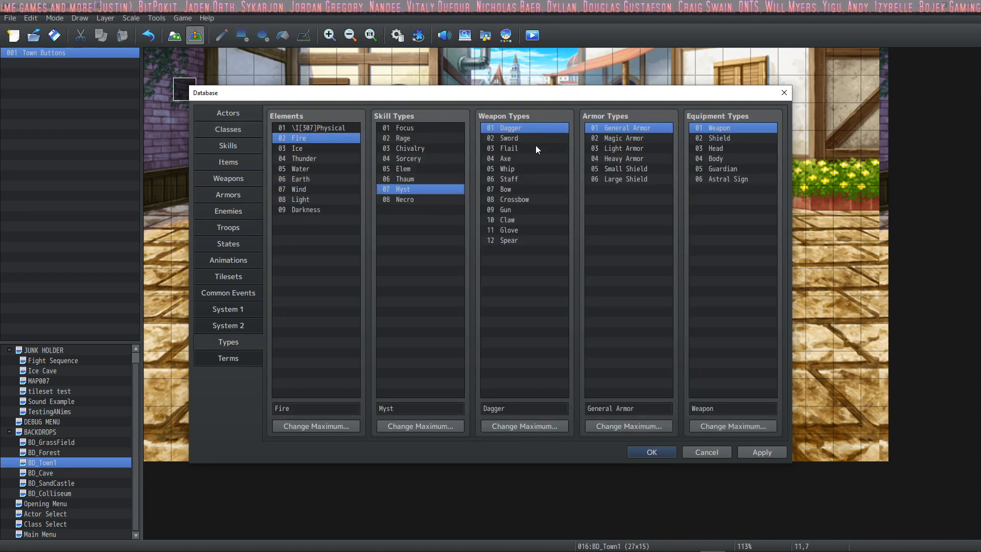
click(509, 229)
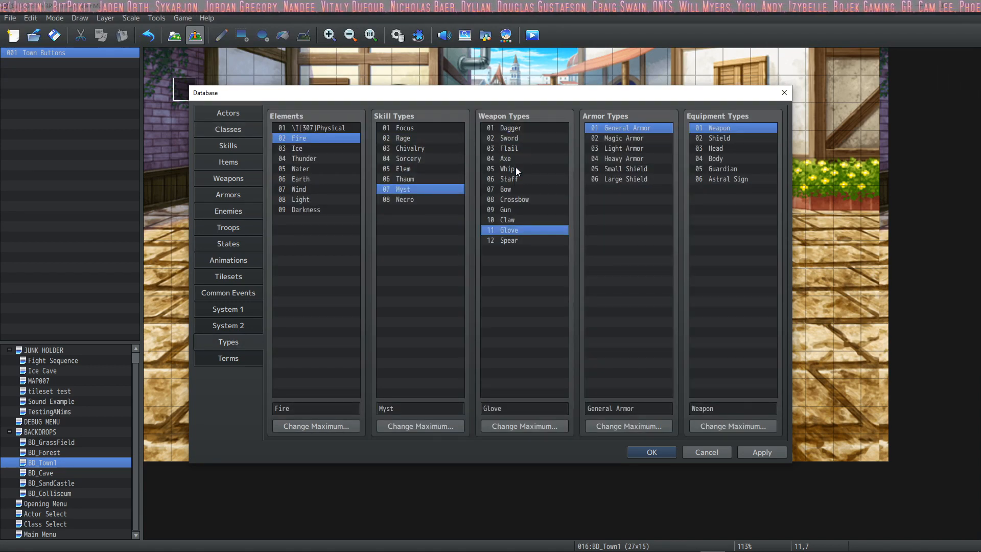
click(507, 148)
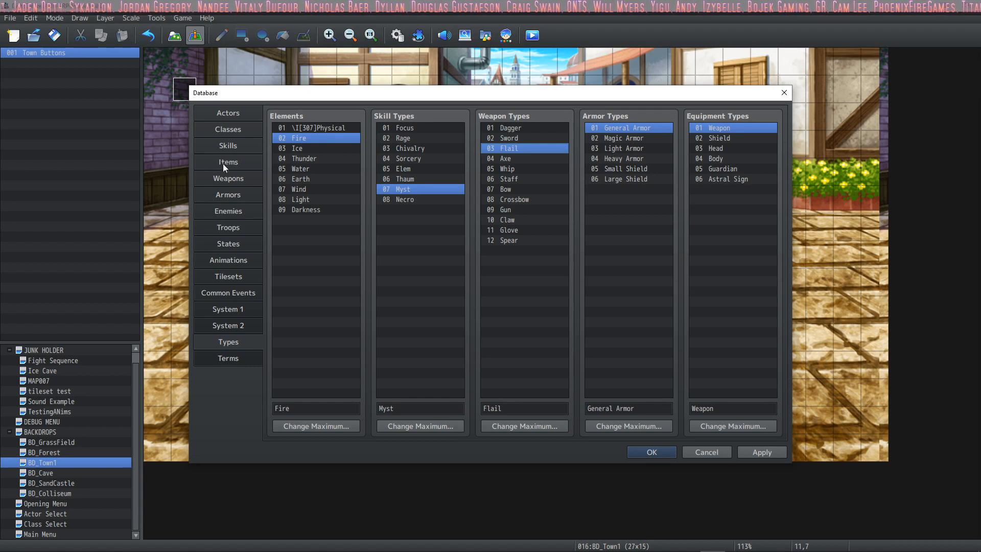
click(228, 178)
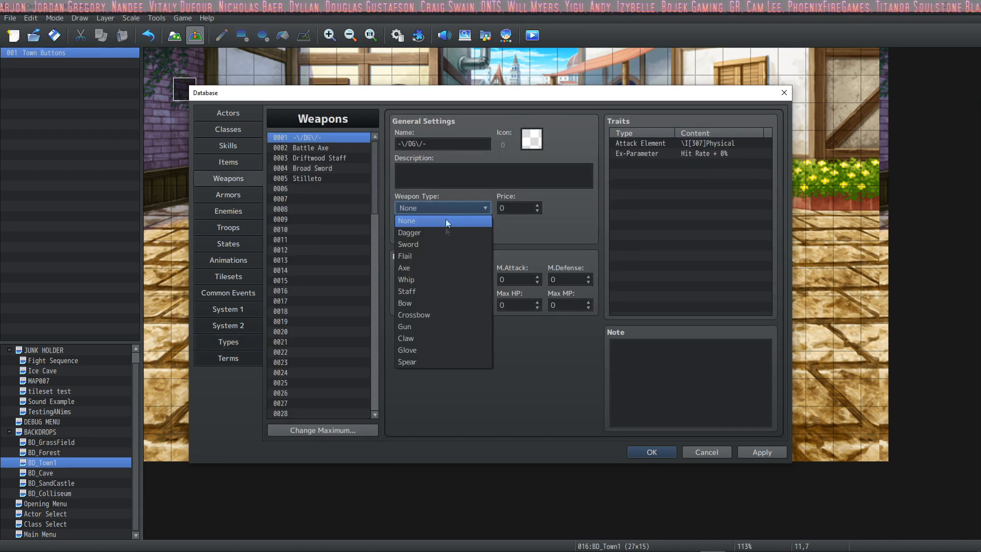
mouse_move(395, 393)
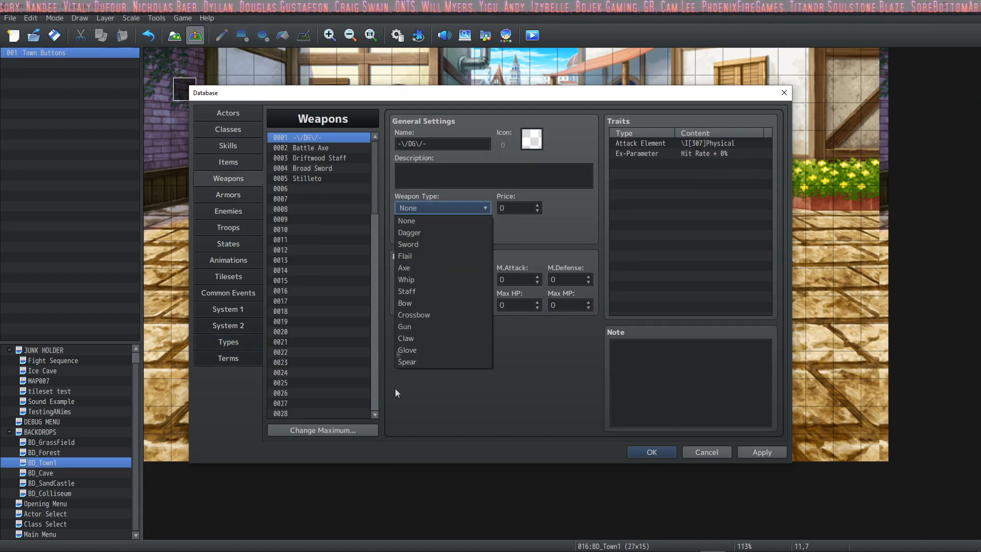
click(280, 228)
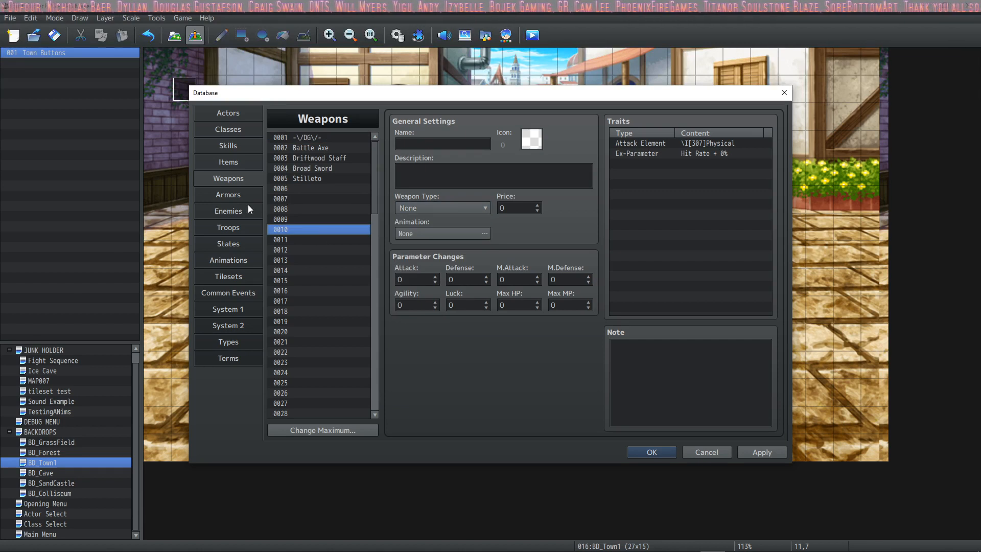
mouse_move(293, 206)
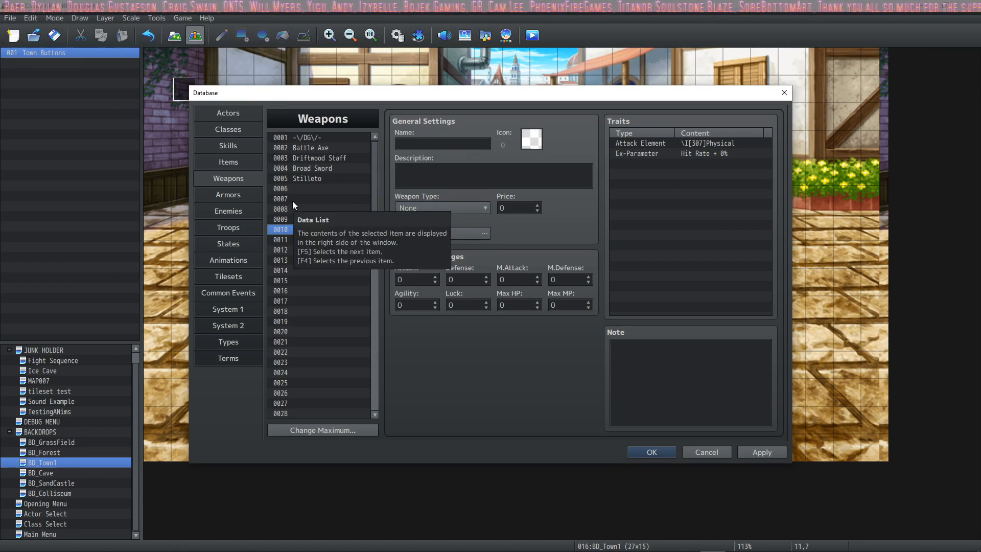
click(443, 208)
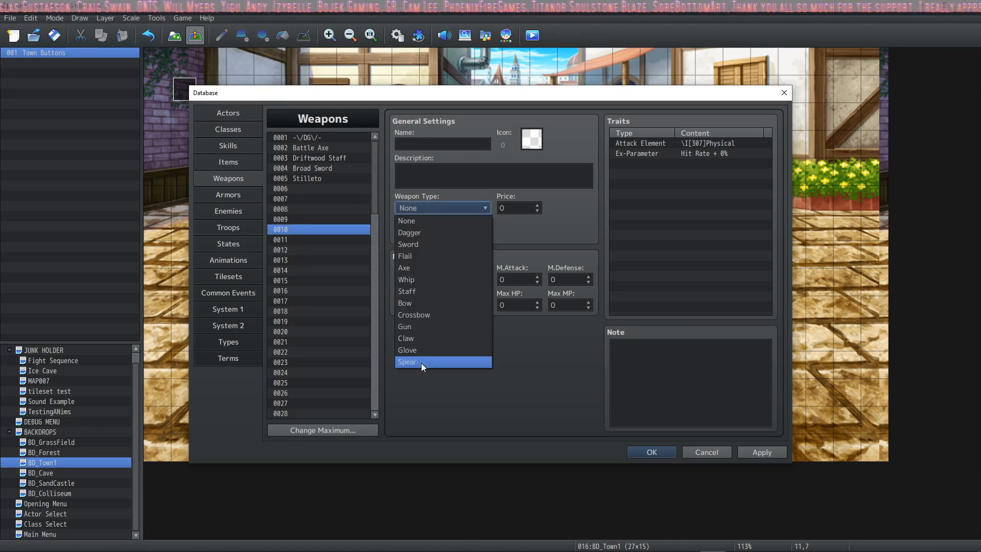
click(227, 341)
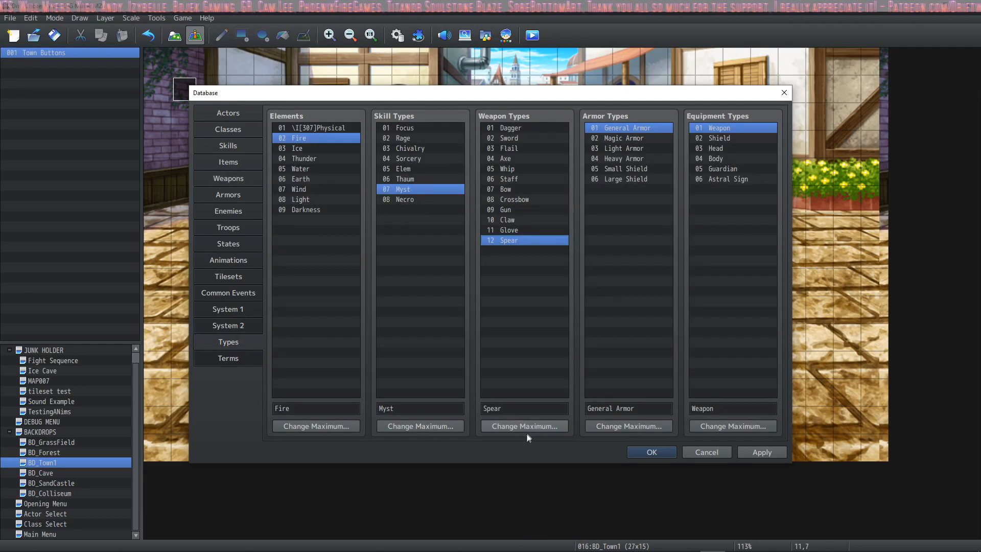
click(511, 128)
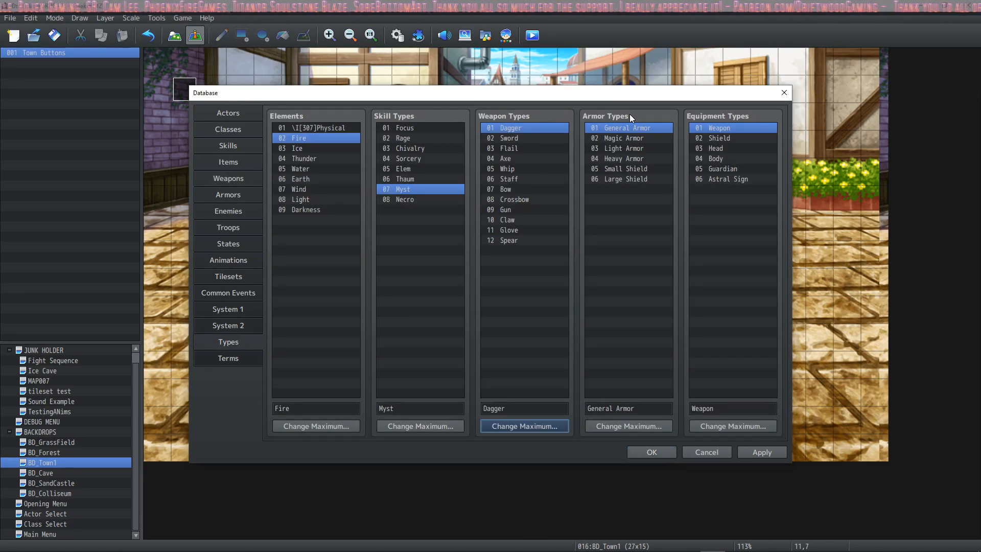
click(619, 138)
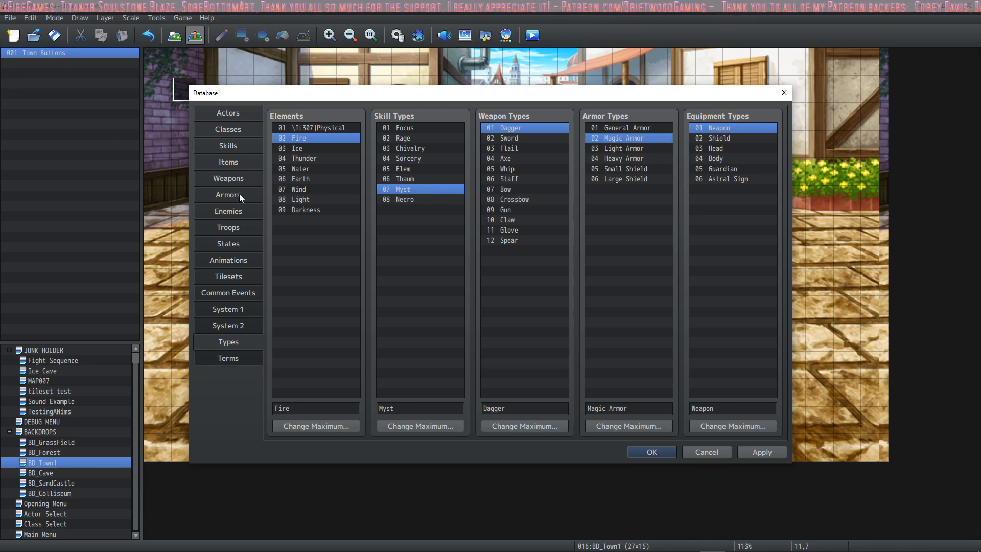
click(227, 194)
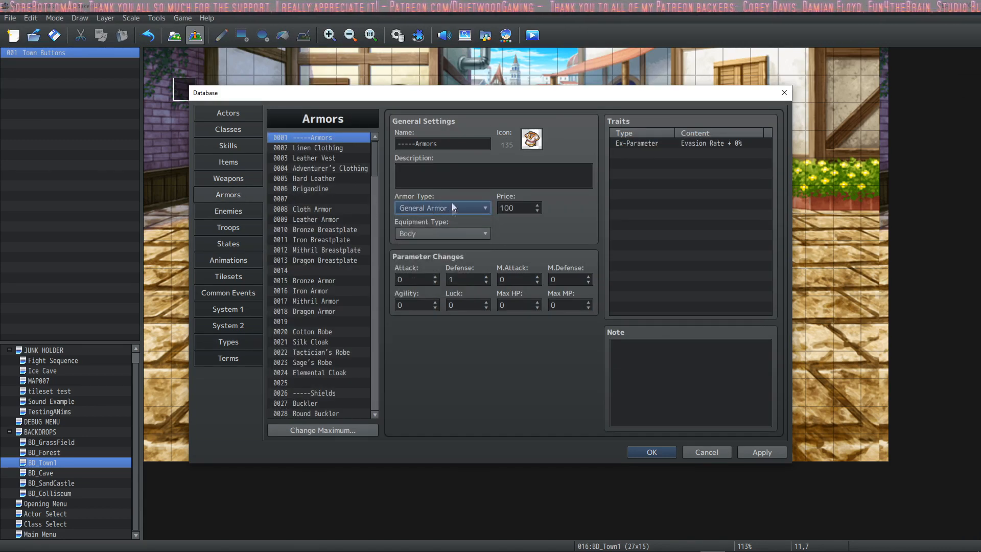
mouse_move(445, 207)
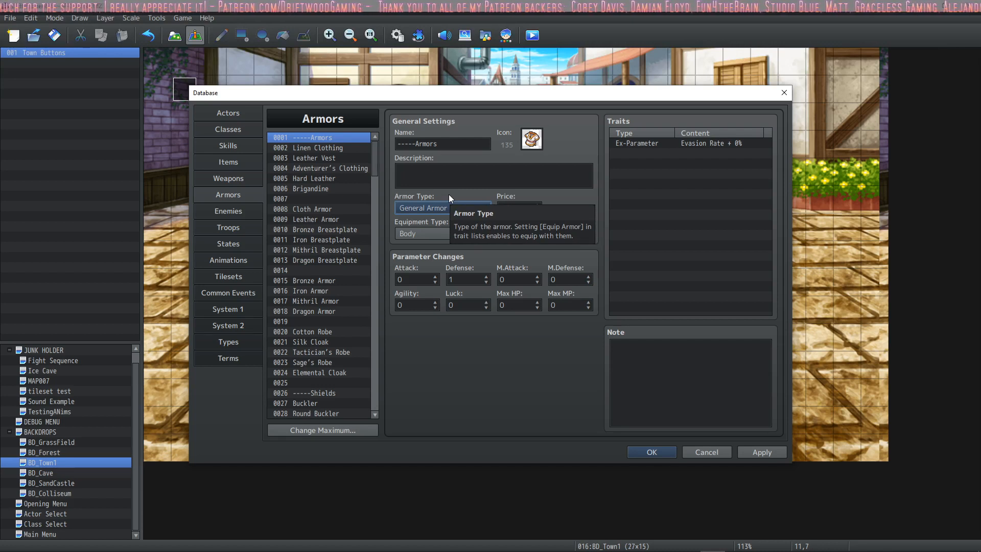
click(441, 207)
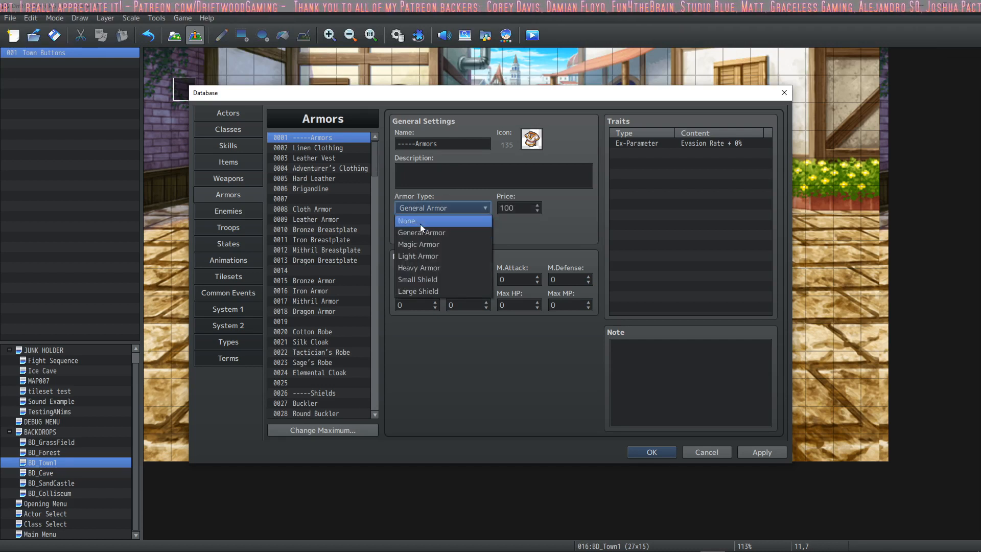
click(228, 114)
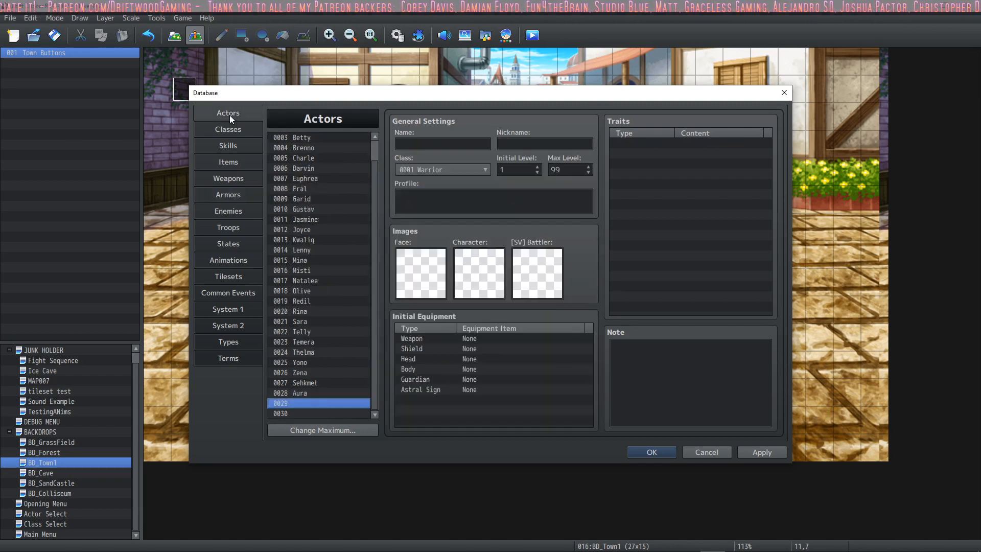
click(228, 129)
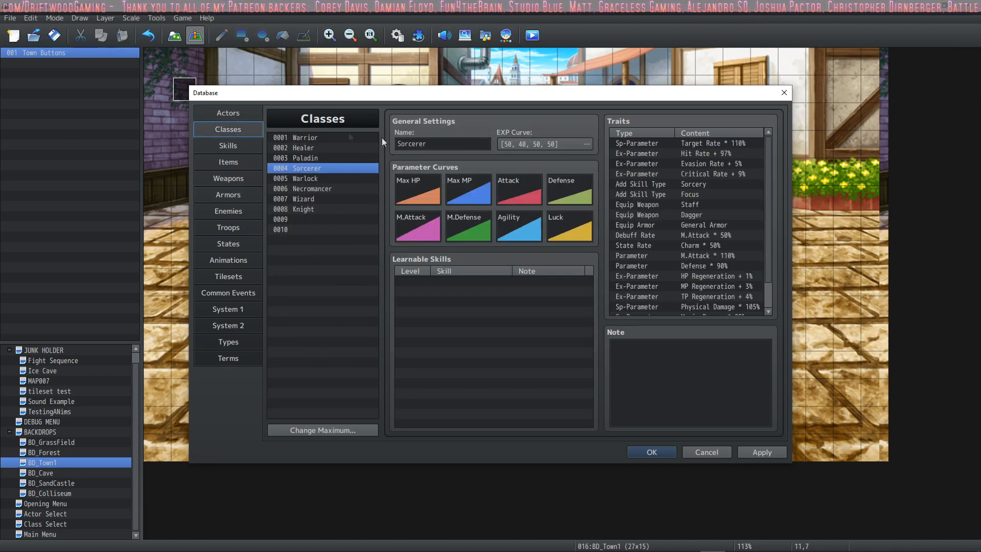
click(228, 113)
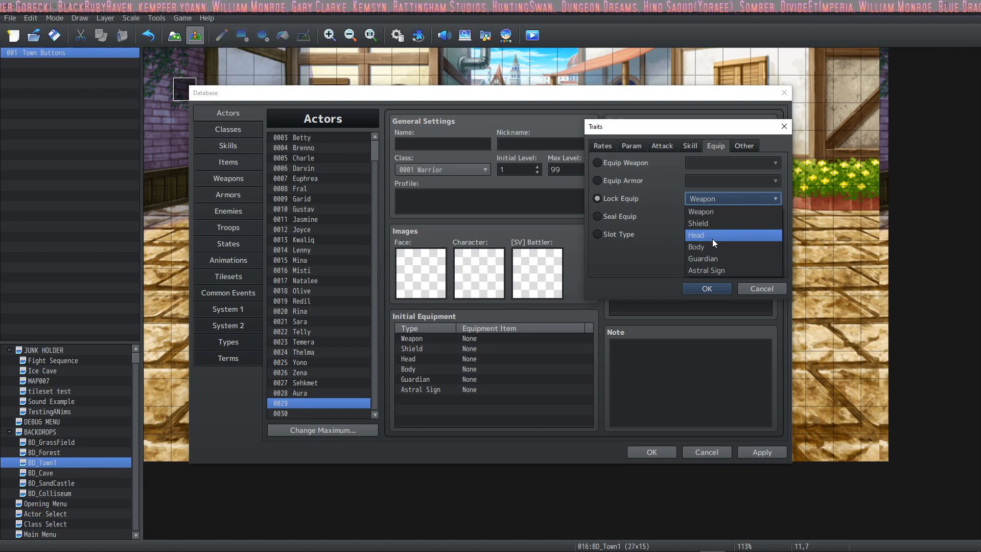
click(597, 181)
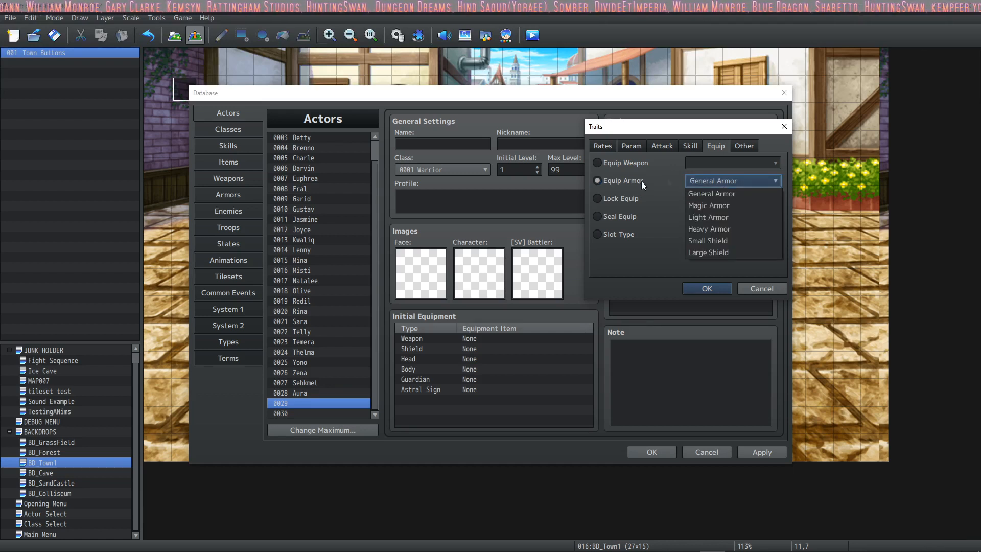
click(730, 180)
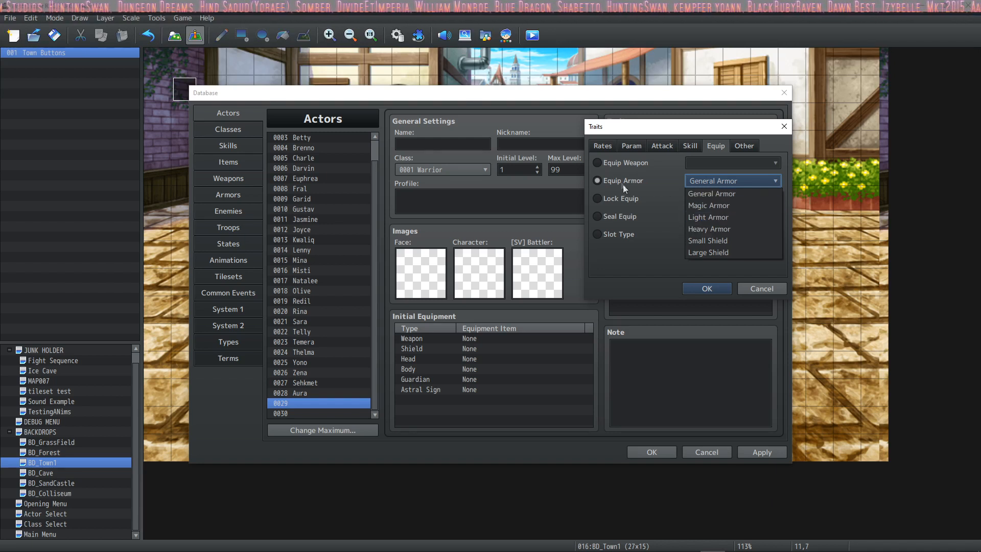
click(709, 228)
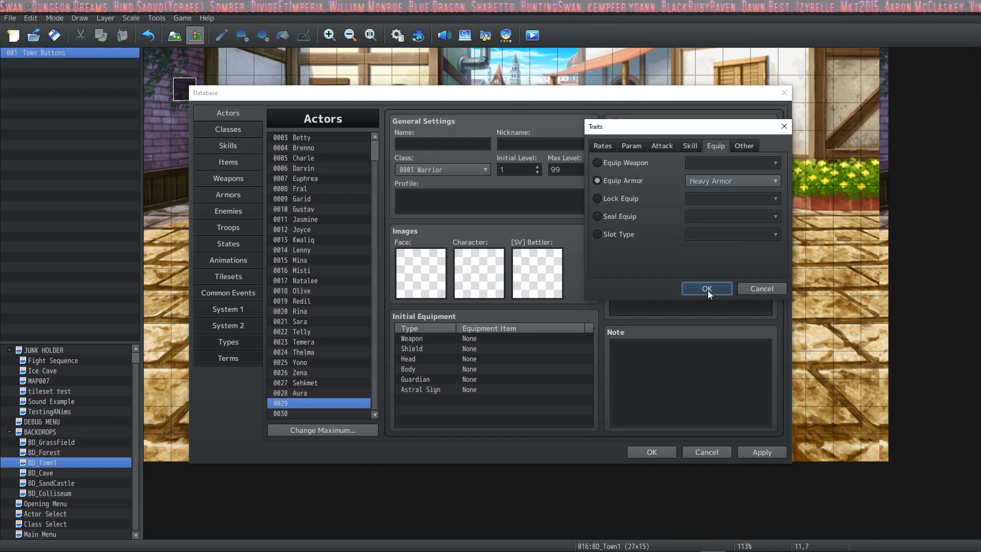
click(705, 288)
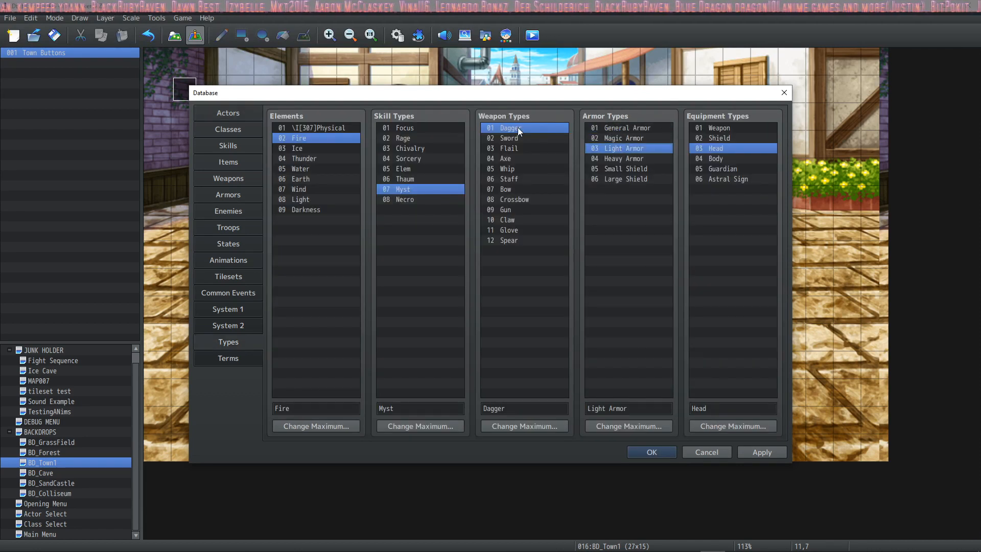
click(722, 169)
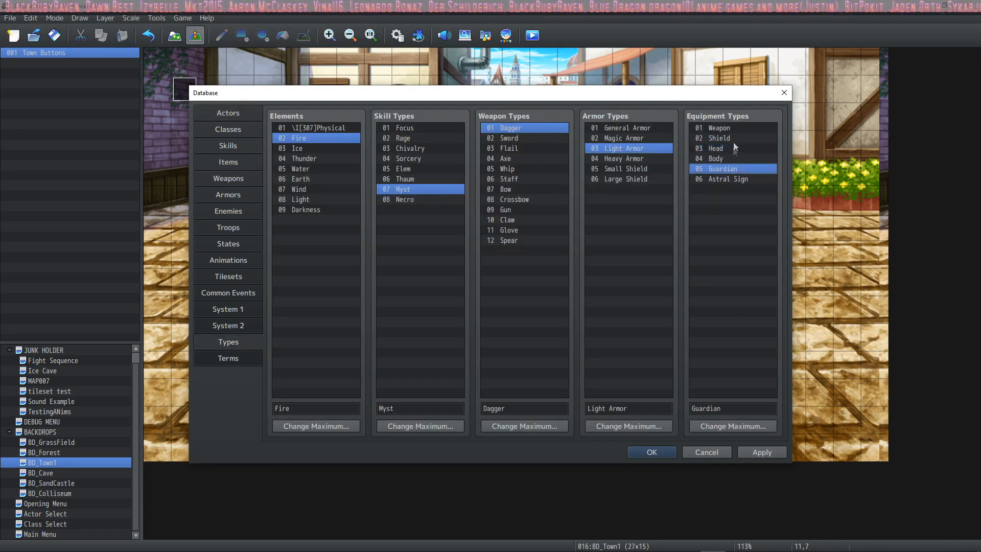
click(719, 127)
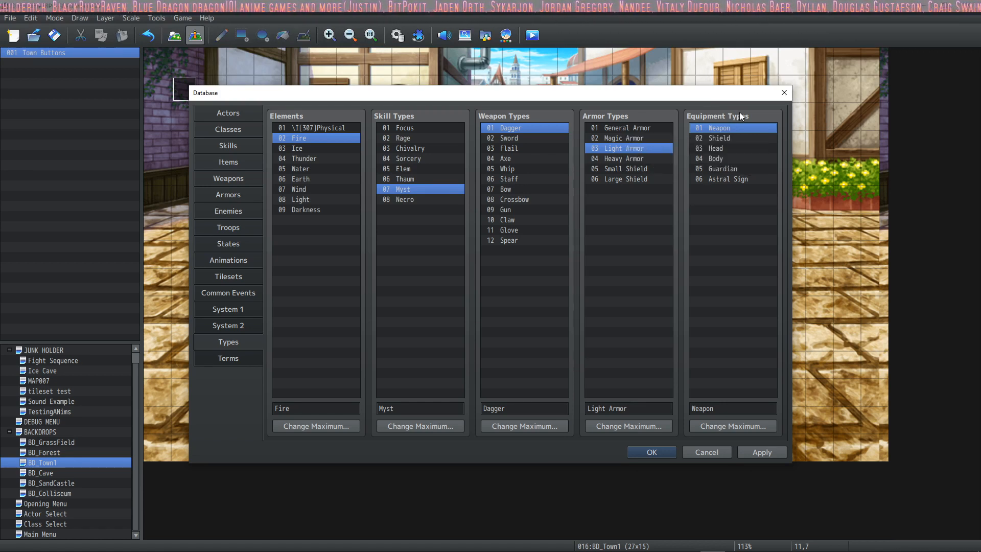
mouse_move(737, 117)
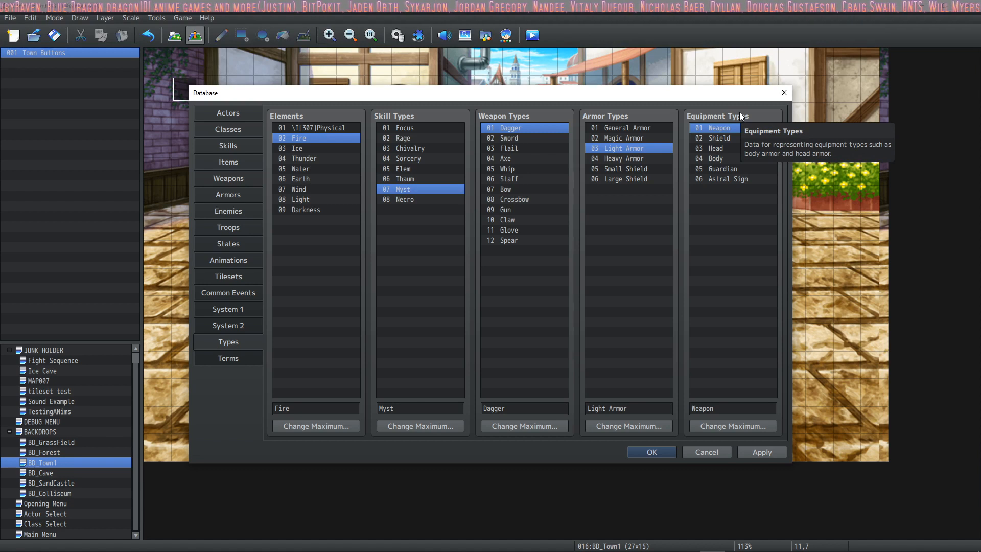
click(716, 158)
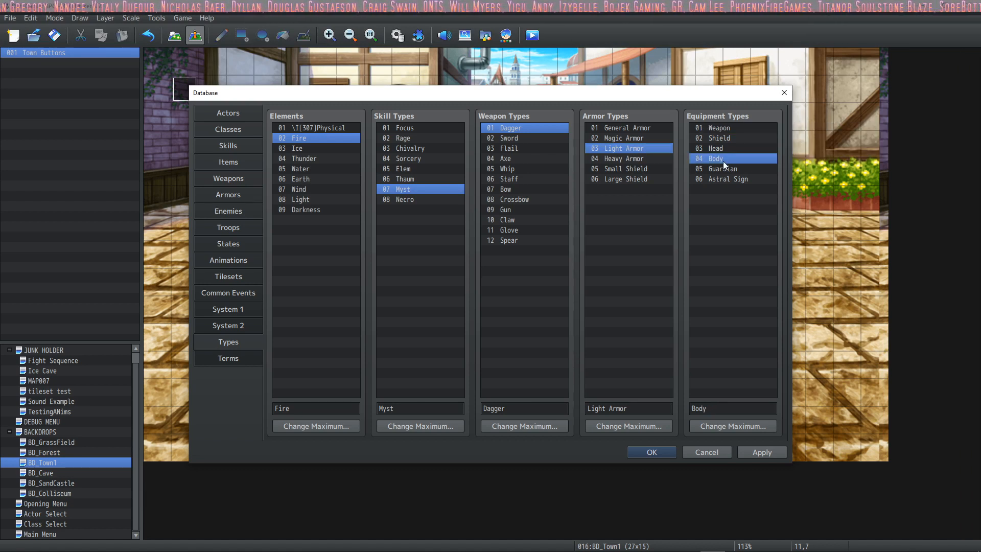
click(623, 127)
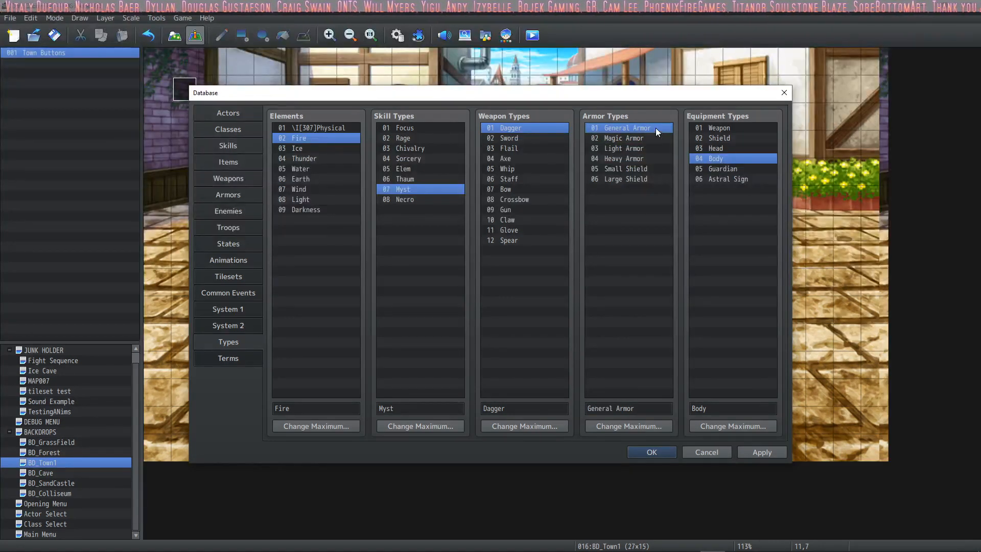
click(622, 158)
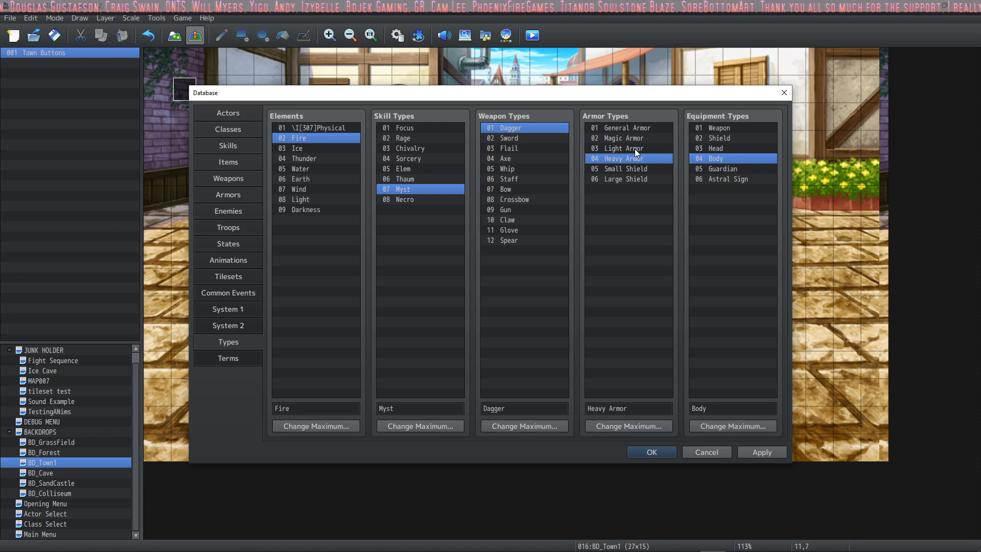
click(620, 138)
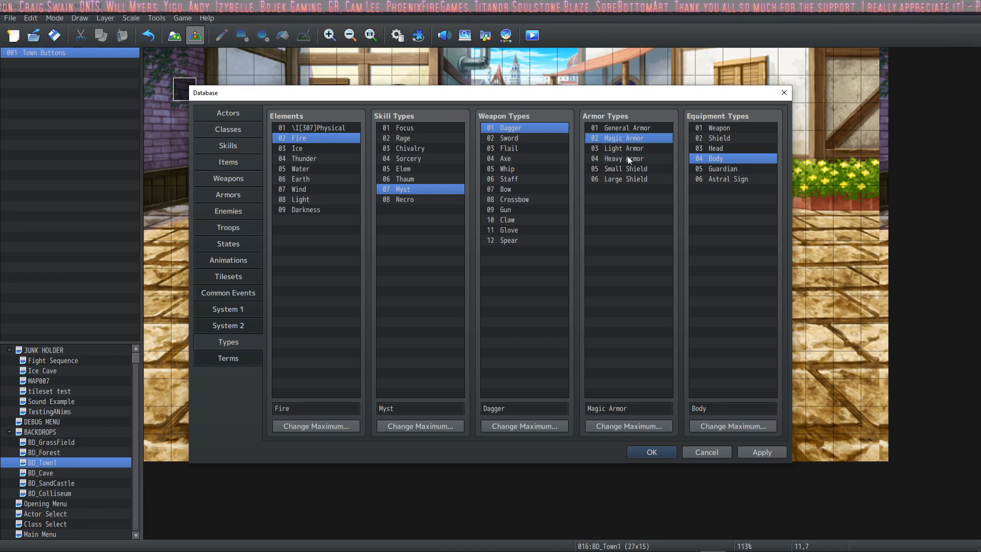
click(626, 158)
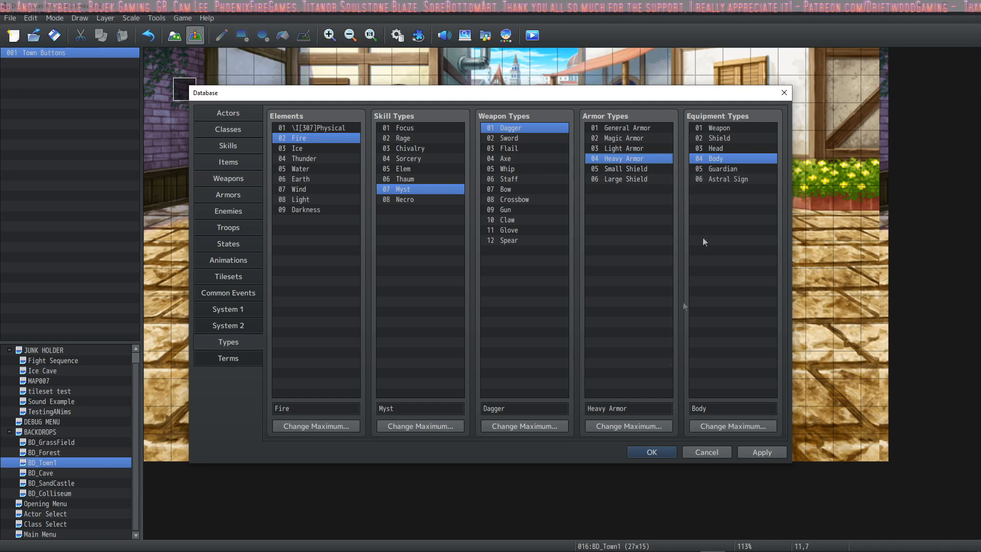
mouse_move(718, 161)
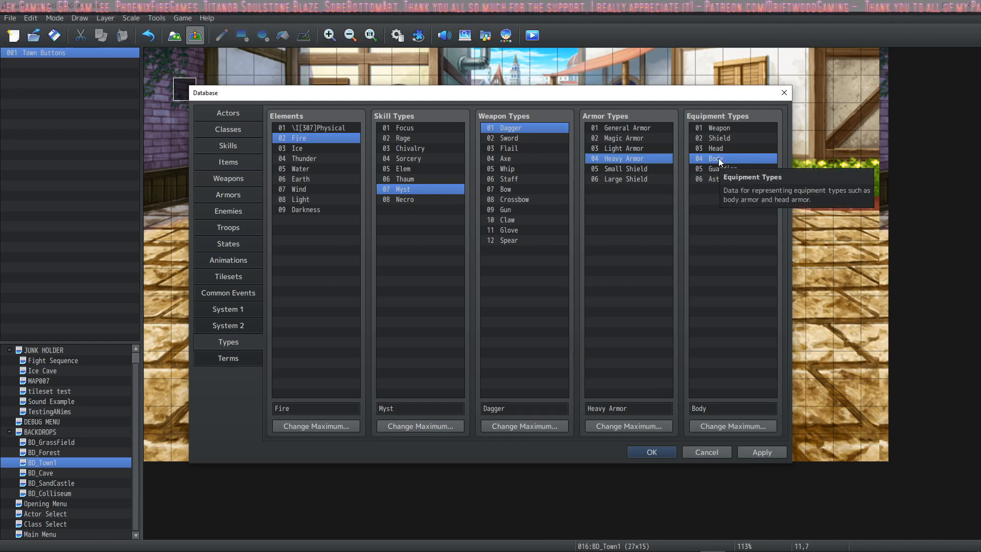
In Actors, add Seal Equip and Lock Equip traits targeting the Body slot
click(228, 114)
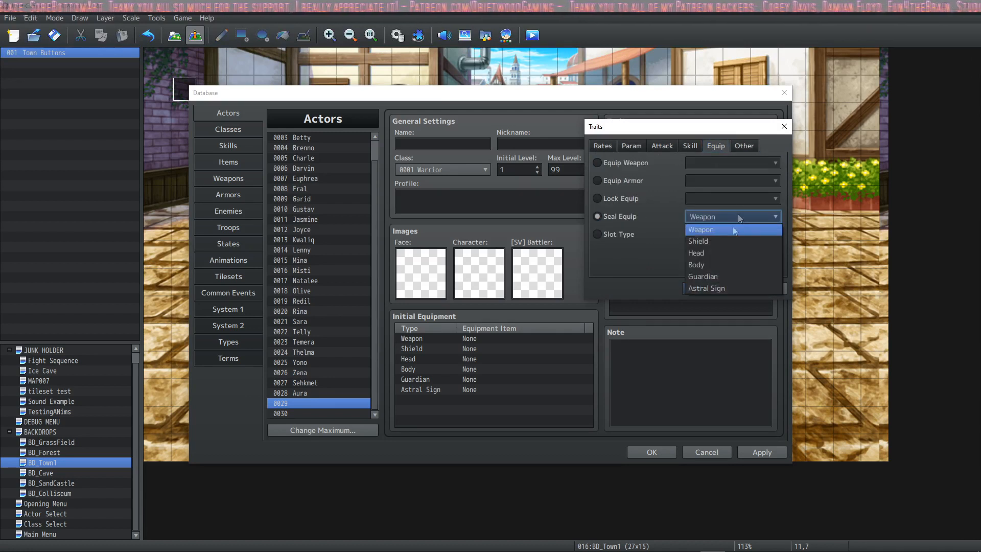
click(695, 264)
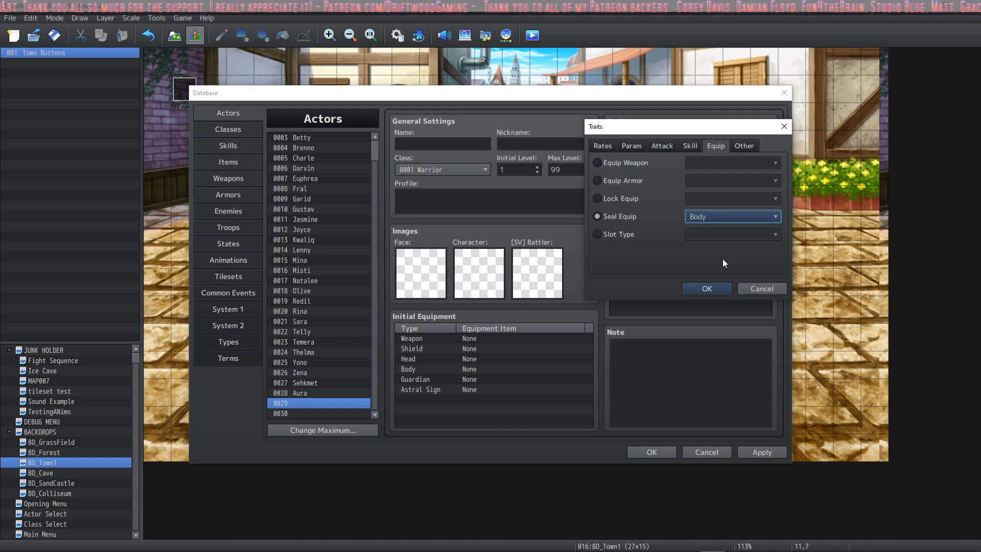
mouse_move(631, 217)
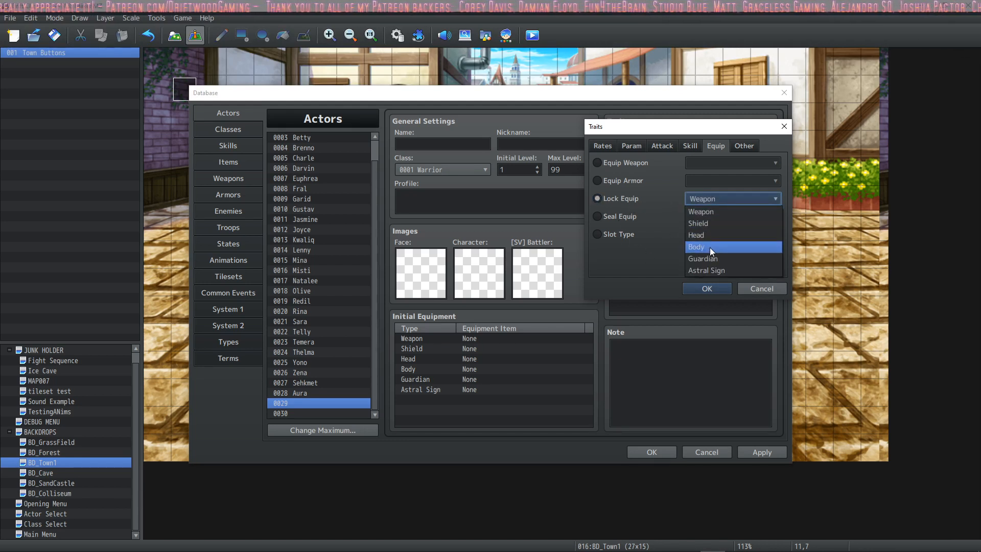
click(695, 247)
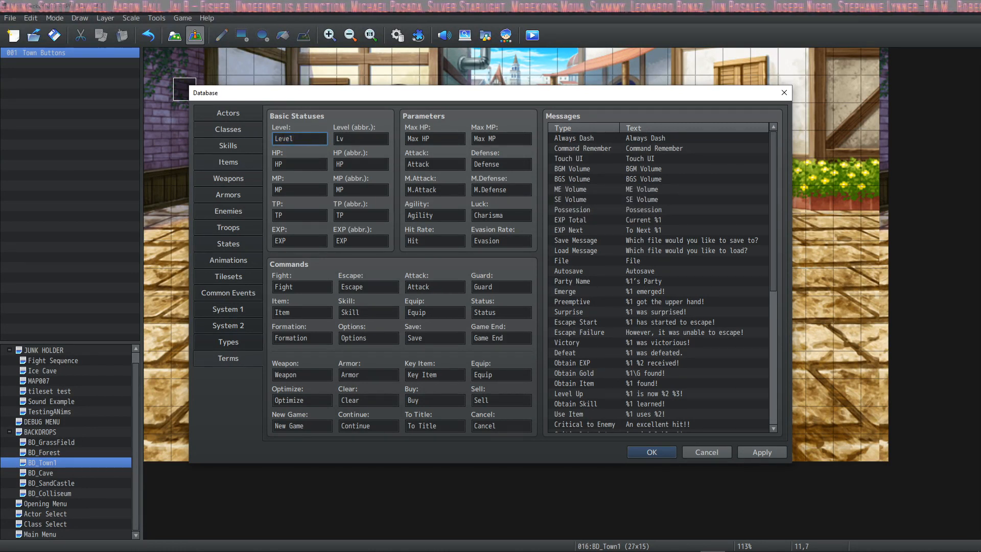
click(361, 138)
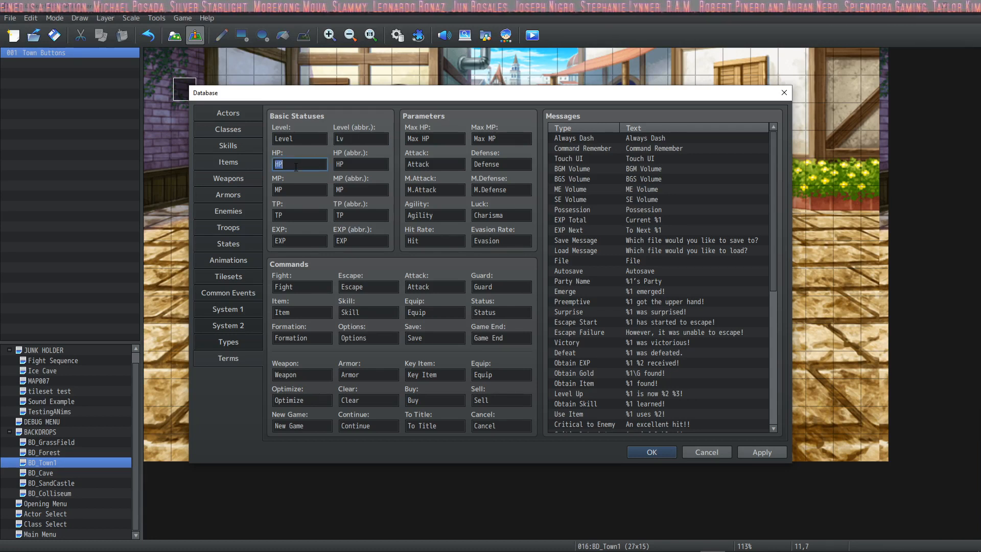
click(361, 163)
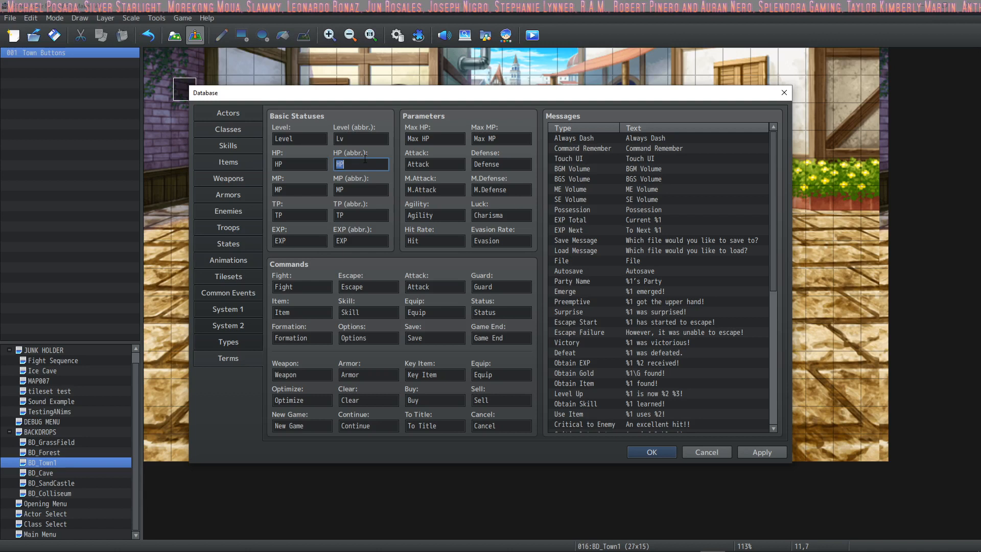
click(299, 190)
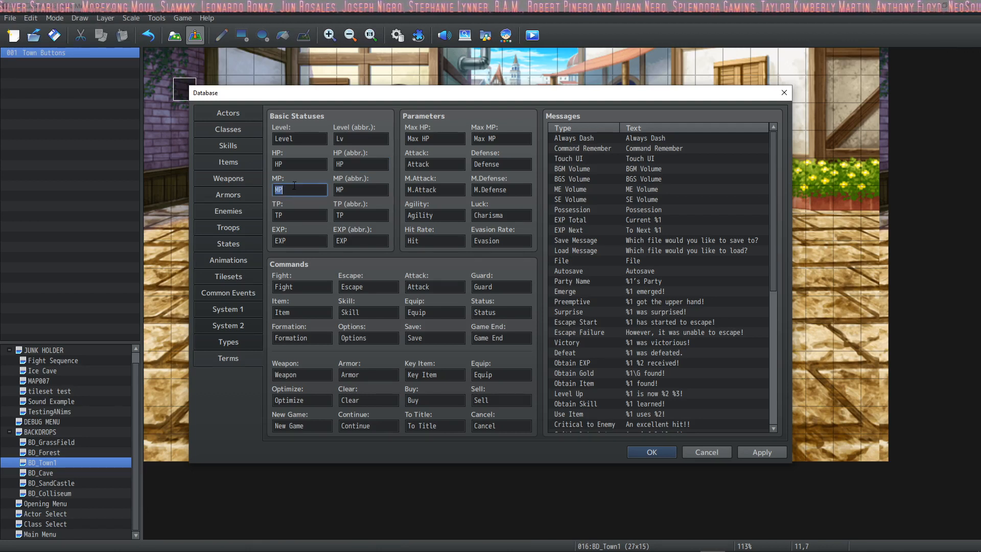
click(299, 214)
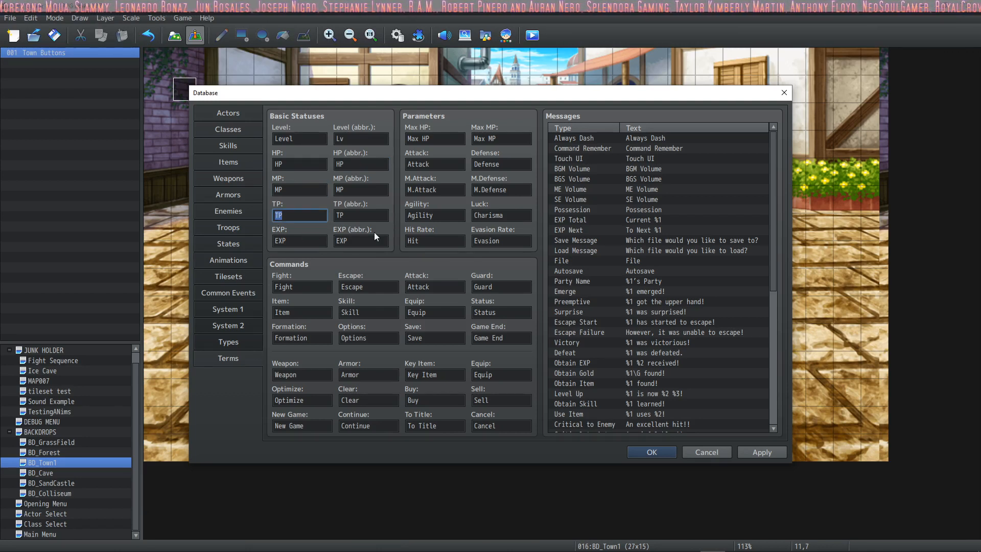
click(434, 163)
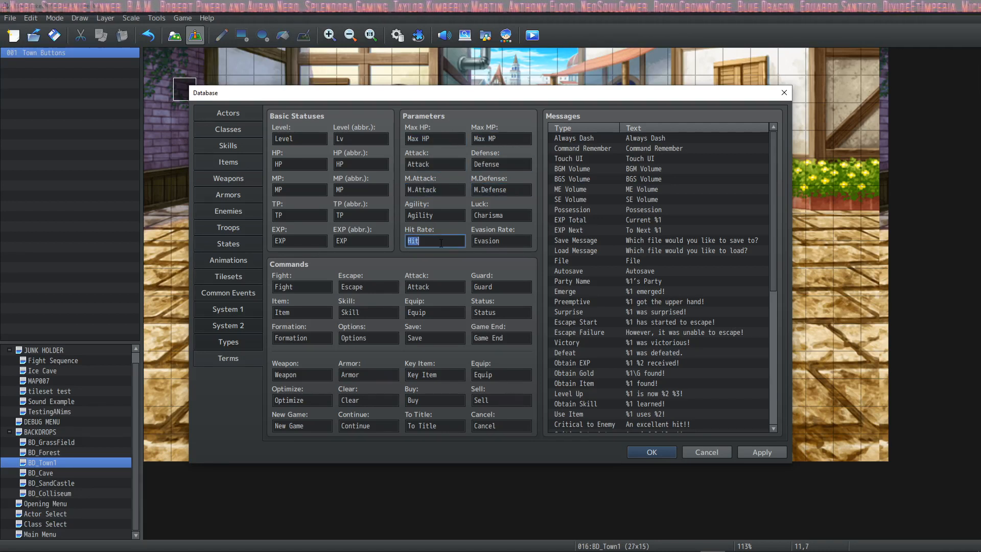
click(434, 163)
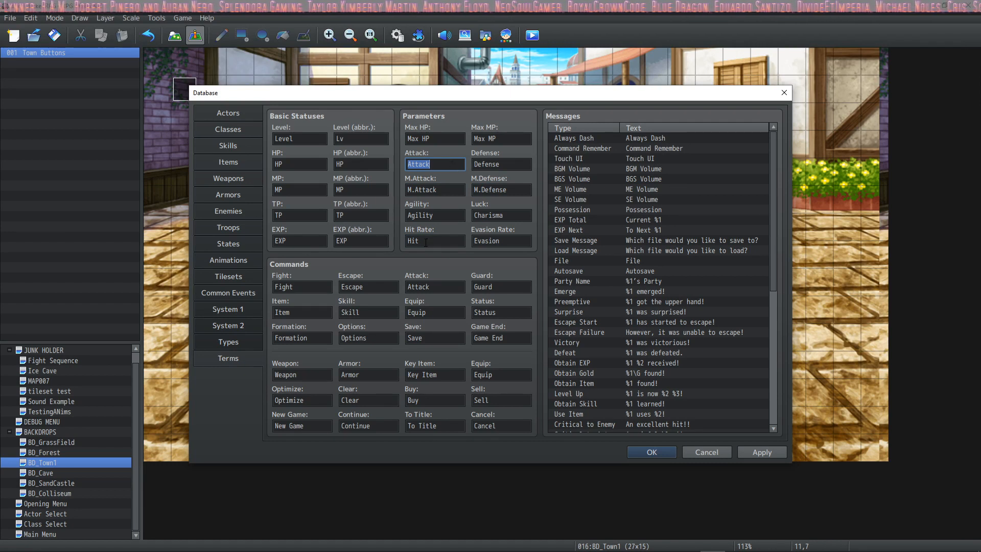
click(434, 138)
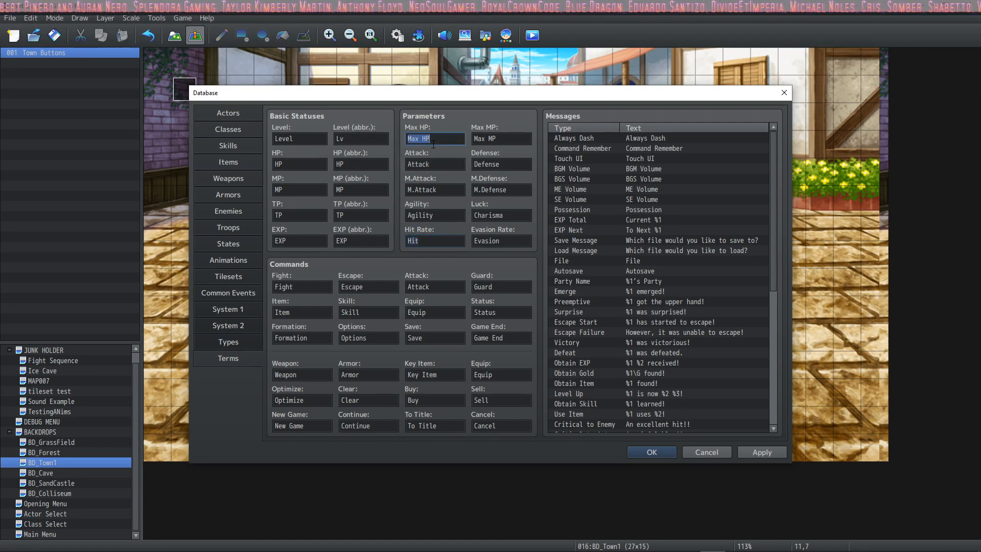
click(435, 164)
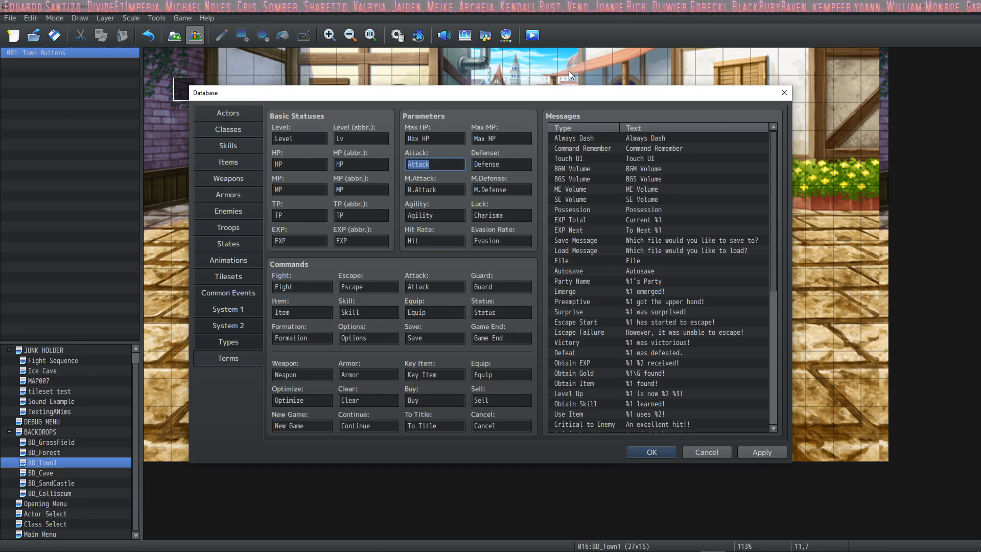
text(Str)
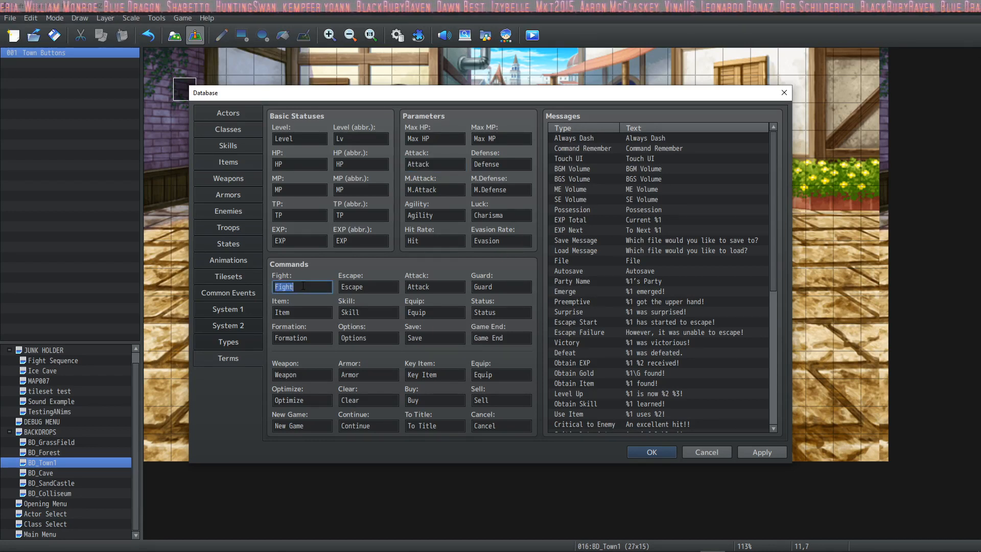
Rename the Guard battle command to Defend
click(368, 286)
text(Run)
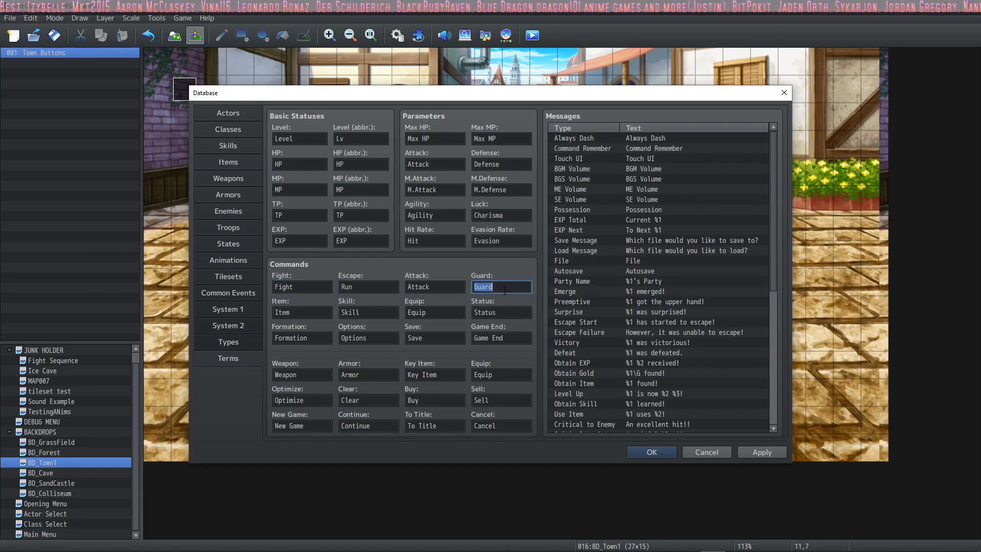
text(Defend)
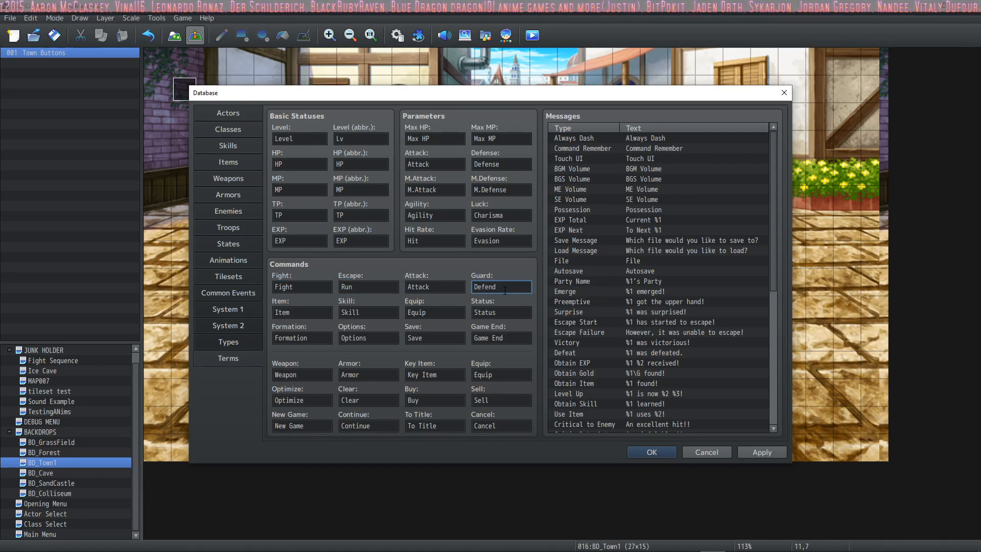
Review the Item, Skill, Equip, Status and Sell command names without changing them
click(301, 313)
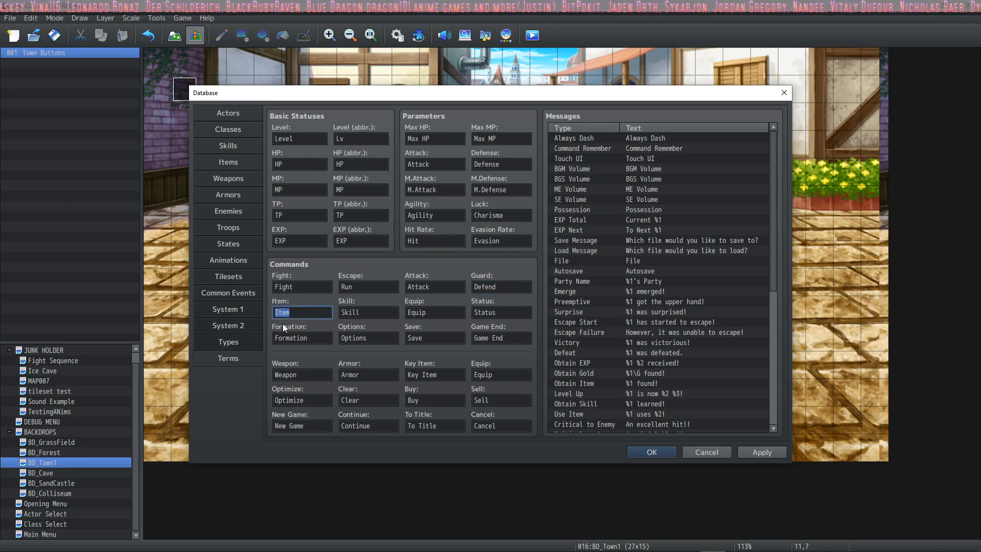
click(369, 313)
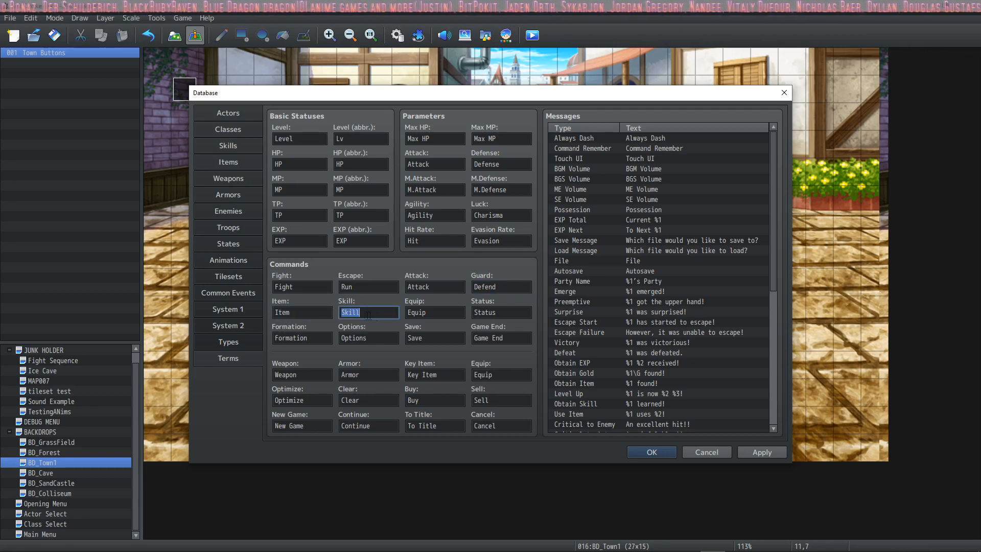
click(434, 313)
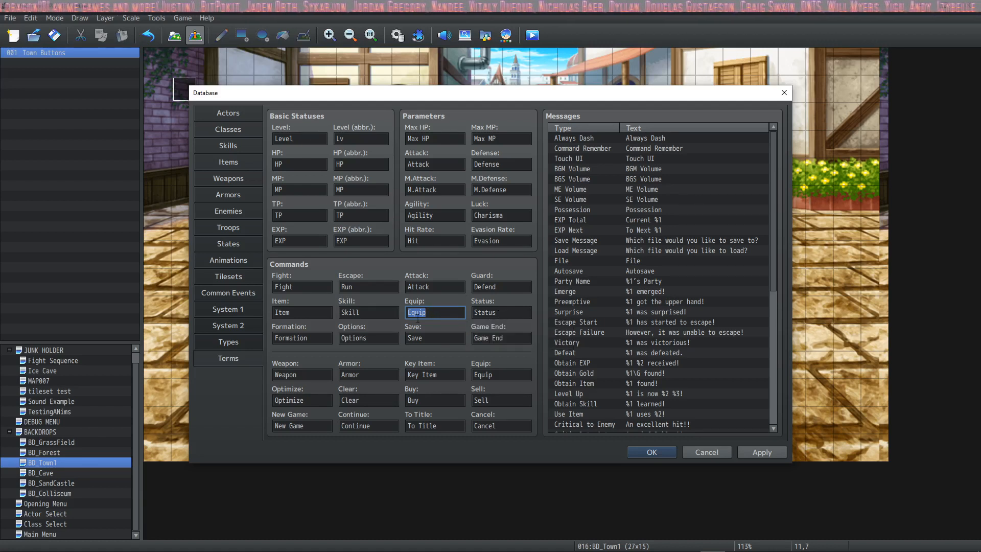
click(500, 313)
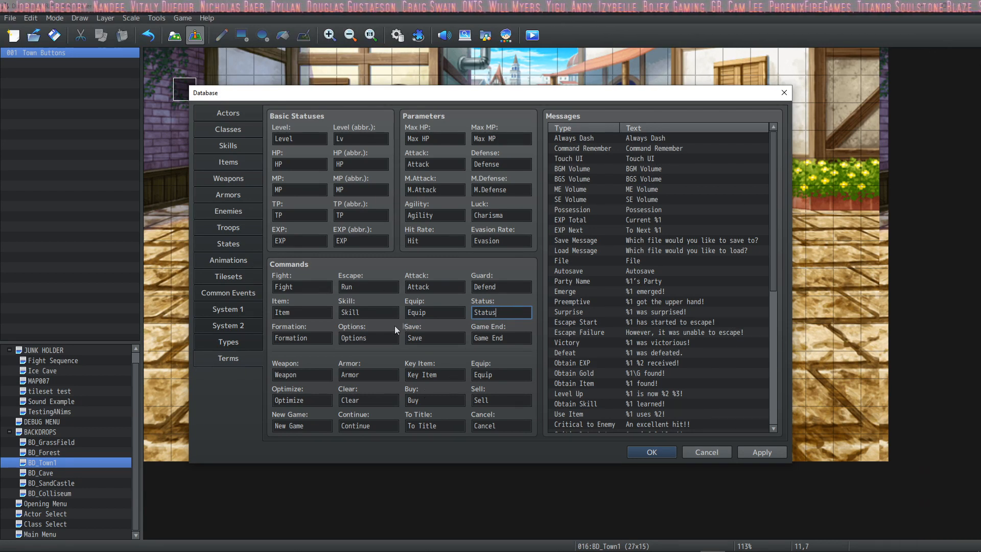
click(501, 400)
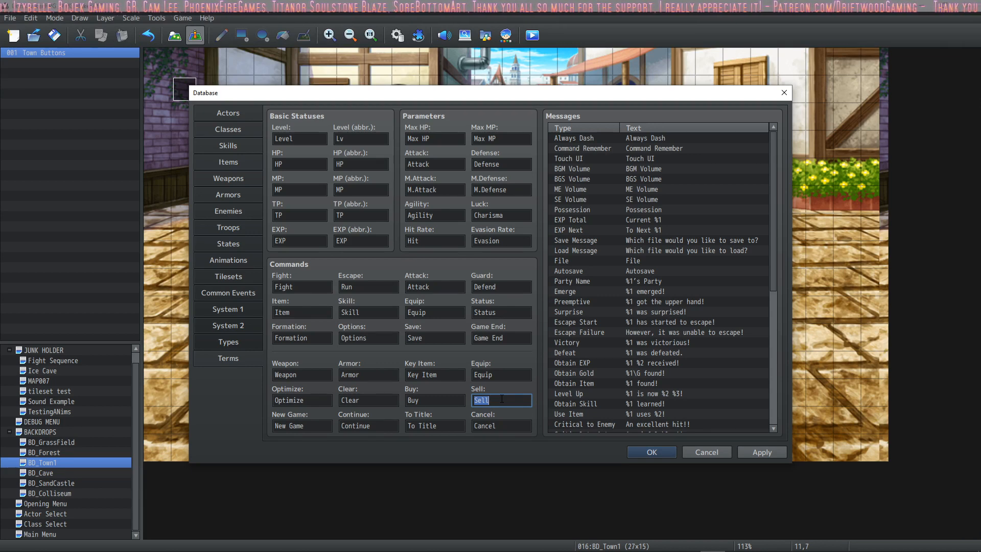
scroll(down, 3)
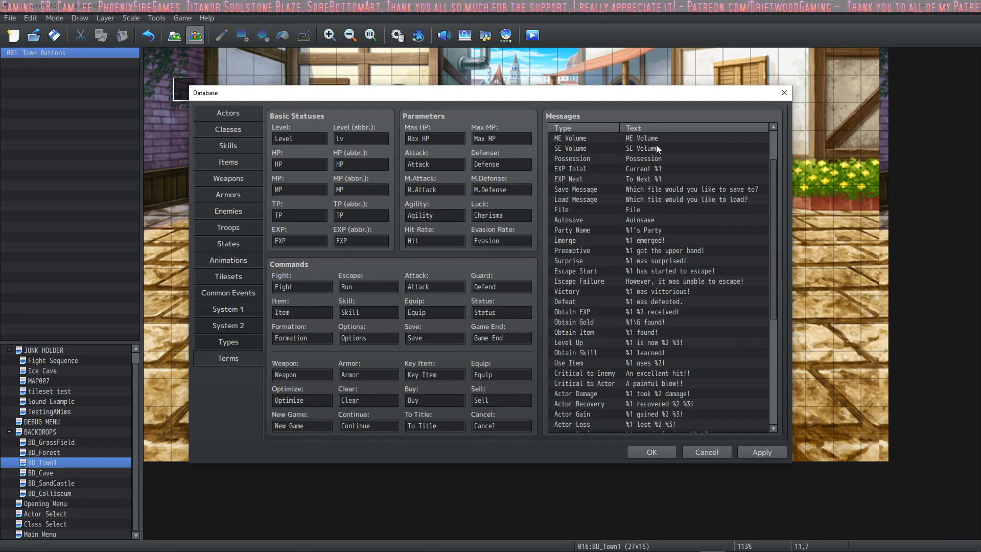
scroll(down, 3)
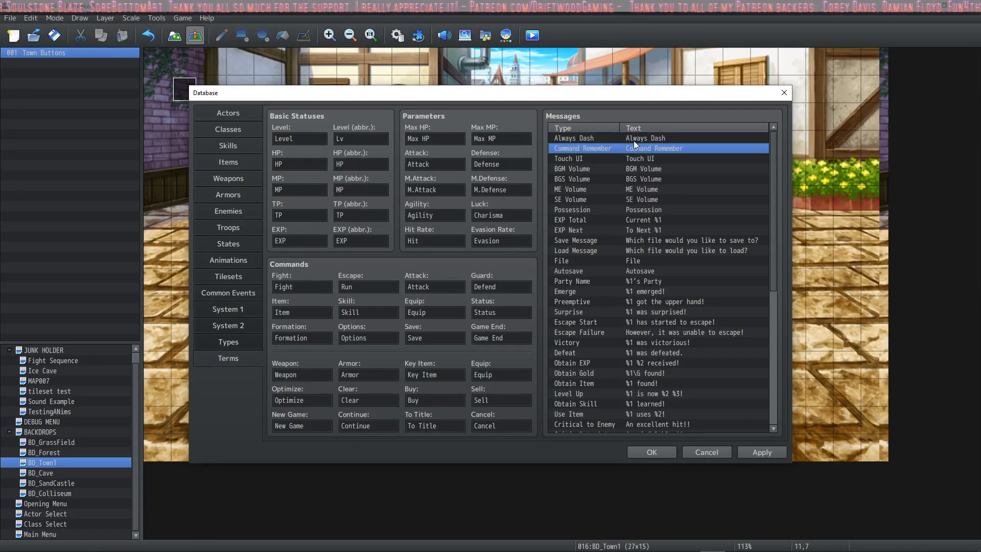
mouse_move(651, 146)
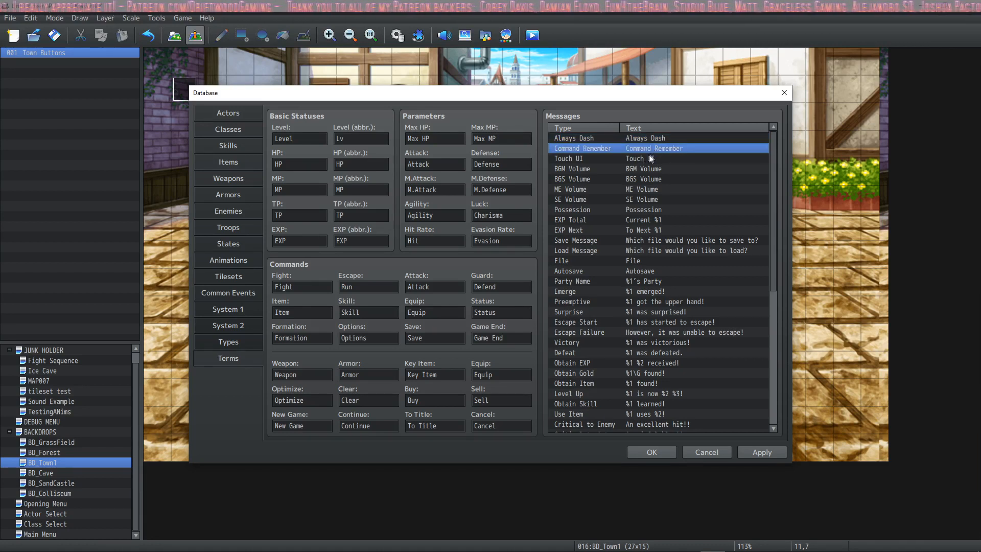
click(643, 179)
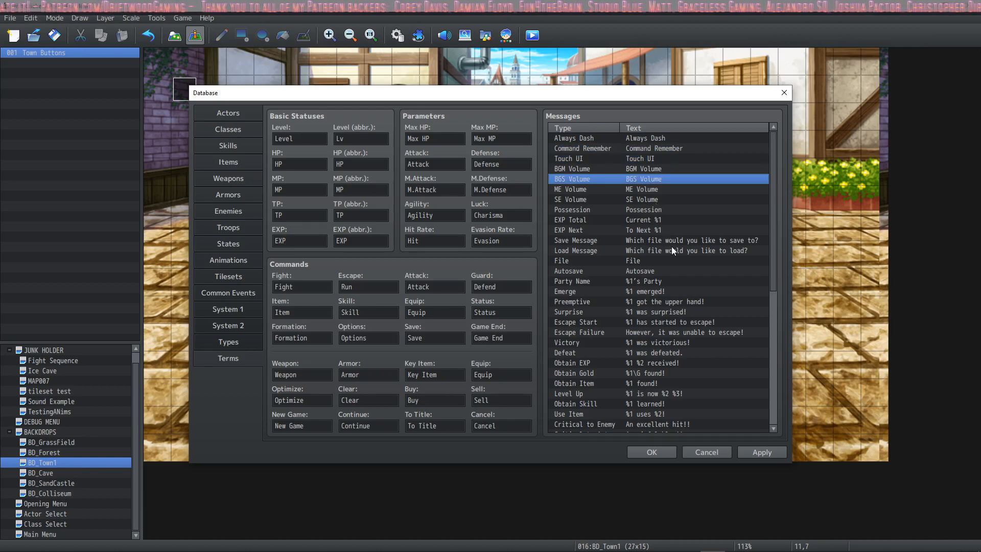
scroll(down, 3)
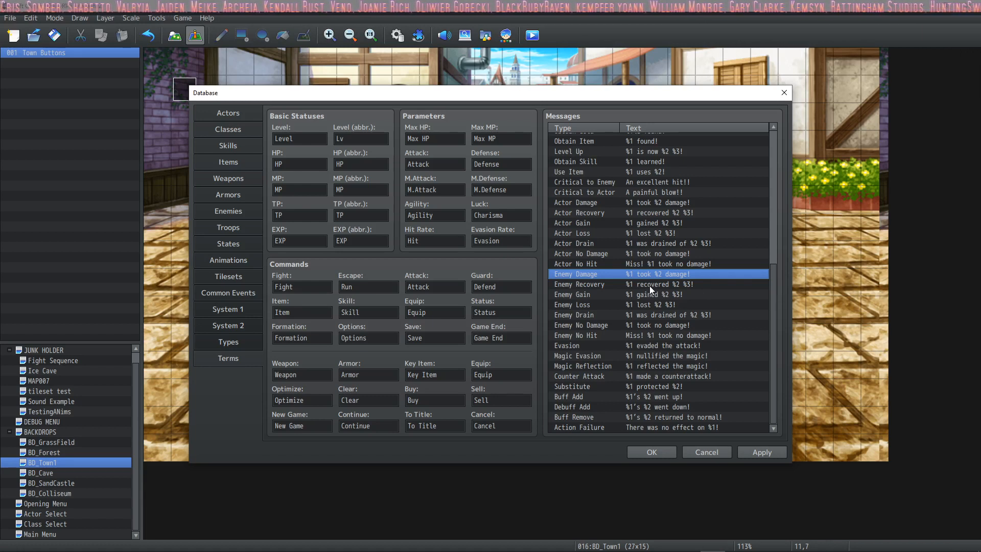
mouse_move(657, 395)
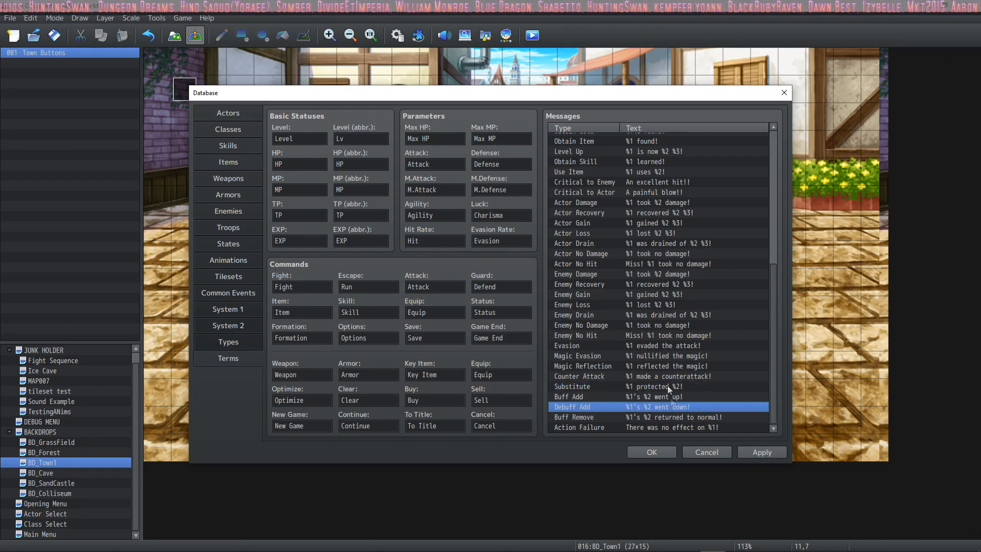
click(570, 305)
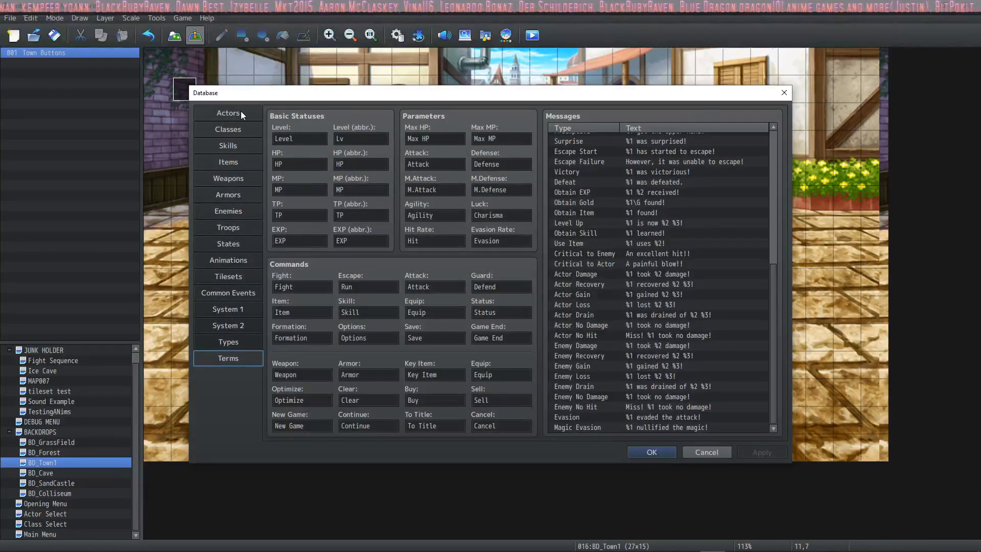
Browse Armors, Animations, System 1 and System 2, ending on the Types lists
click(228, 194)
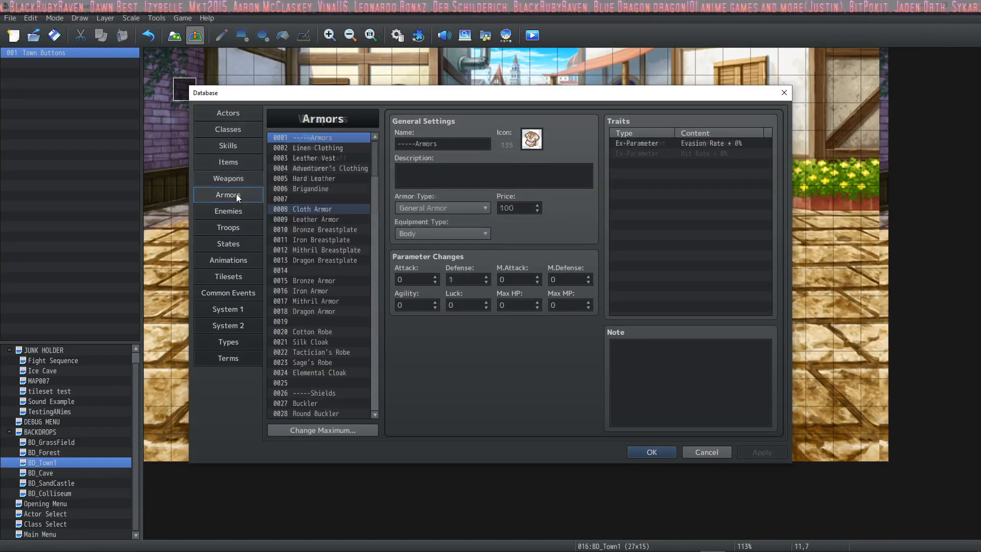
click(228, 259)
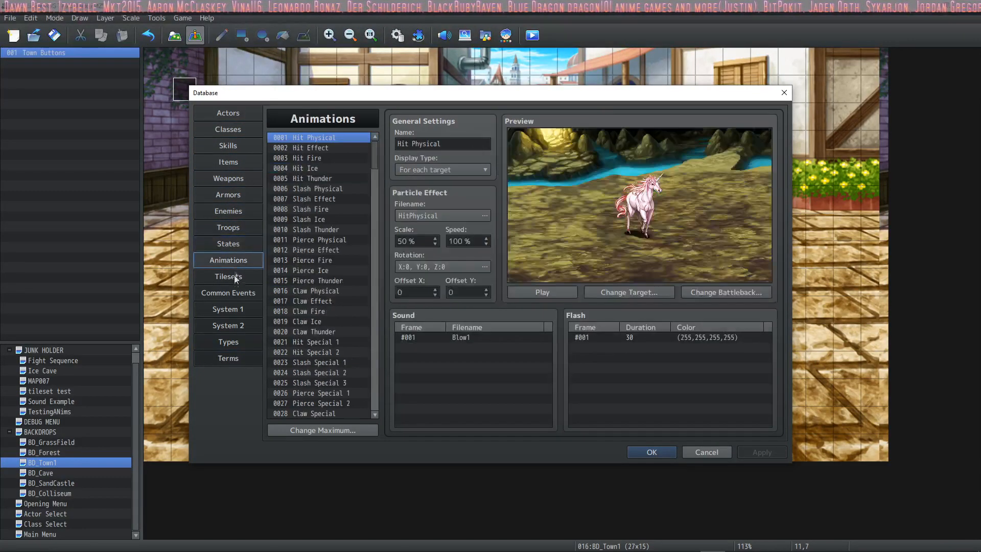
click(228, 308)
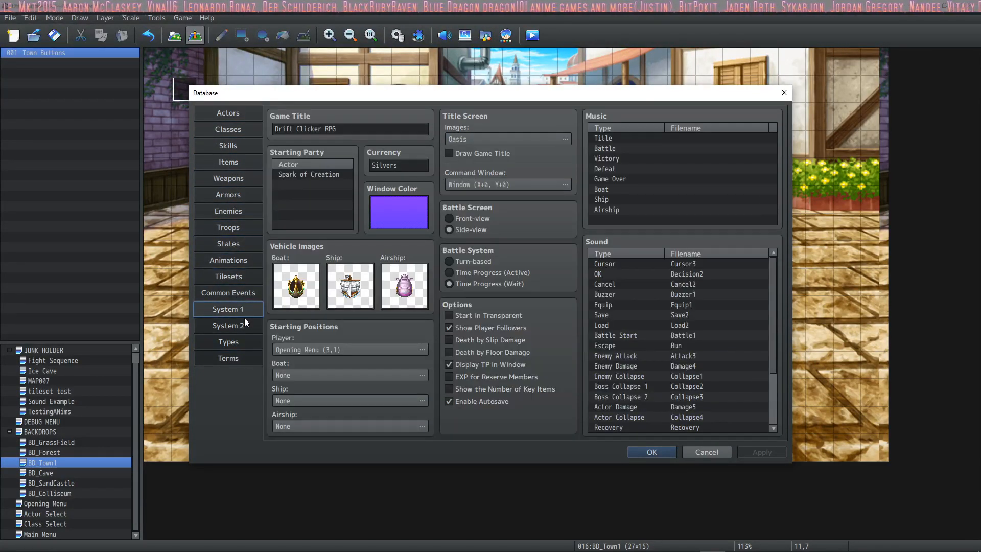
click(228, 325)
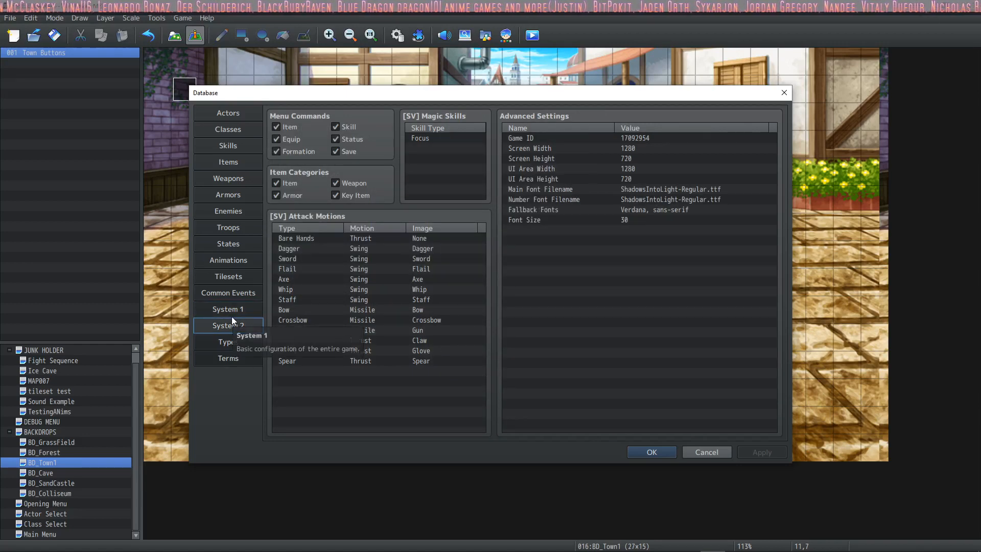
click(228, 342)
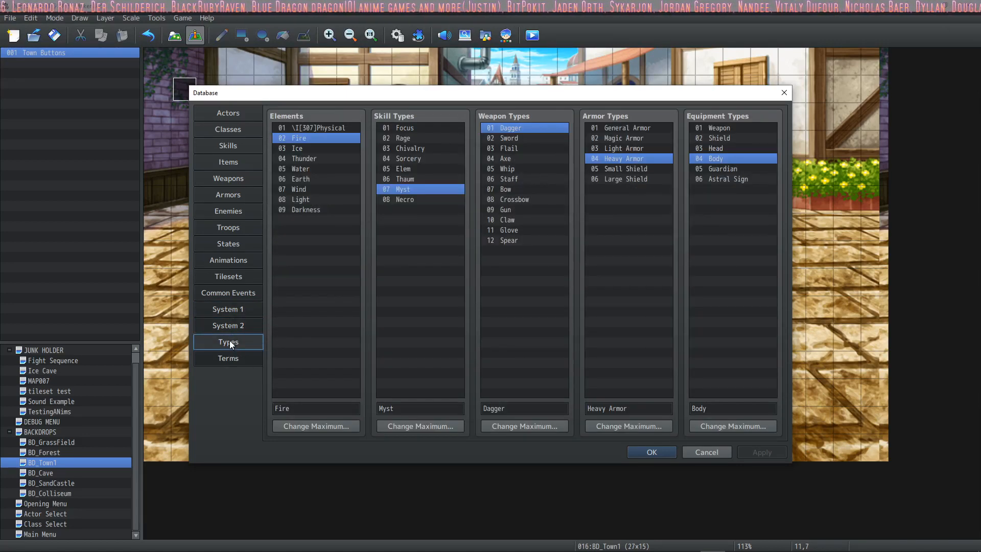